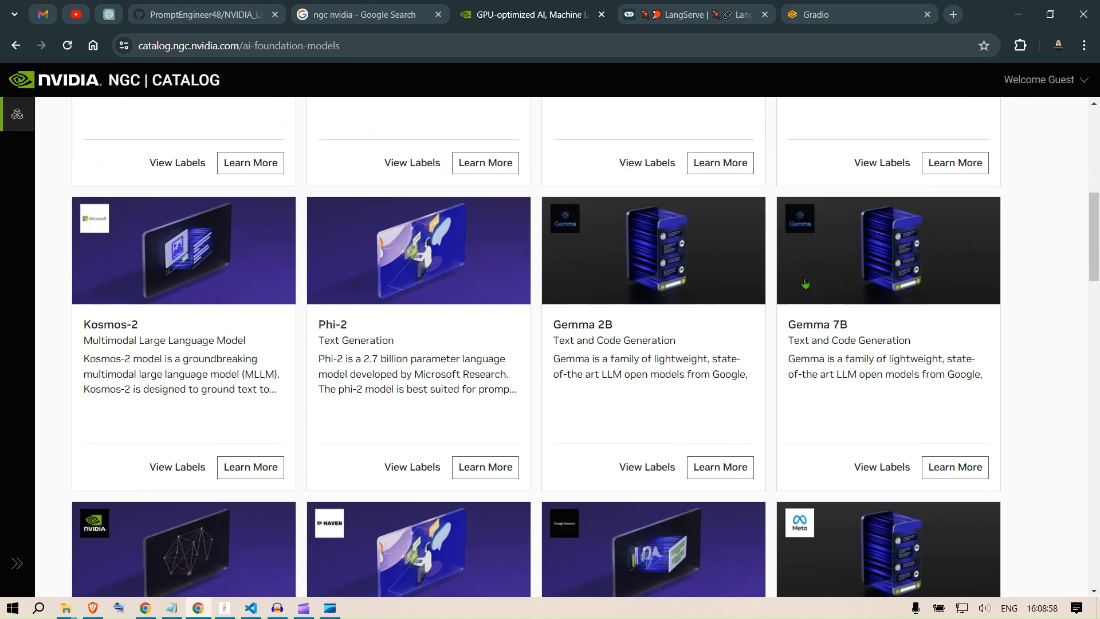
Step: Browse the NVIDIA API Catalog and open the Mixtral 8x7B Instruct model page
scroll(down, 3)
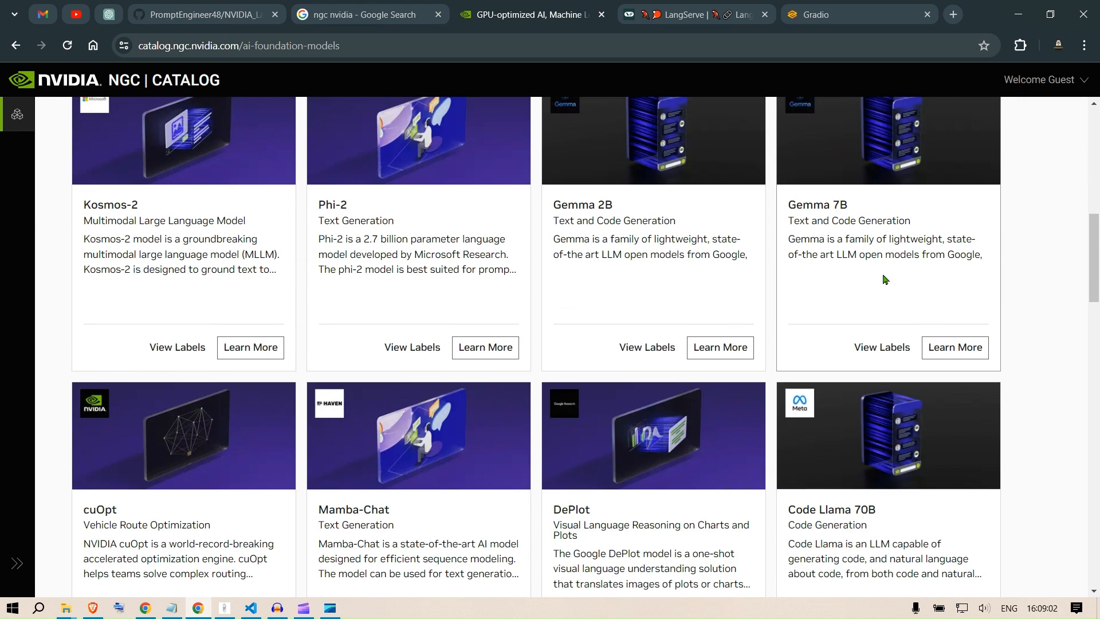
mouse_move(775, 315)
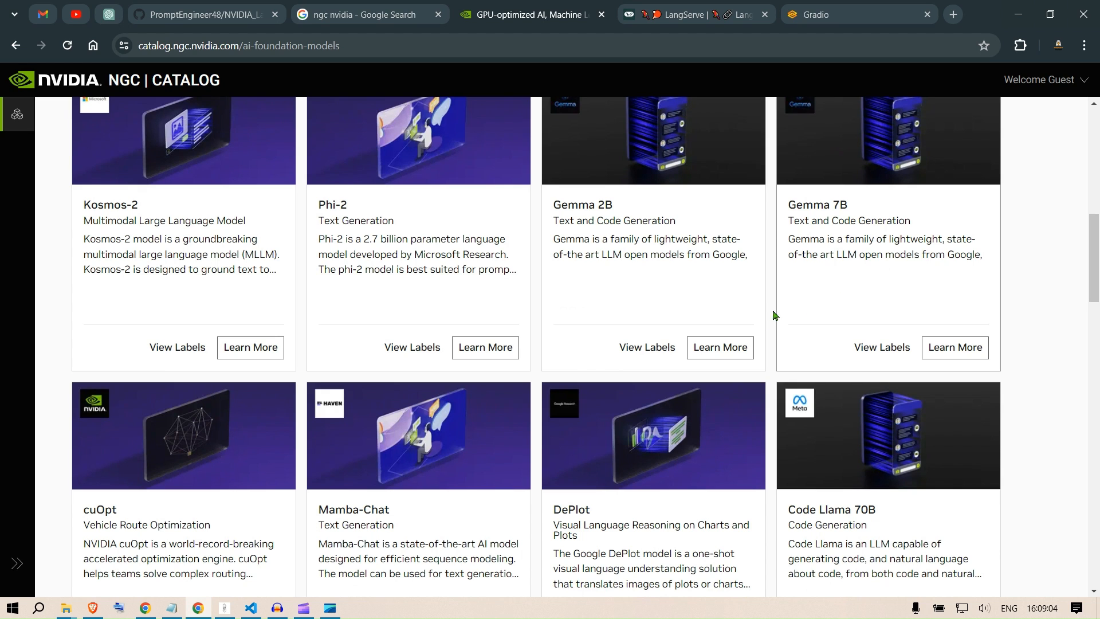
mouse_move(666, 298)
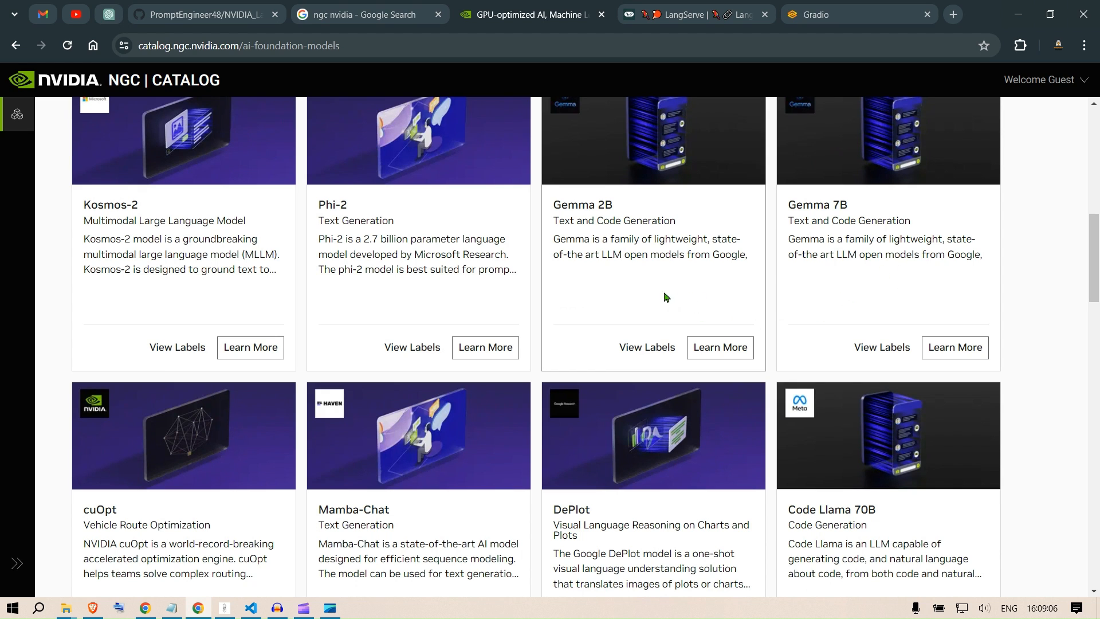
scroll(down, 3)
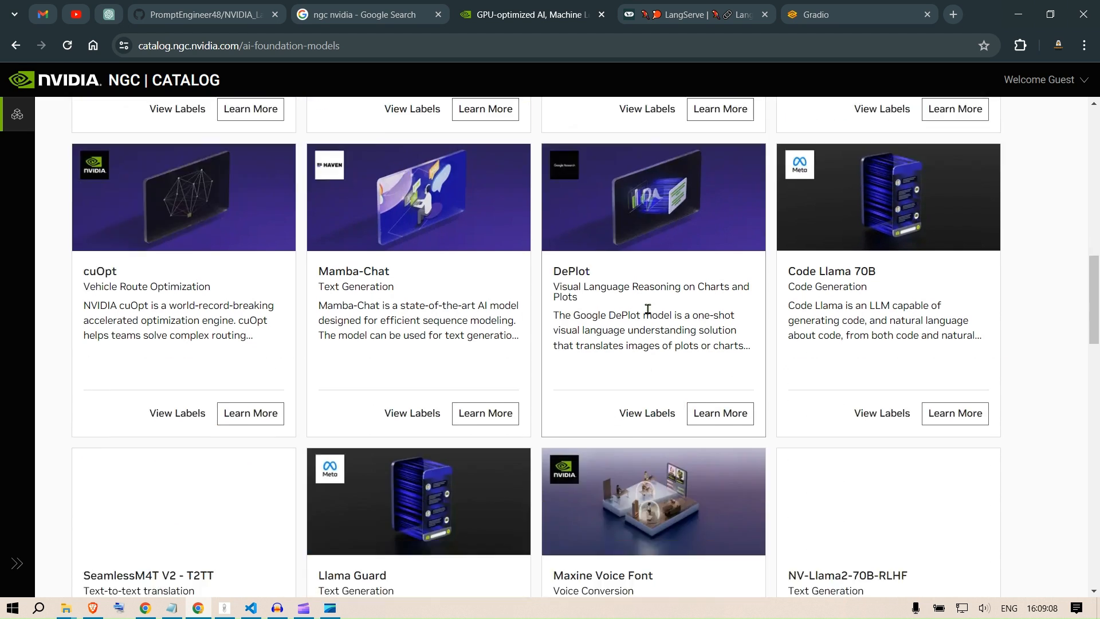
scroll(down, 3)
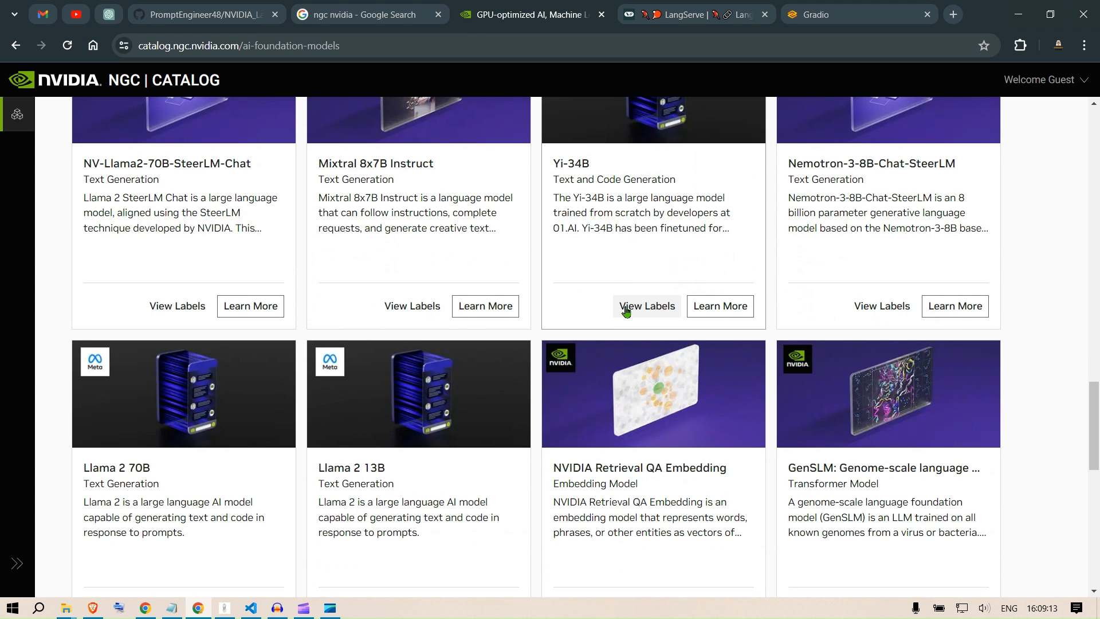
scroll(up, 3)
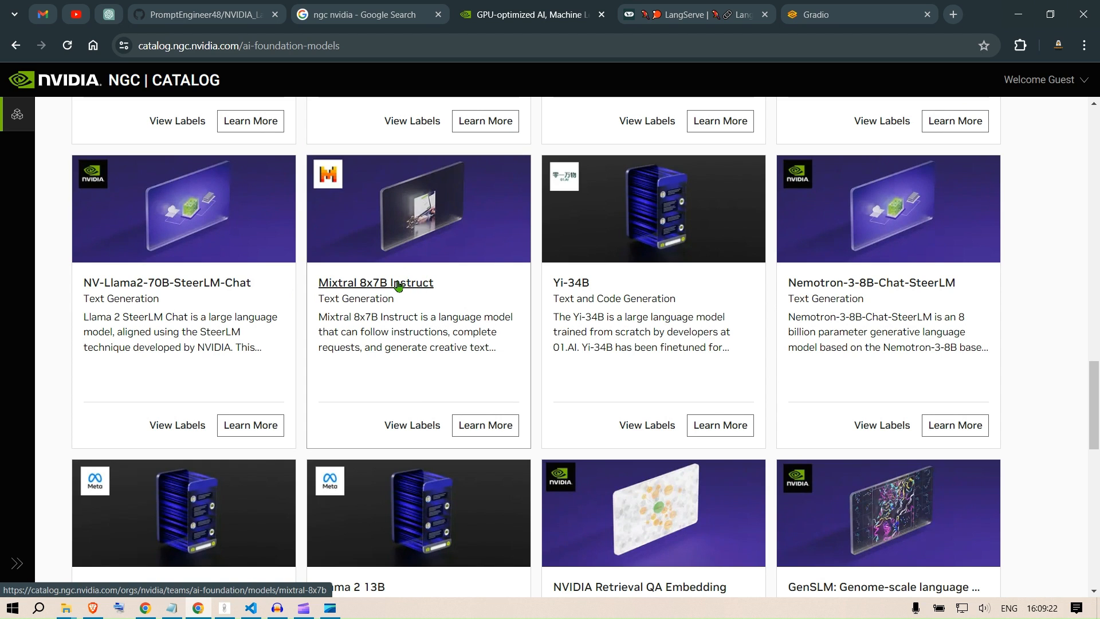
click(376, 283)
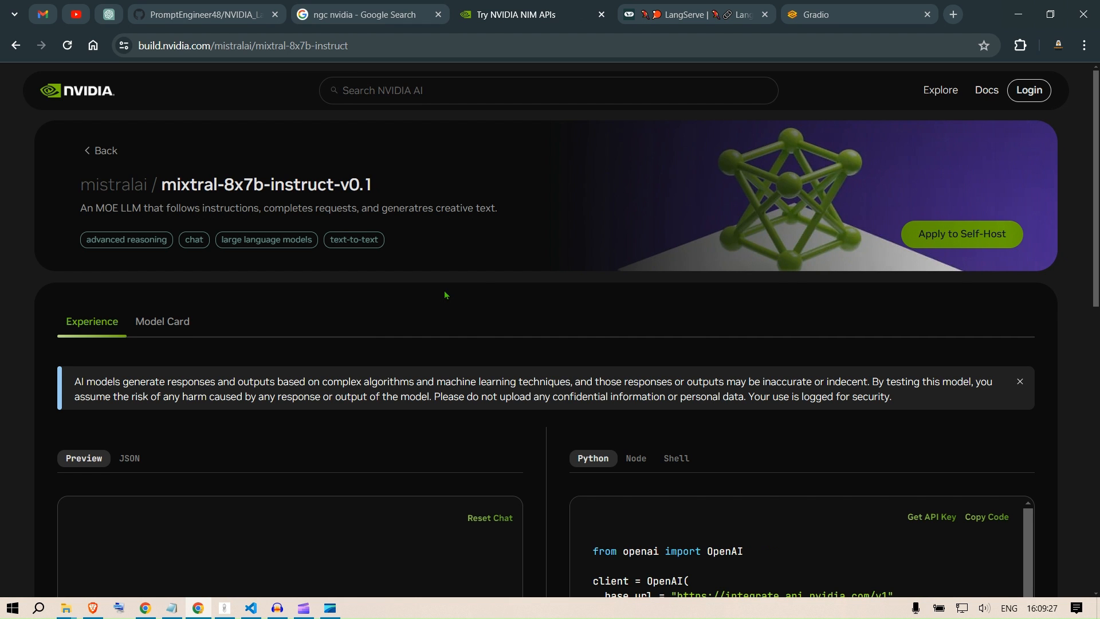
Step: Send the GPU-computing limerick sample prompt in Preview and bring up the sign-in form
scroll(down, 3)
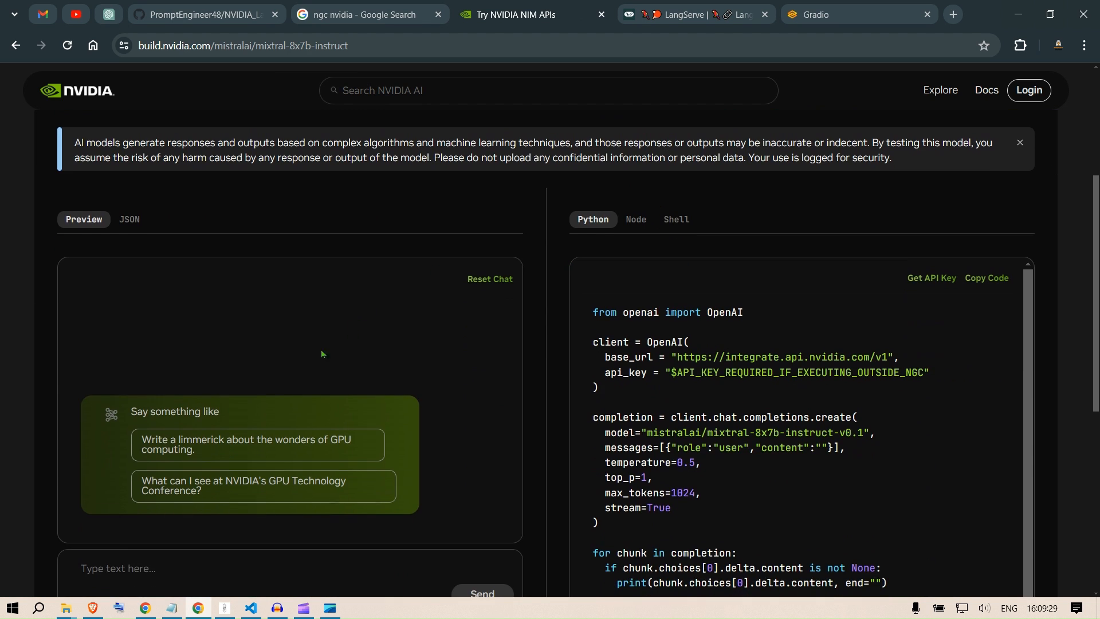
scroll(down, 3)
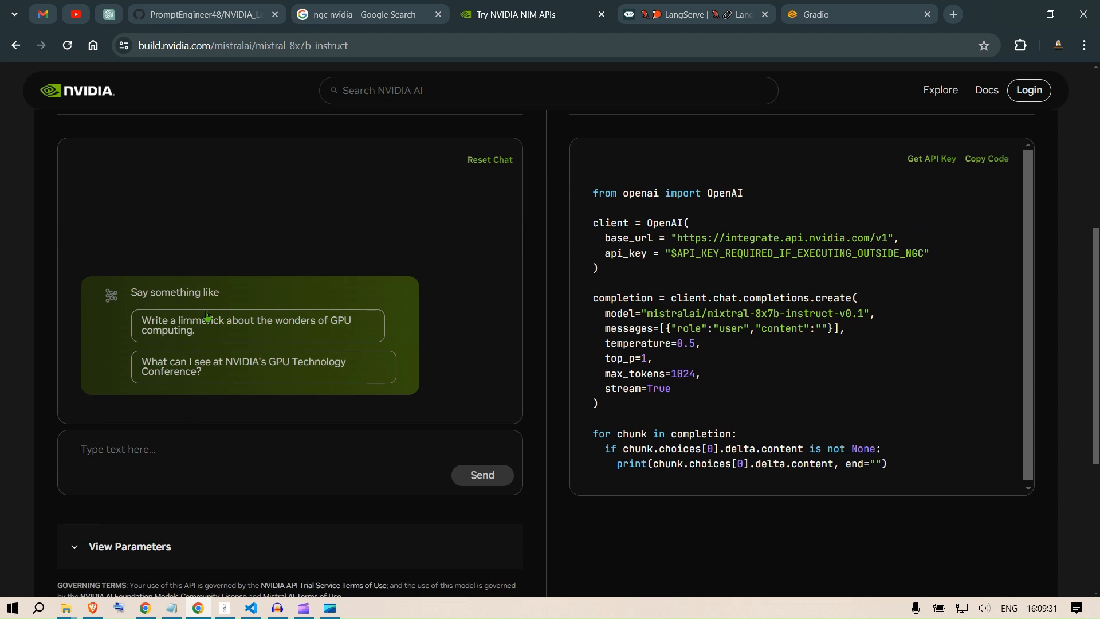
click(258, 325)
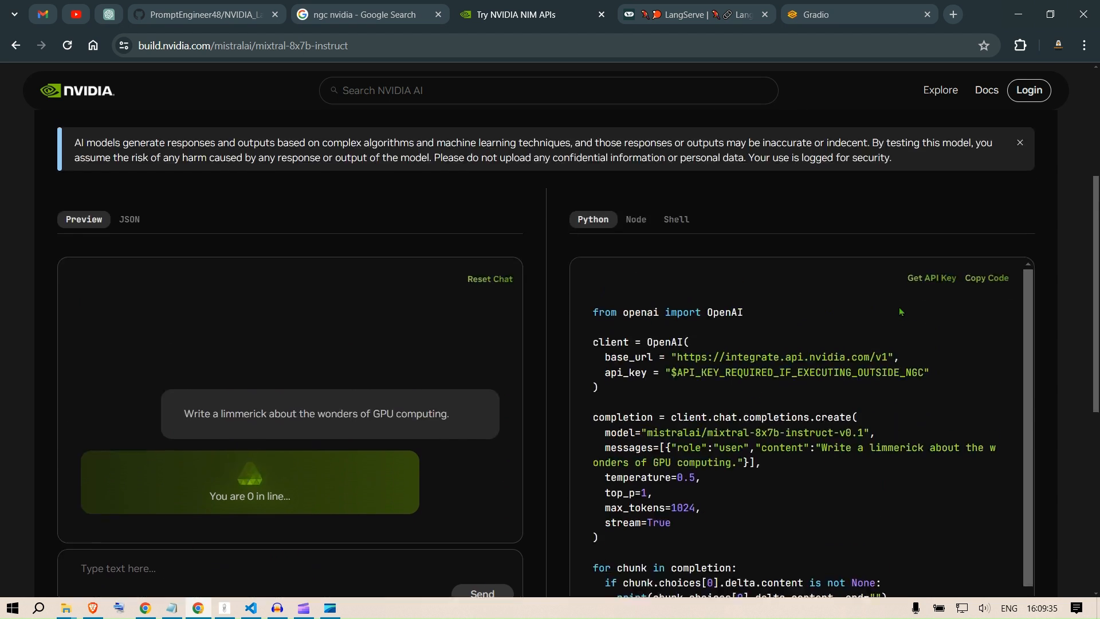
mouse_move(932, 277)
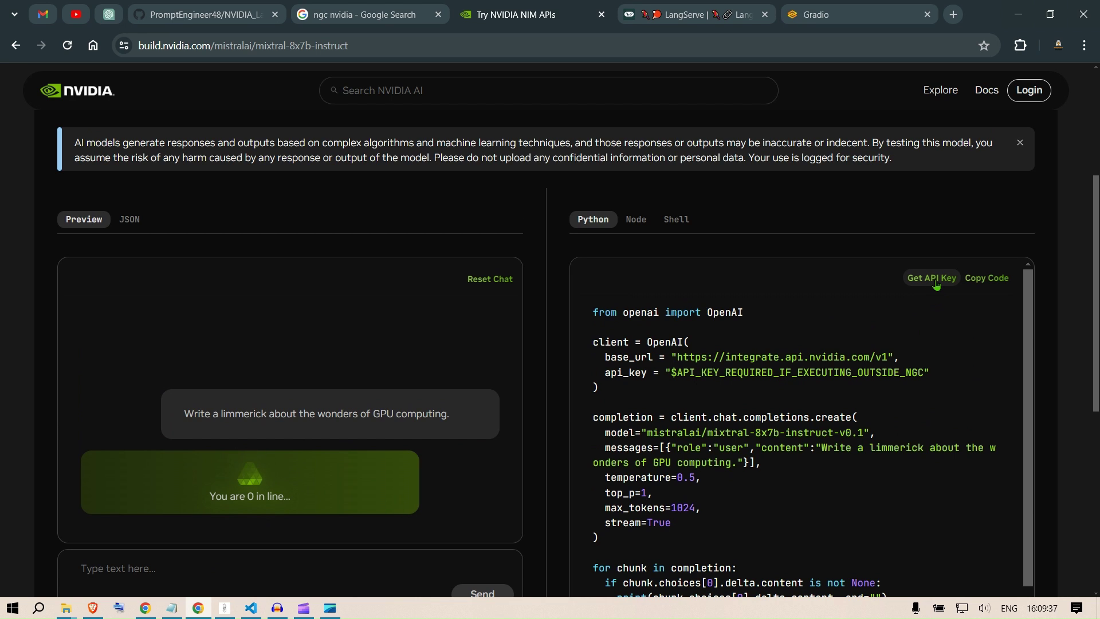
mouse_move(563, 320)
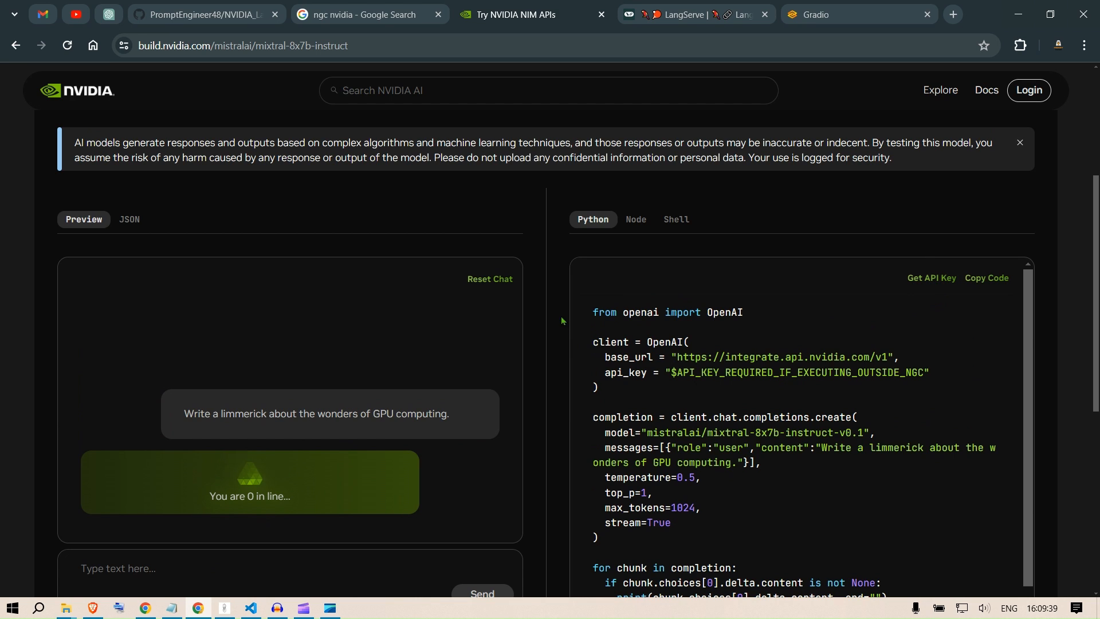
mouse_move(535, 329)
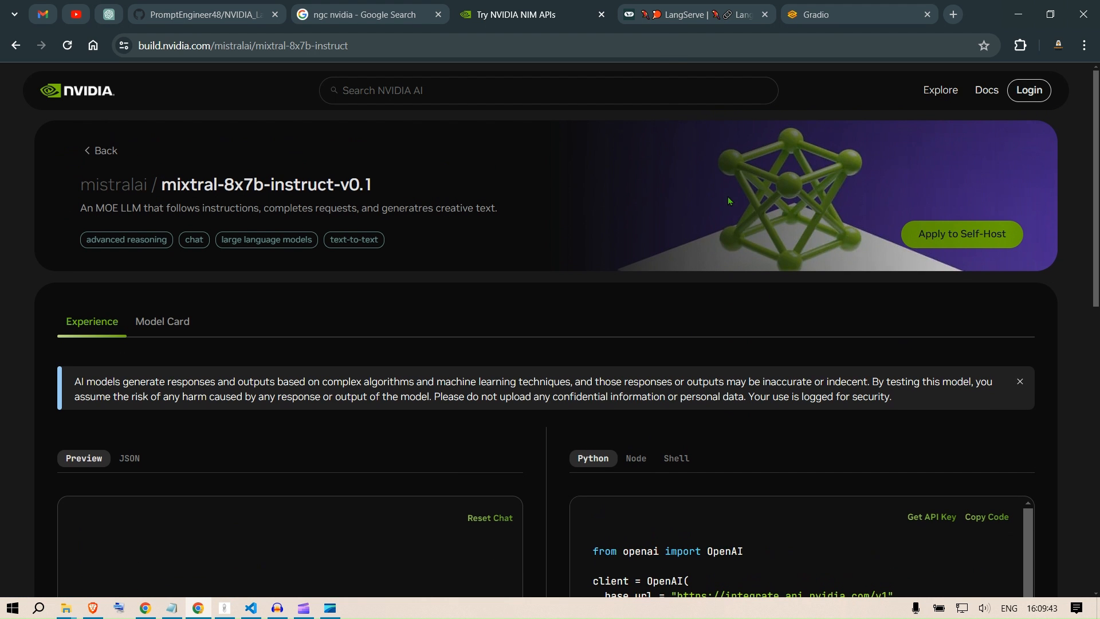
click(370, 14)
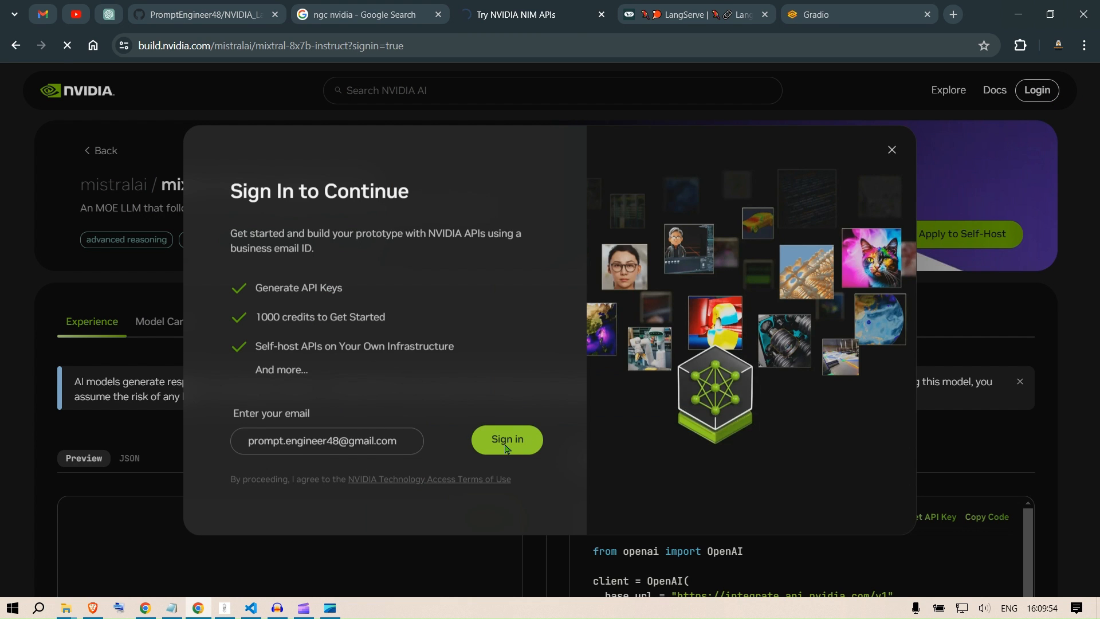
Step: Sign in with the entered email, then generate and copy a new Mixtral API key
click(507, 439)
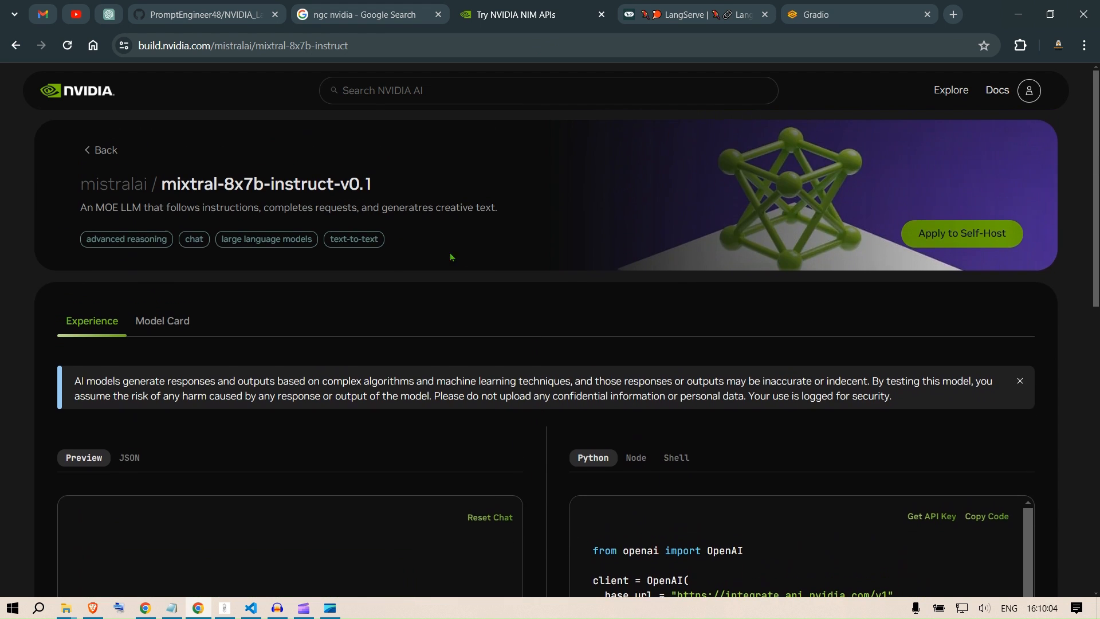
mouse_move(269, 201)
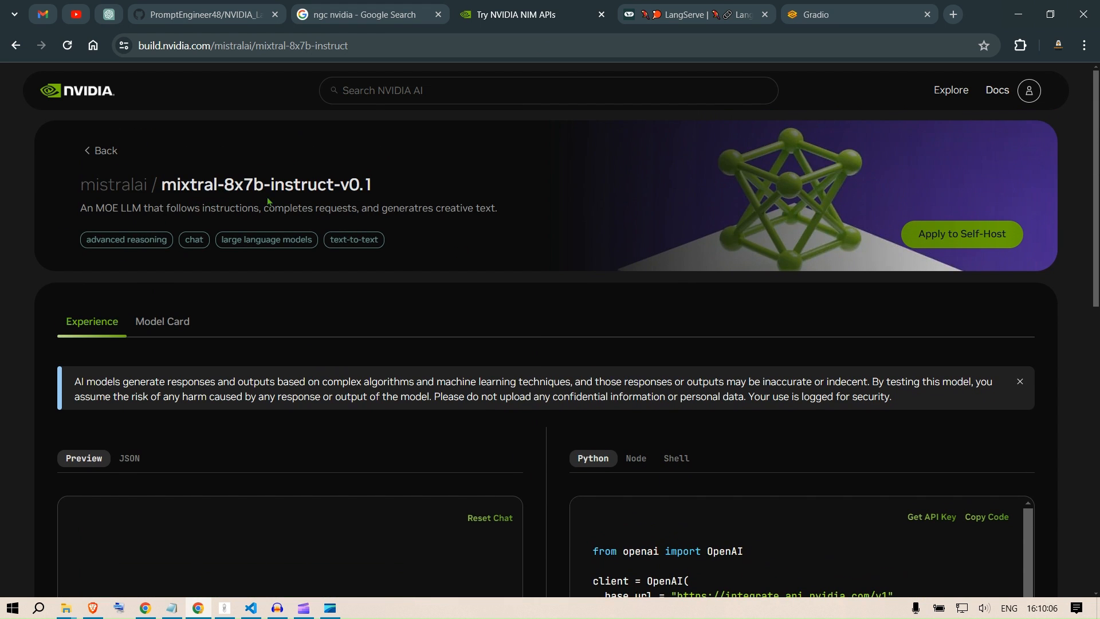
scroll(down, 3)
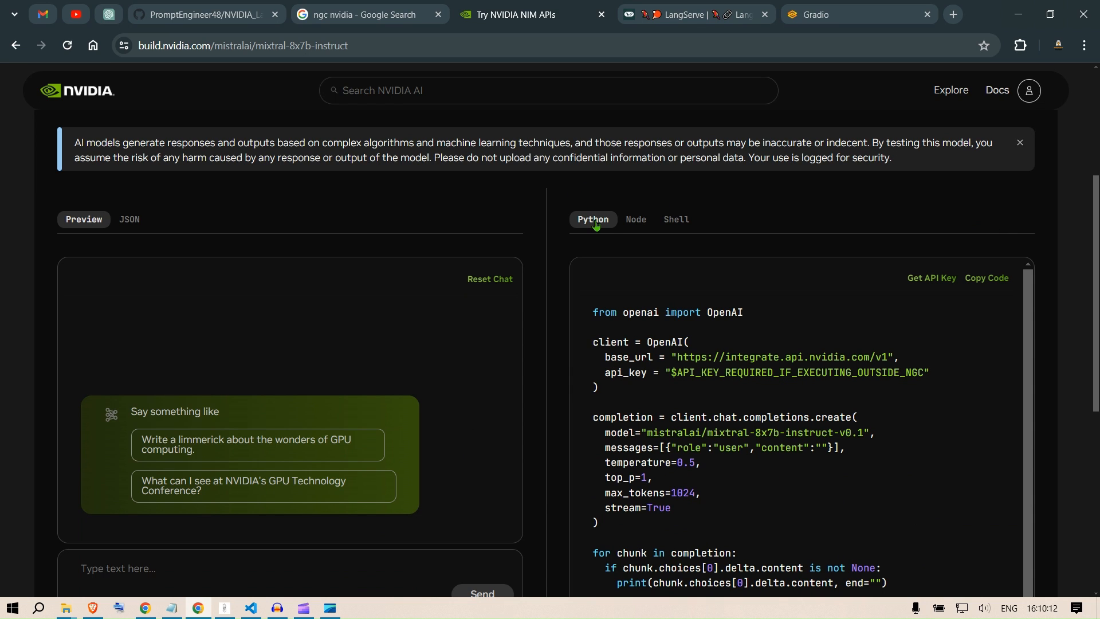
mouse_move(939, 280)
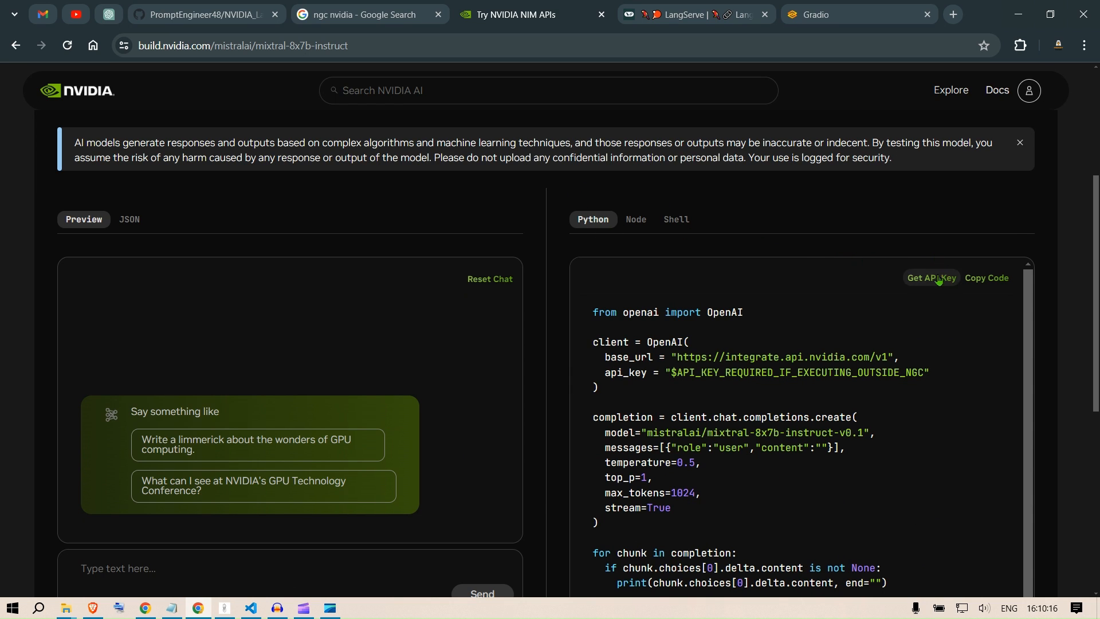
click(932, 277)
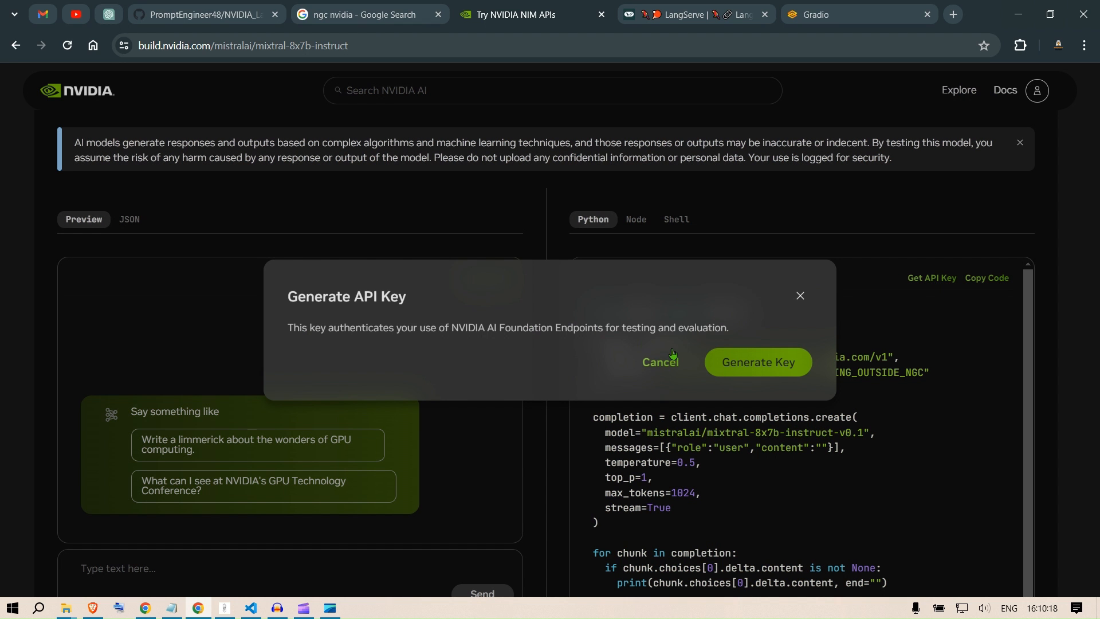
click(758, 362)
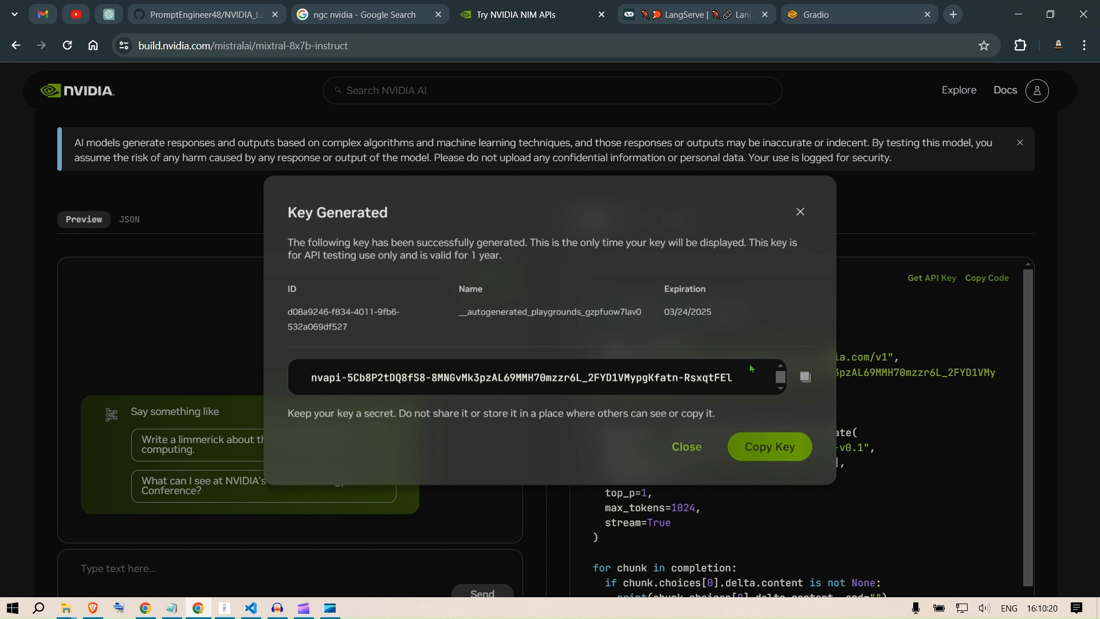
click(804, 377)
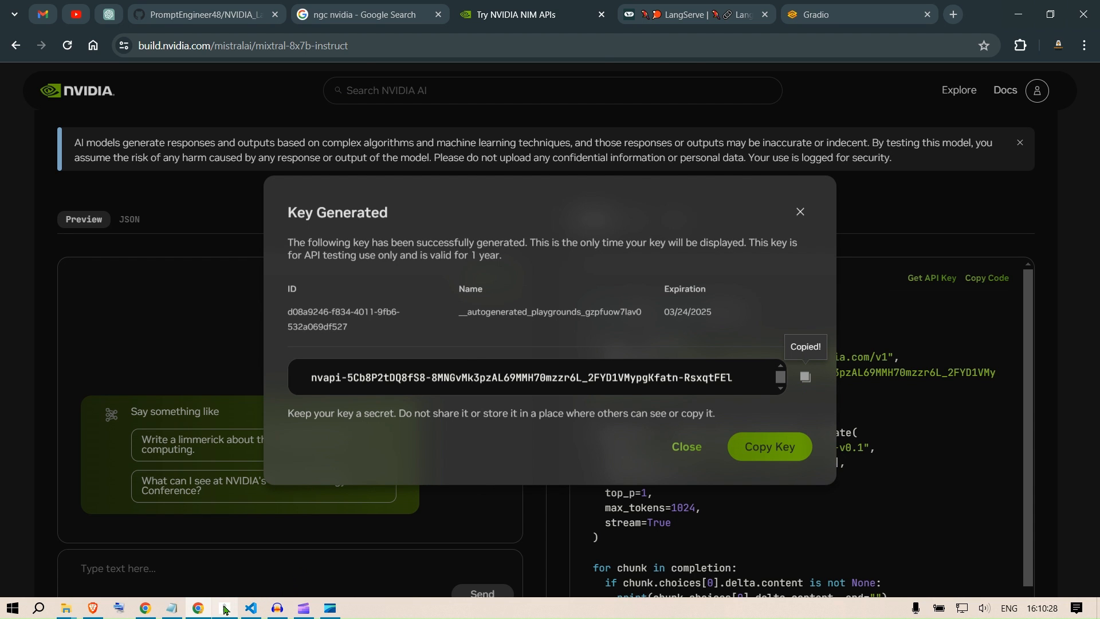
click(224, 608)
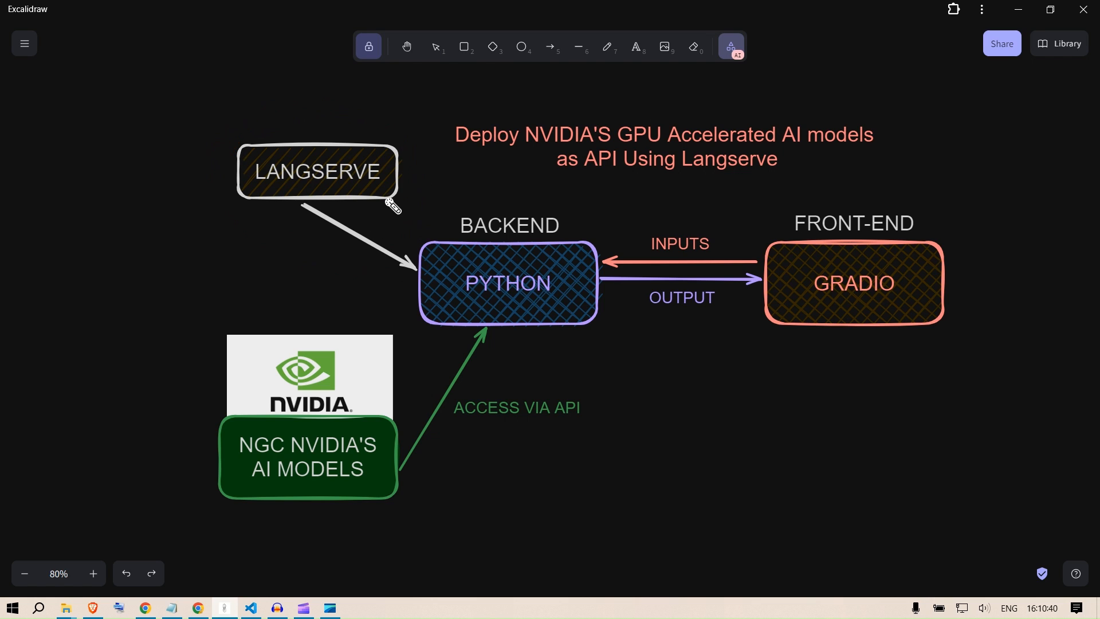
mouse_move(504, 275)
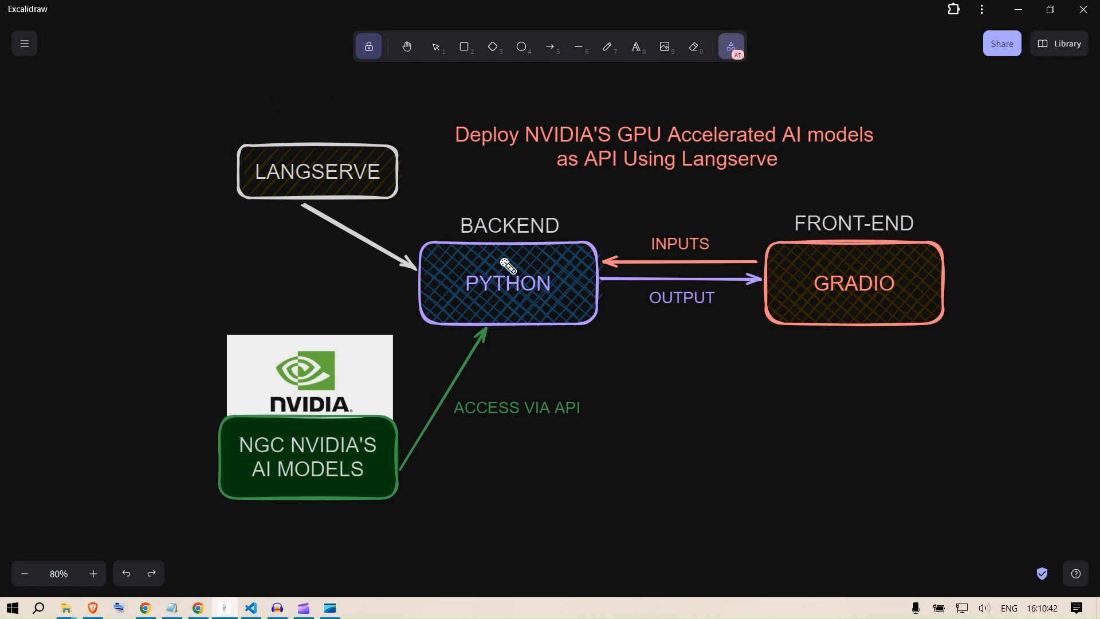
mouse_move(565, 259)
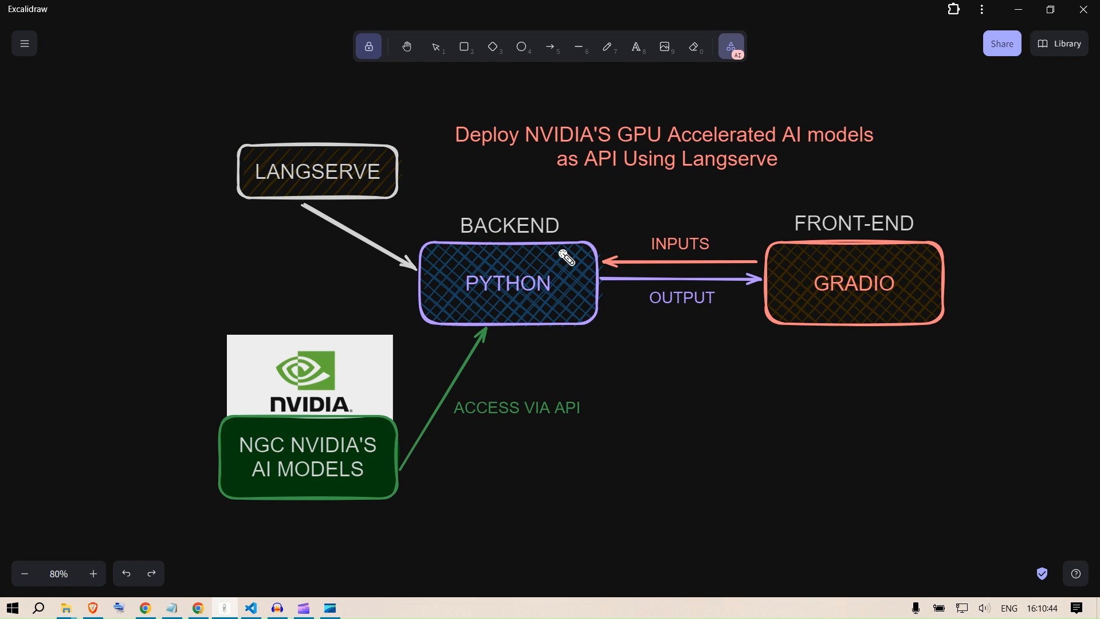
mouse_move(785, 328)
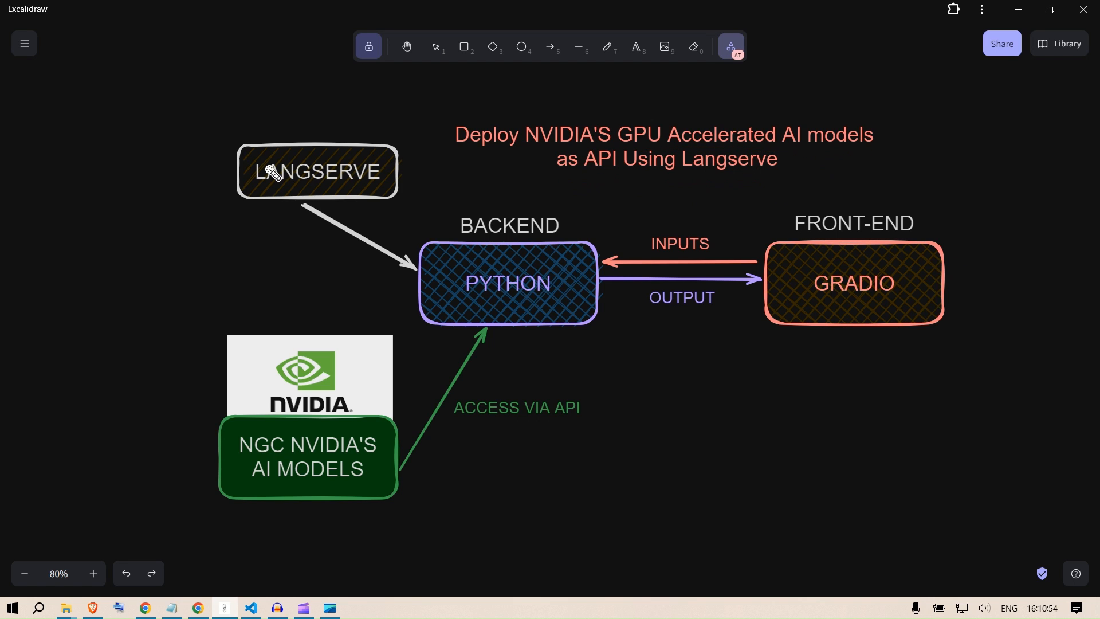
mouse_move(276, 302)
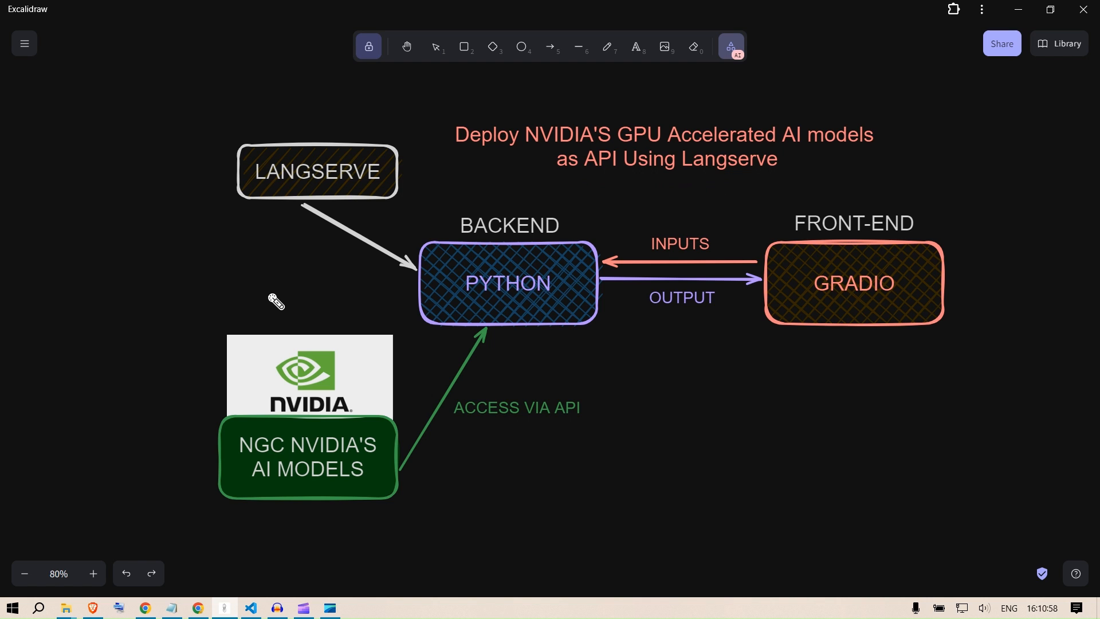
mouse_move(274, 285)
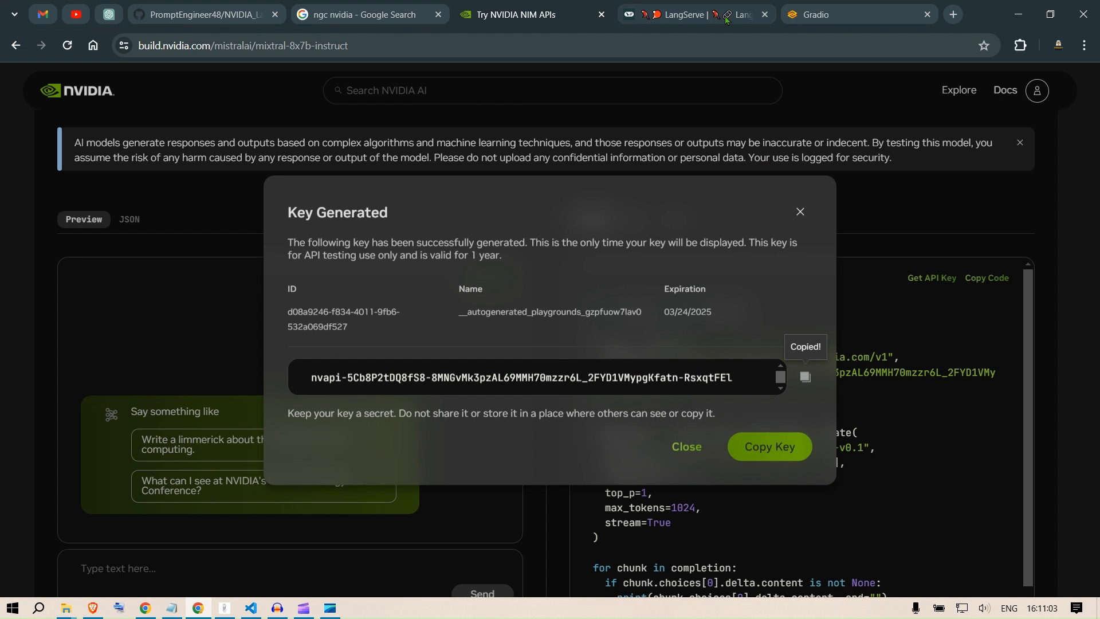
Step: Show the PromptEngineer48/NVIDIA_Langserve repository, then open the empty 238-Langserve folder
click(212, 14)
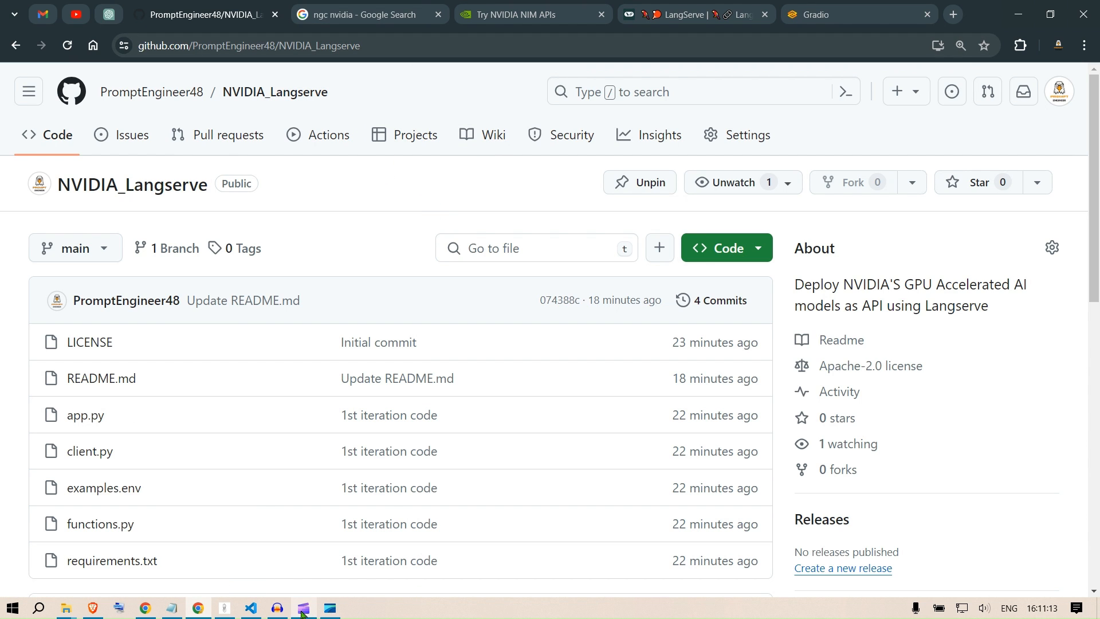
mouse_move(274, 607)
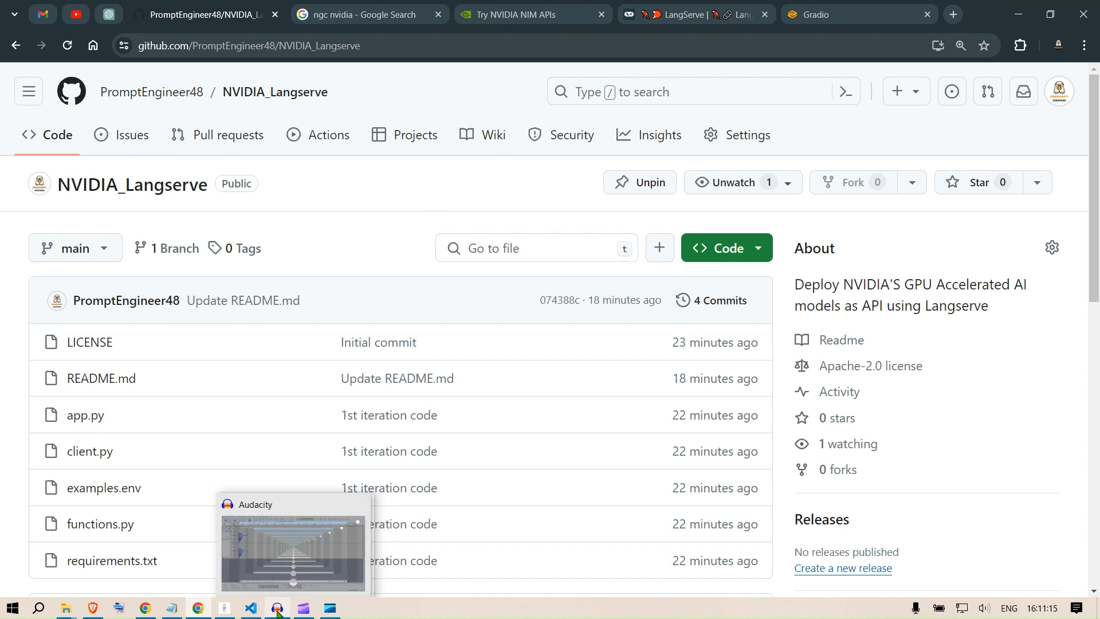
click(249, 608)
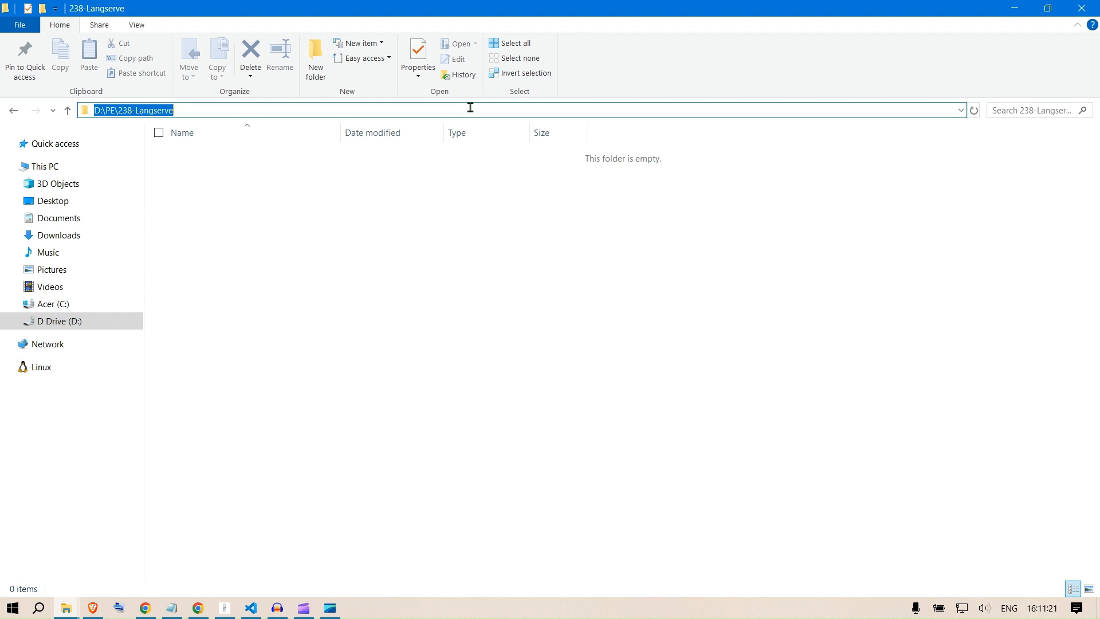
Step: Launch VS Code in the 238-Langserve folder and dismiss the Copilot activation notice
click(251, 608)
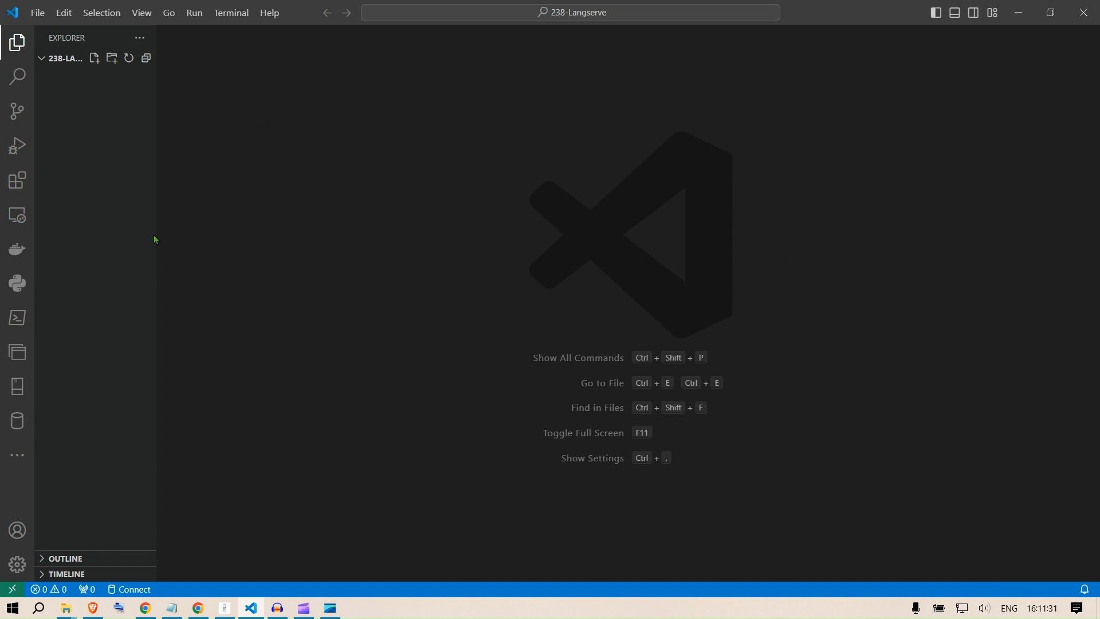
click(231, 12)
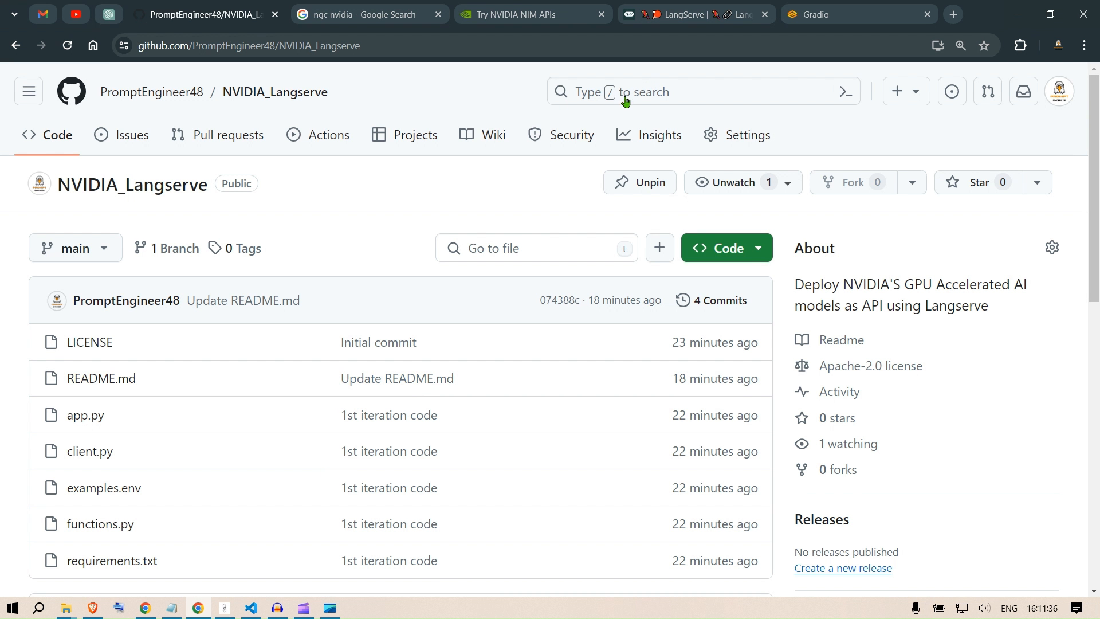
click(726, 248)
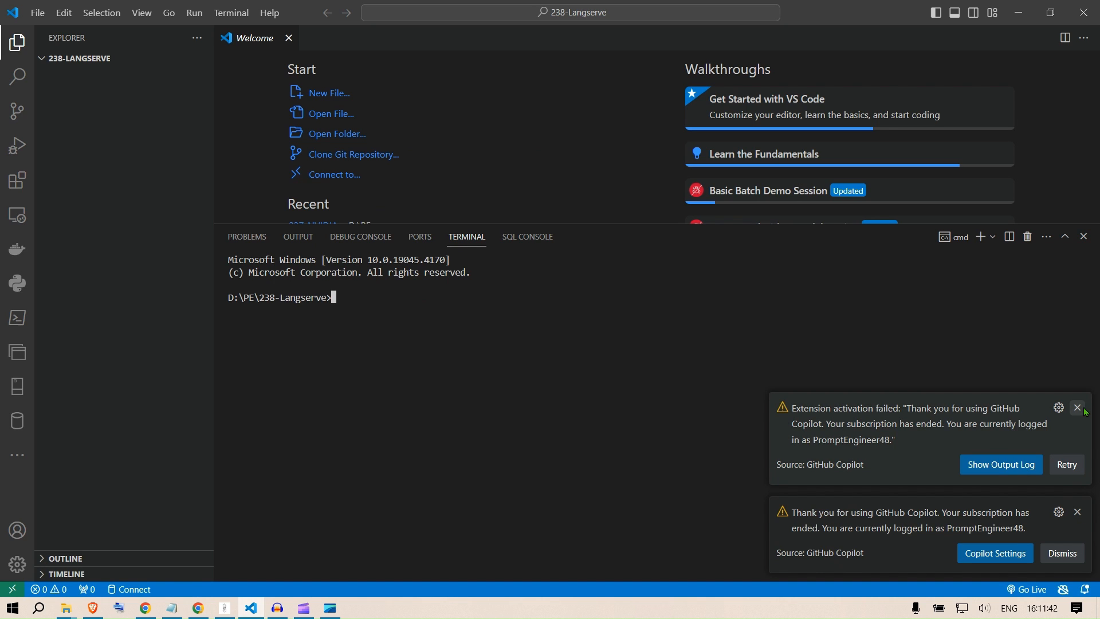
click(1077, 408)
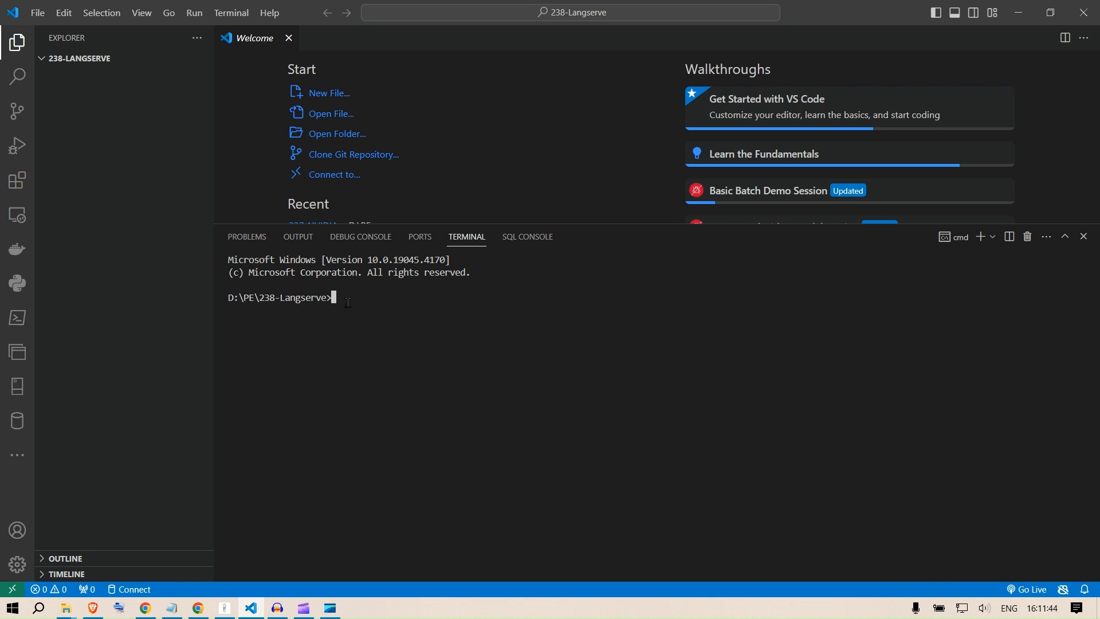
text(git clone https://github.com/PromptEngineer48/NVIDIA_Langserve.git)
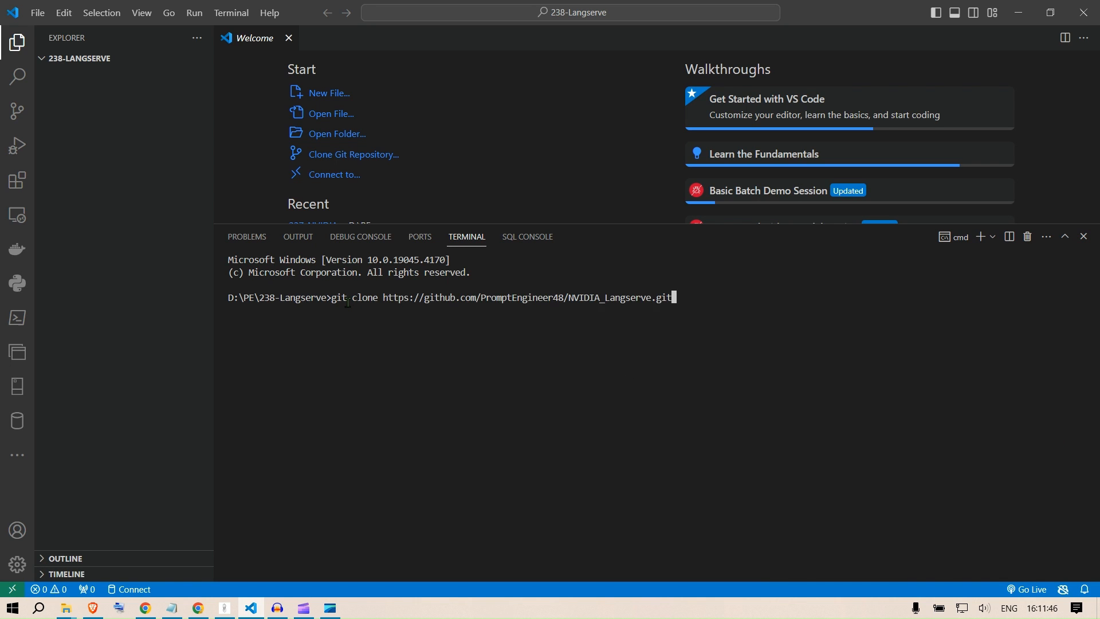
key(Enter)
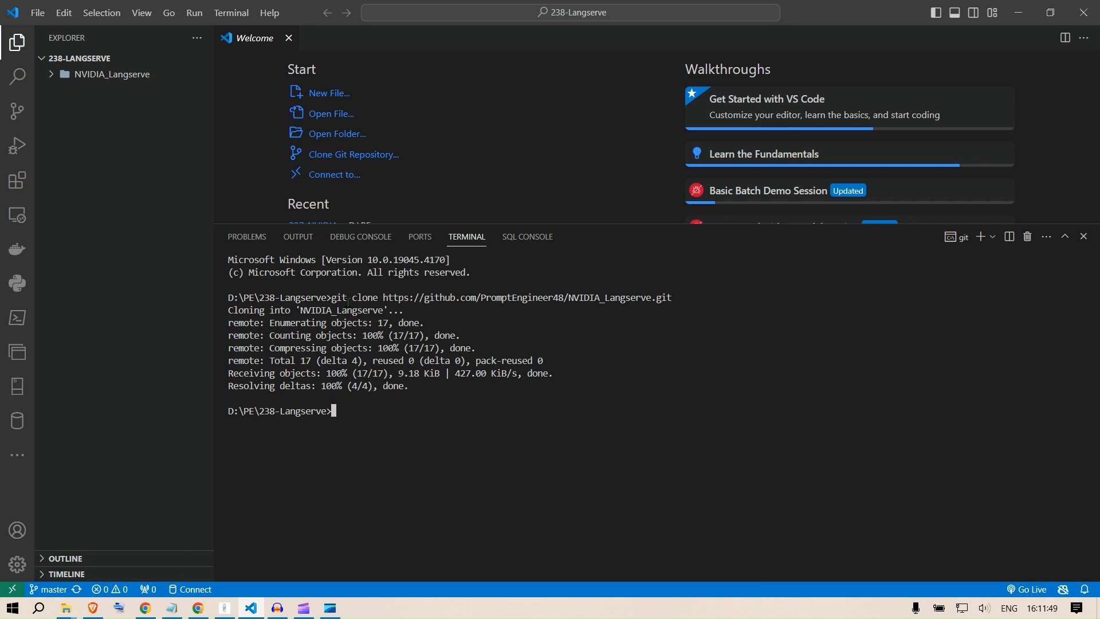
click(108, 75)
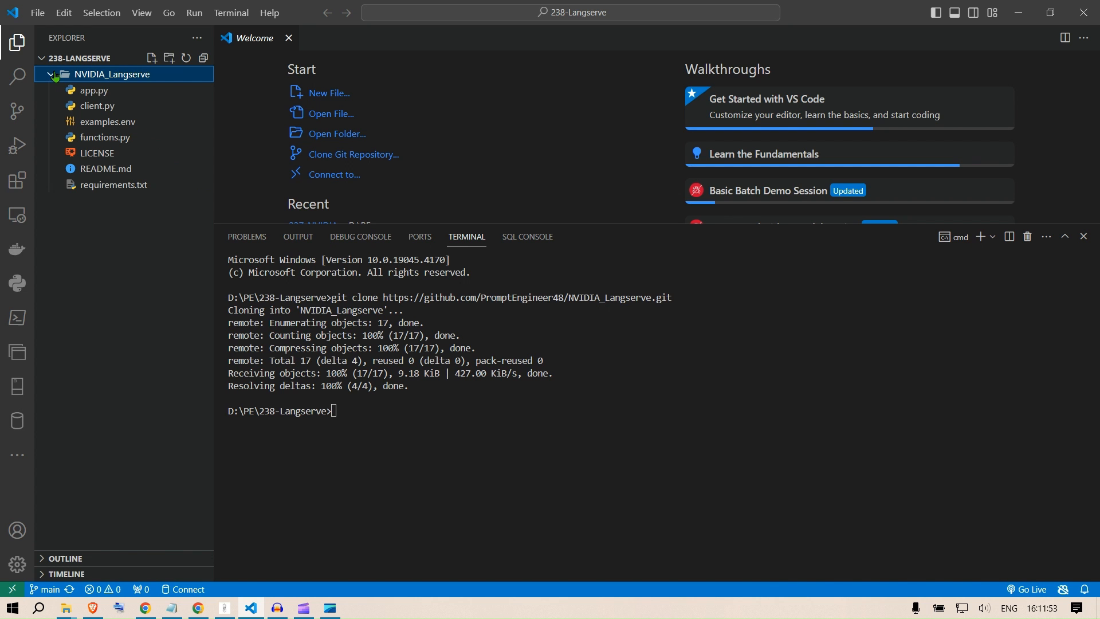
right_click(91, 75)
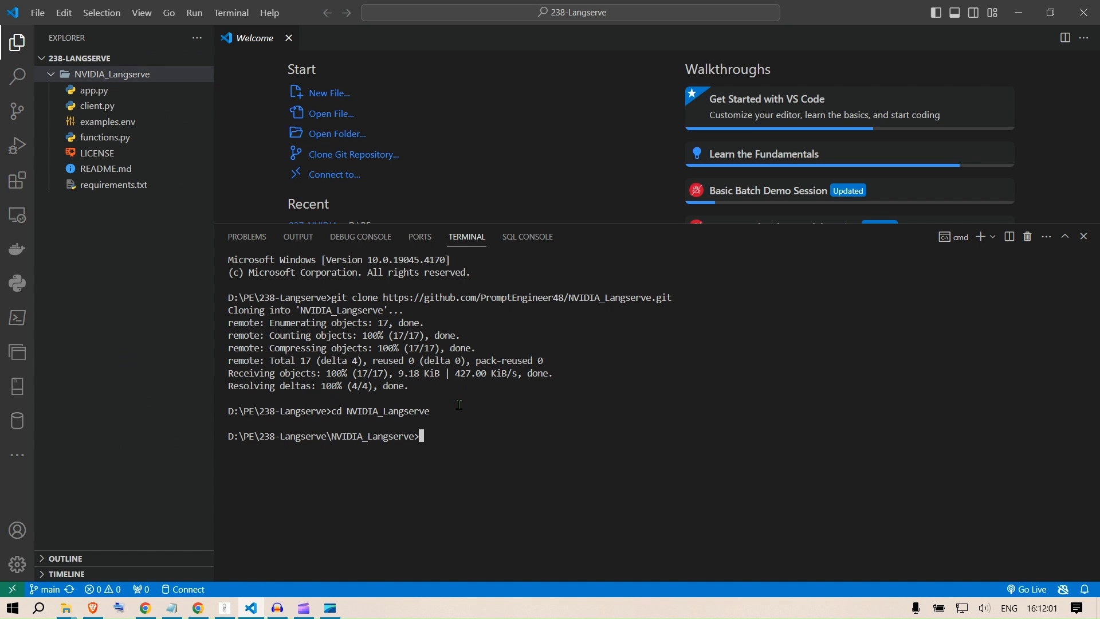
Step: Create the LANGSERVE conda environment with Python 3.11, then open requirements.txt and README.md
text(conda)
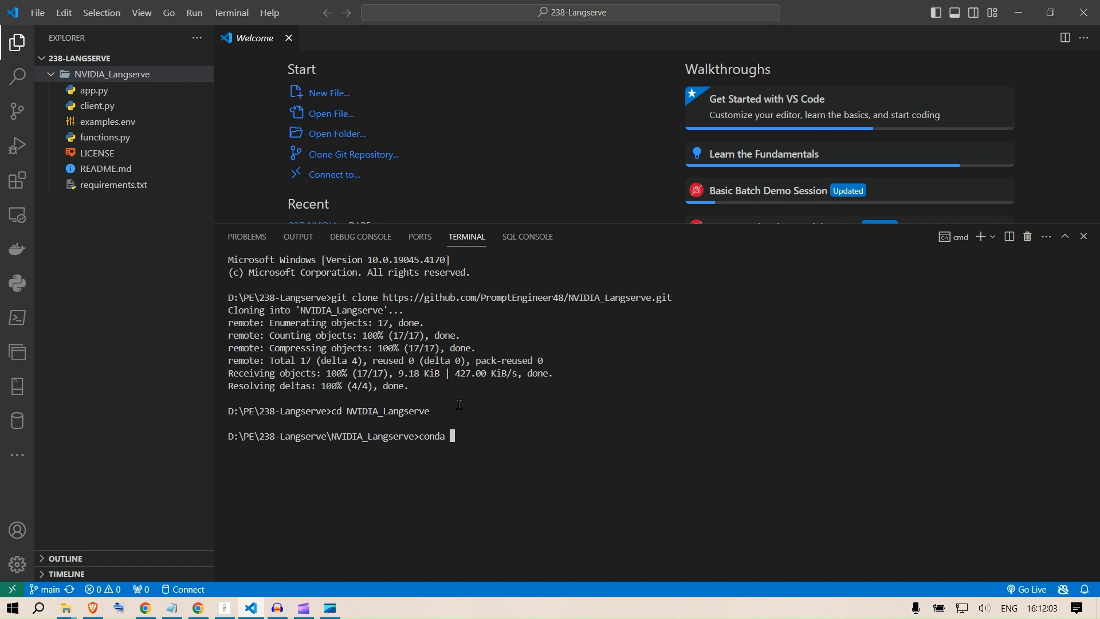
text(create -n)
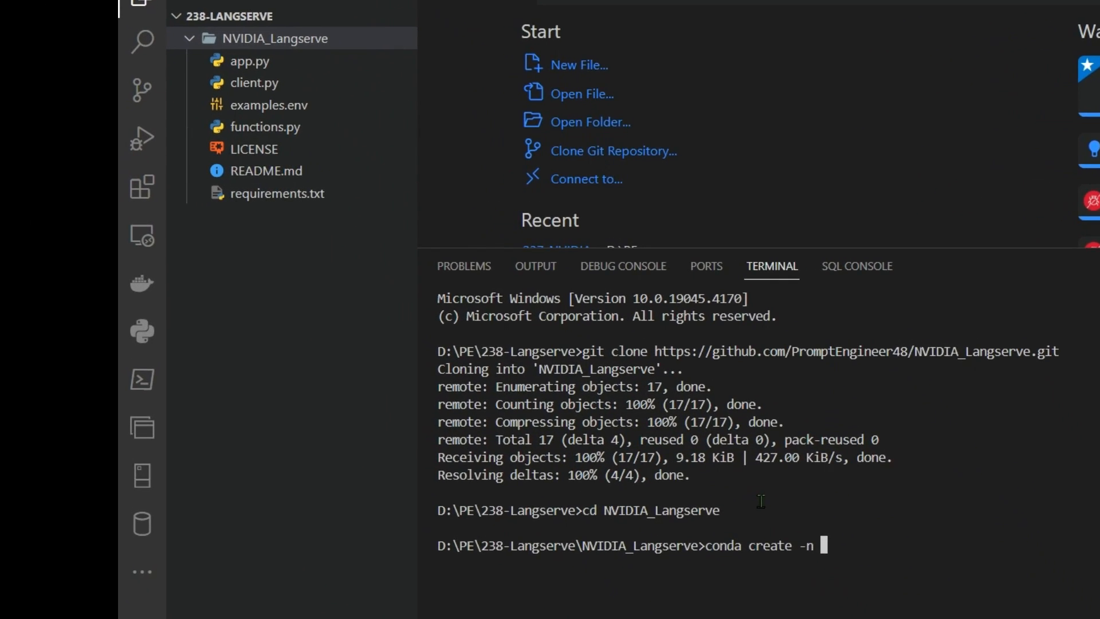
text(LANGSERVE python=3.11 -y)
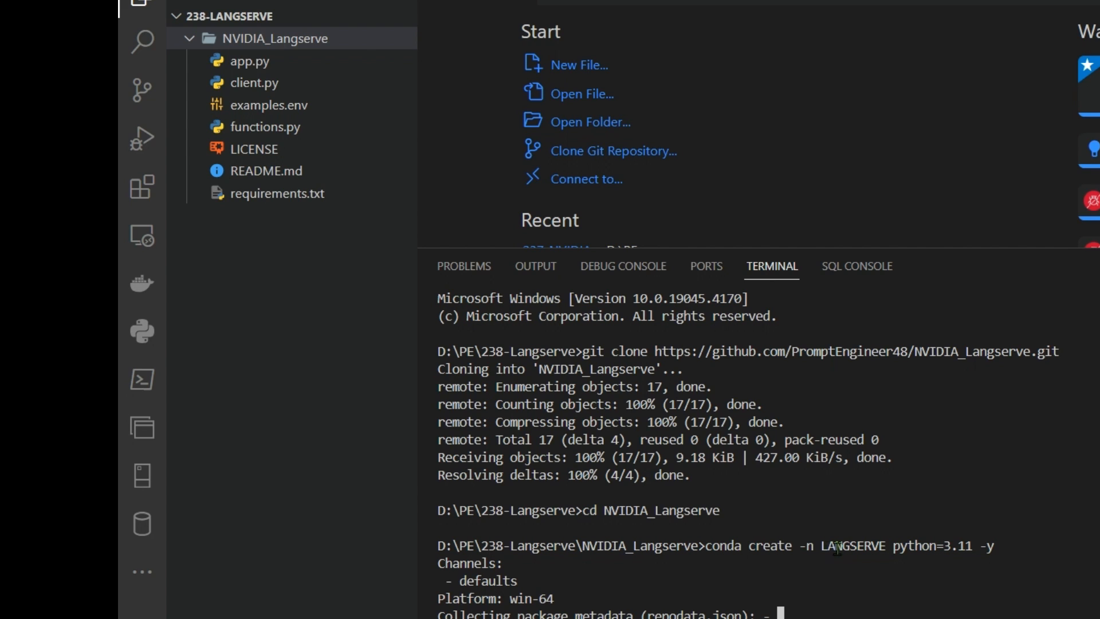
mouse_move(859, 155)
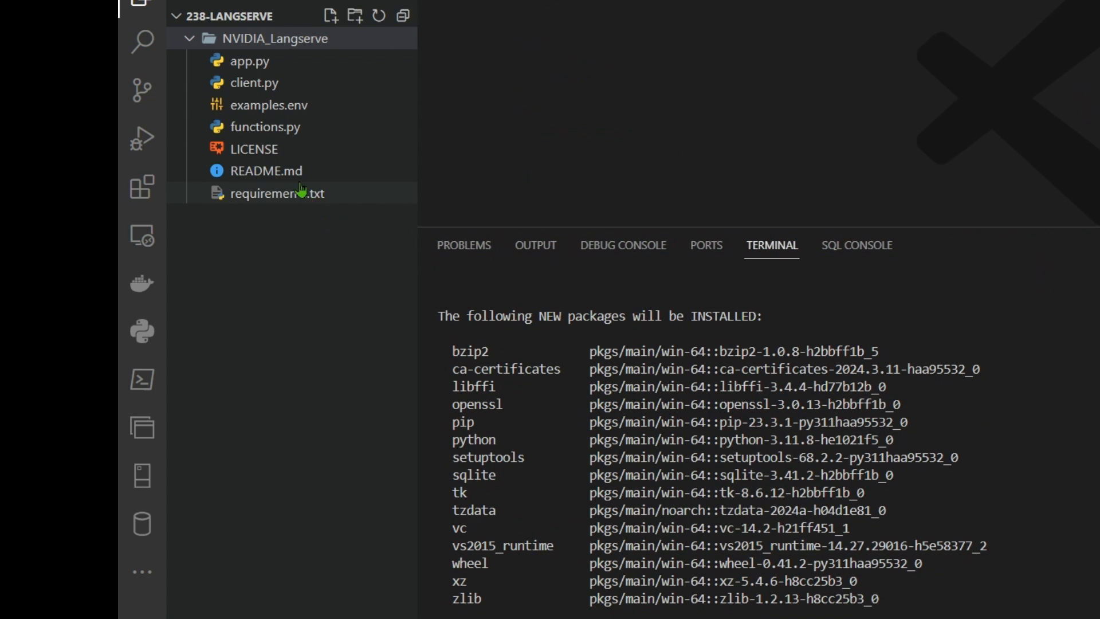
click(277, 193)
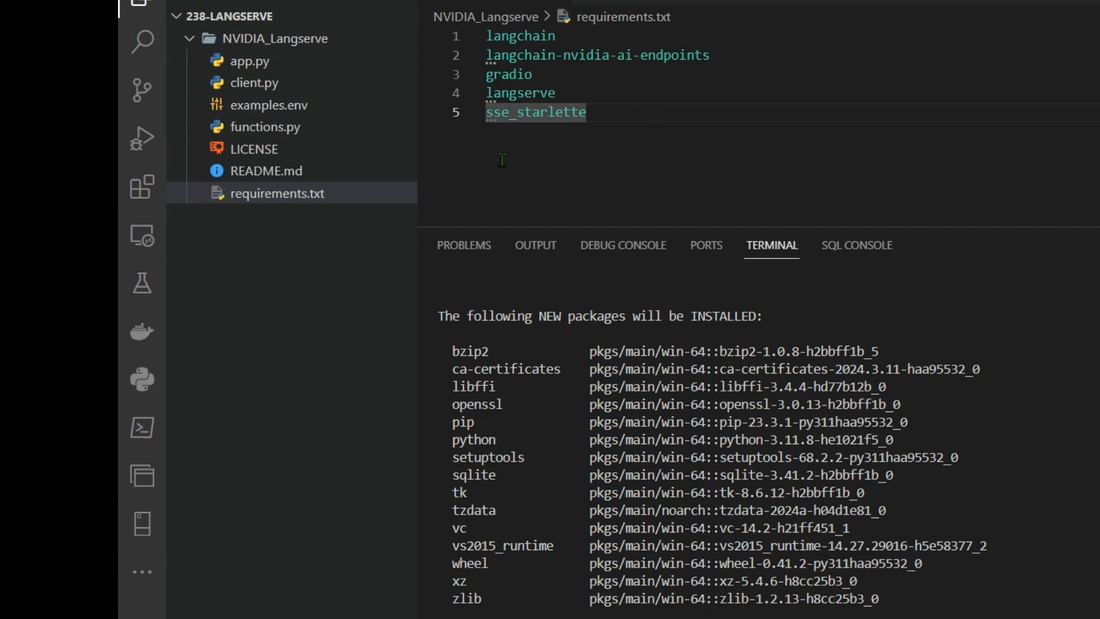
click(264, 170)
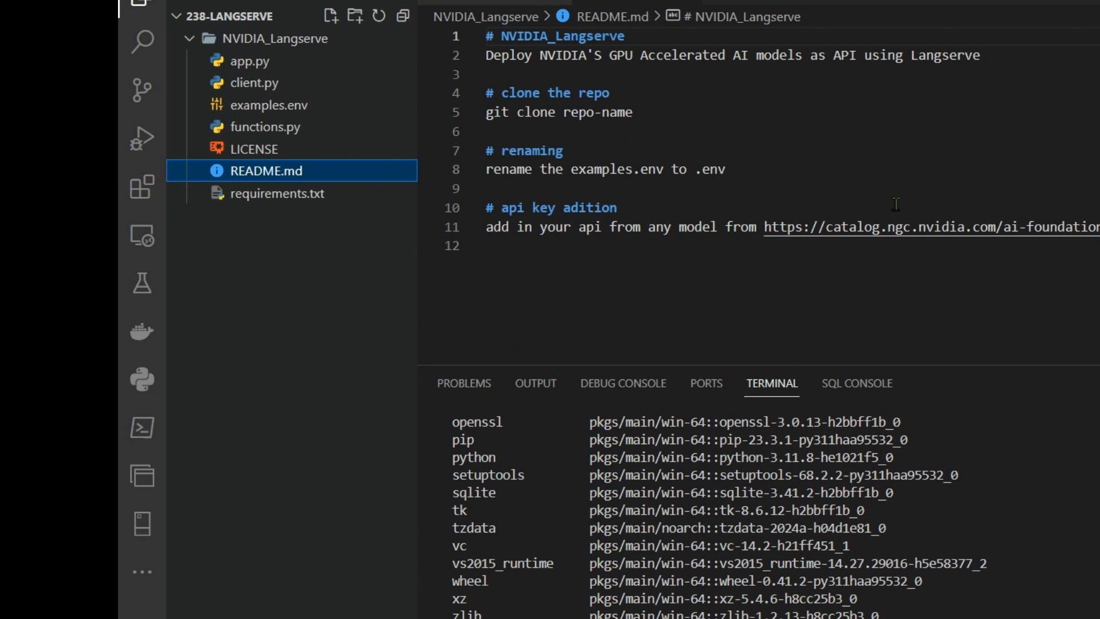
Step: Rename examples.env to .env and replace the placeholder NVIDIA_API_KEY with the new nvapi key
click(279, 193)
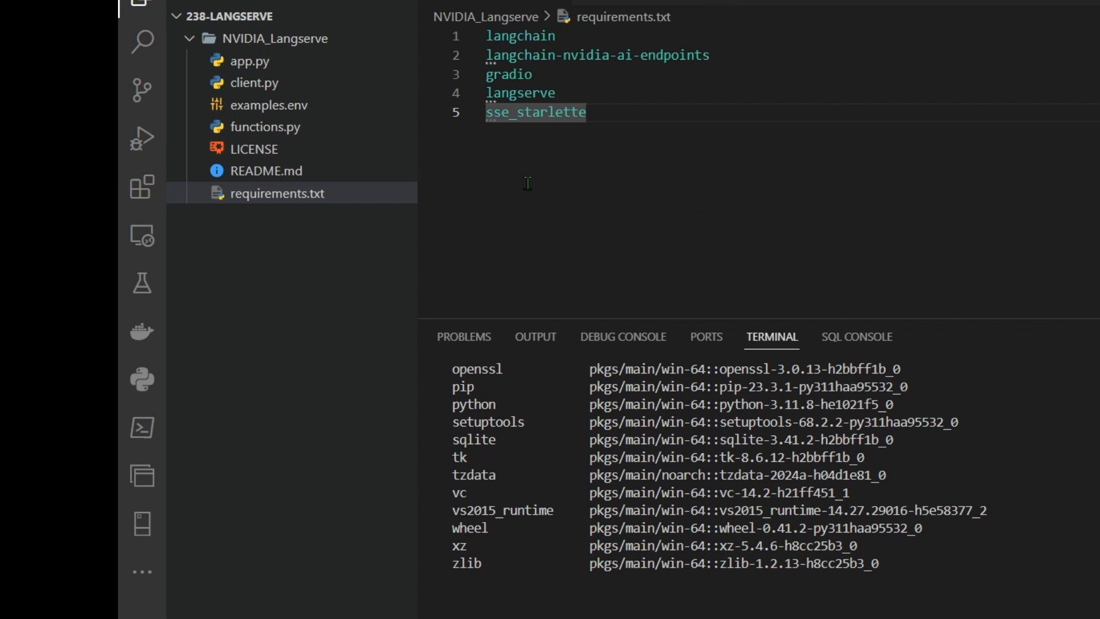
mouse_move(763, 199)
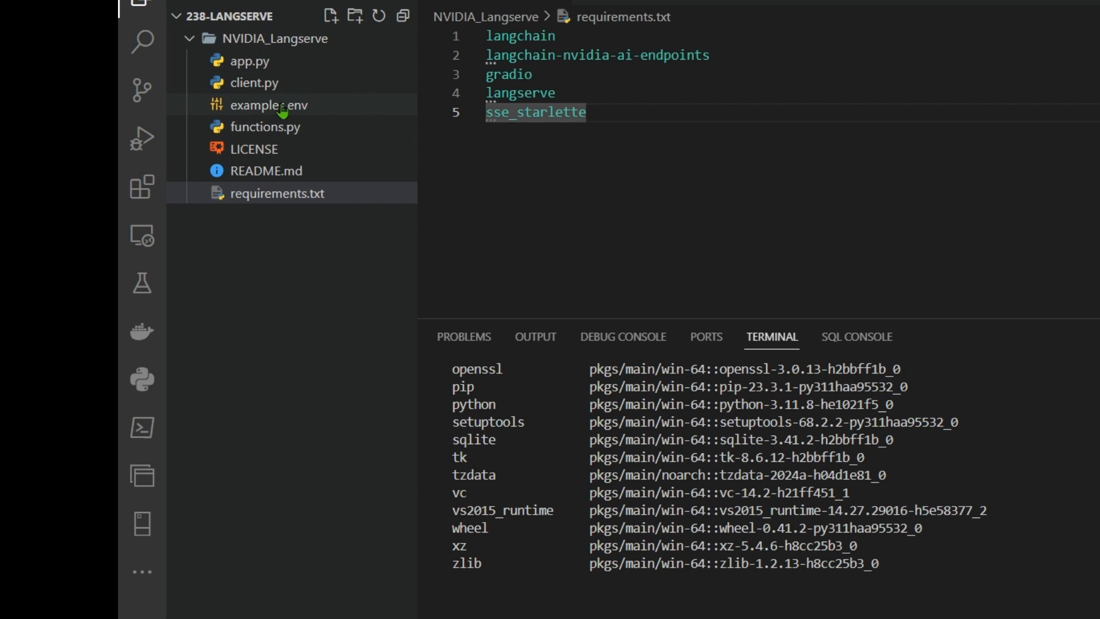
right_click(268, 105)
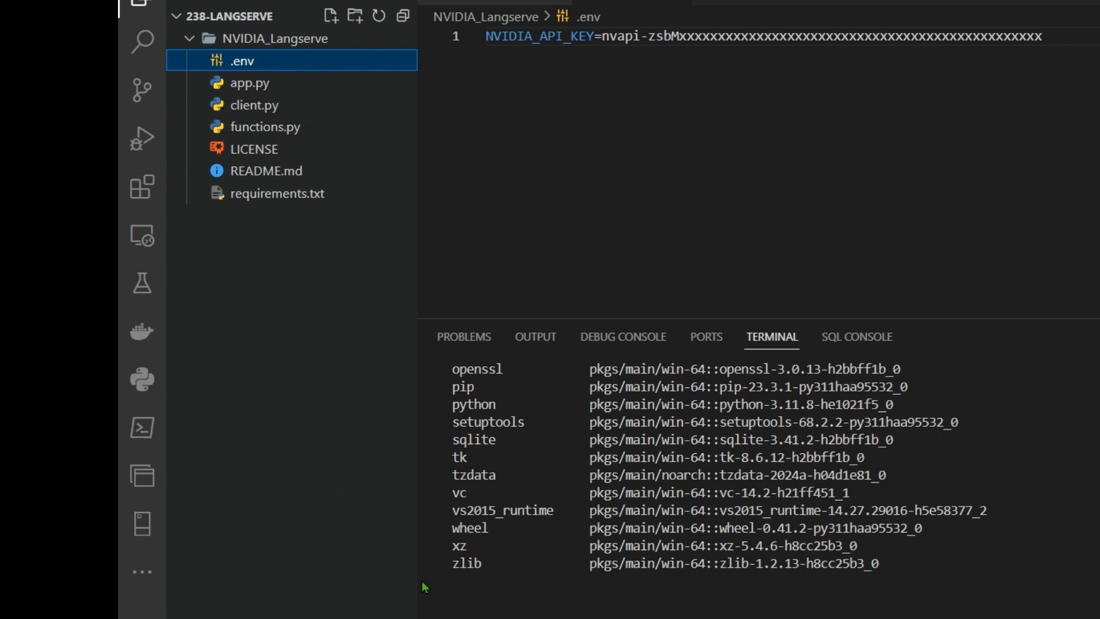
drag(720, 37, 1043, 36)
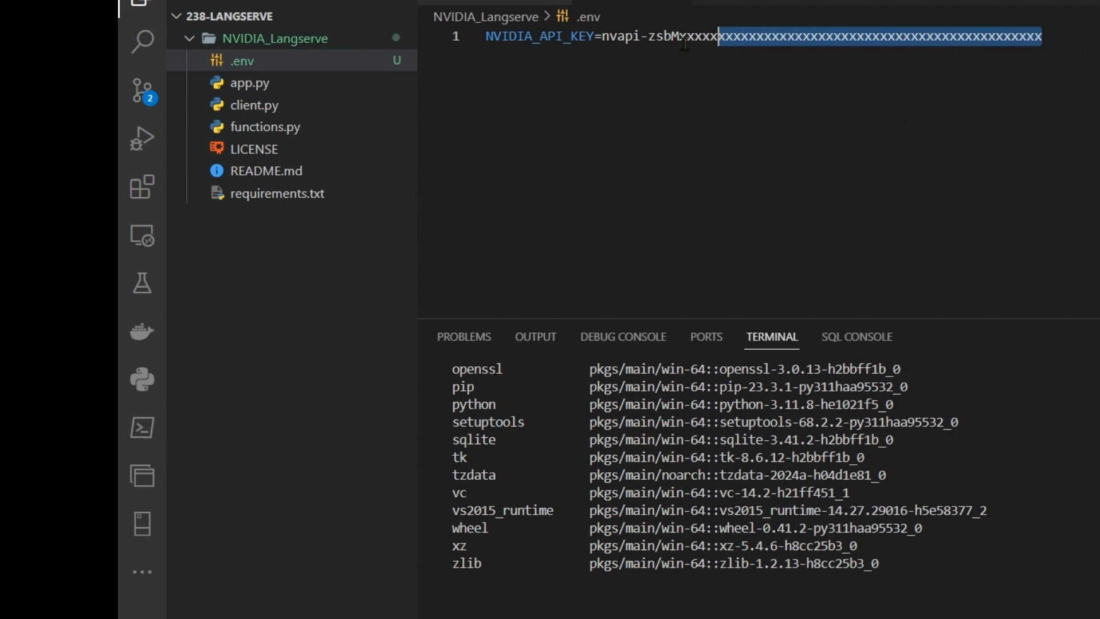
key(Delete)
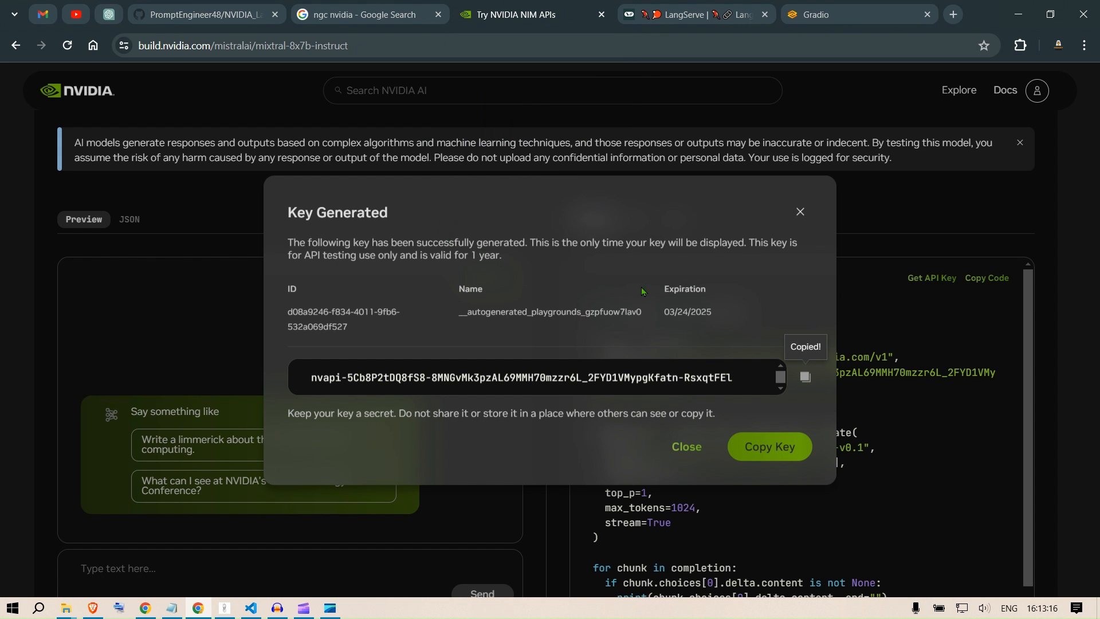
mouse_move(874, 387)
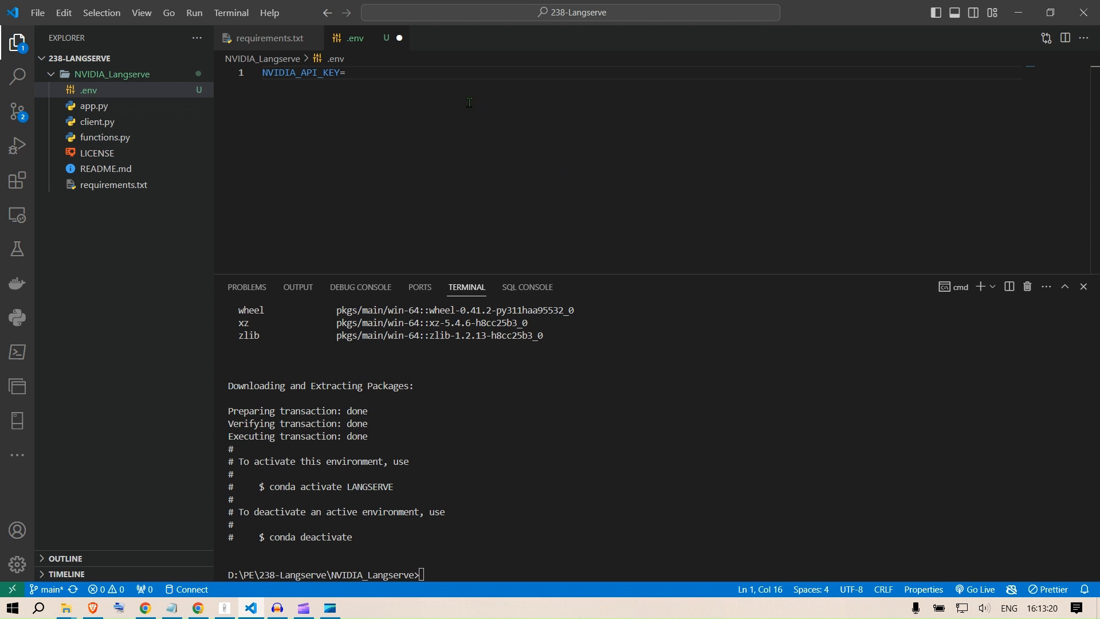
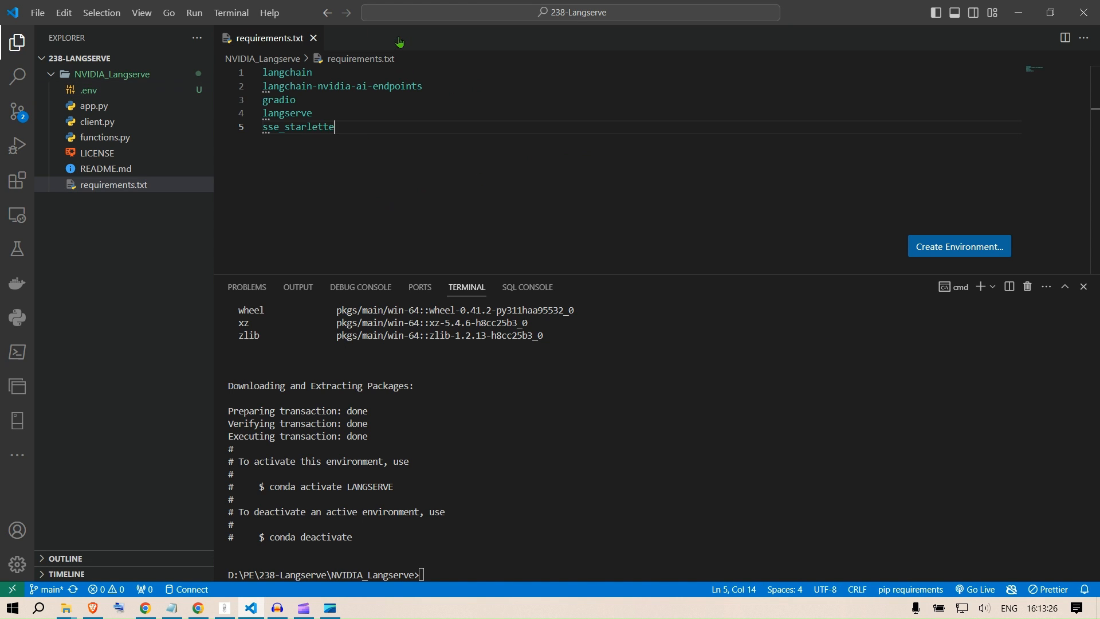
mouse_move(551, 482)
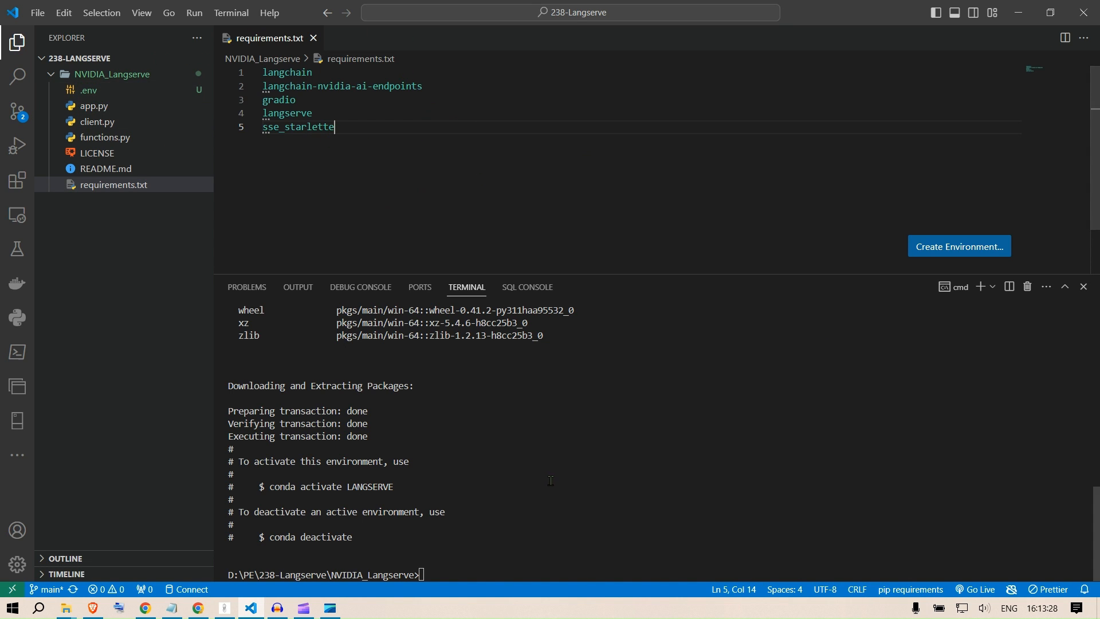
Step: Run conda activate LANGSERVE in the integrated terminal
text(conda activate)
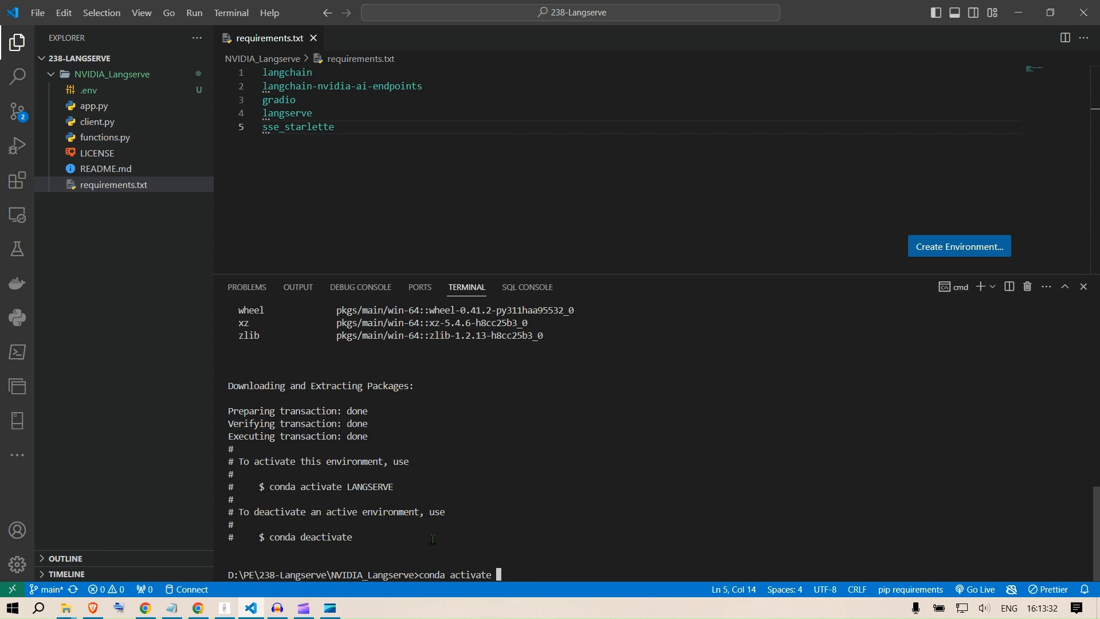
text(lan)
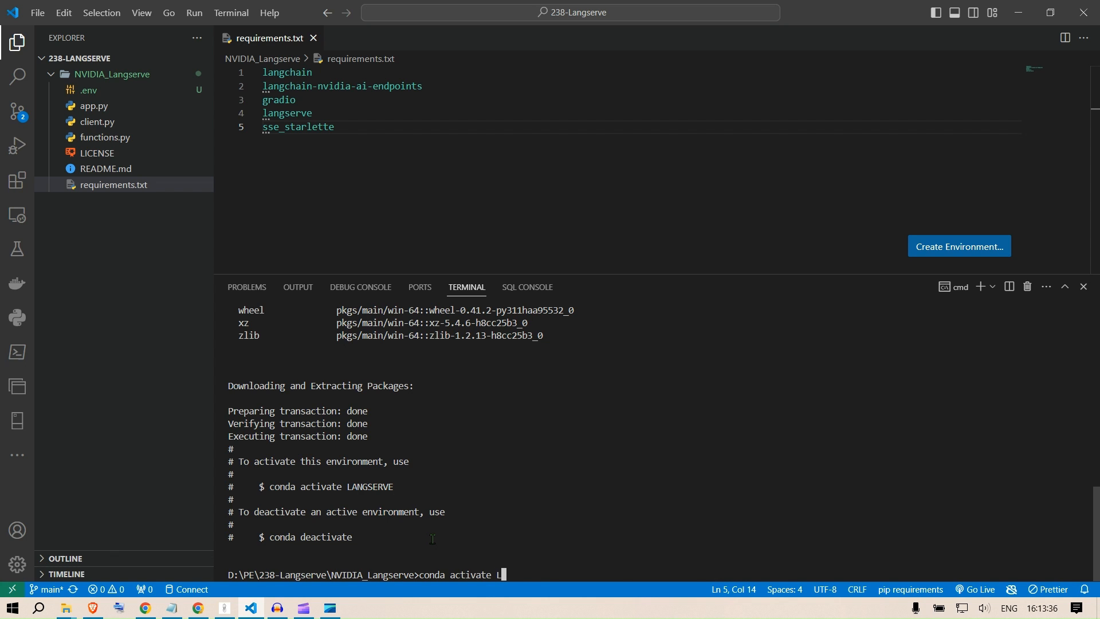
text(ANGSERVE)
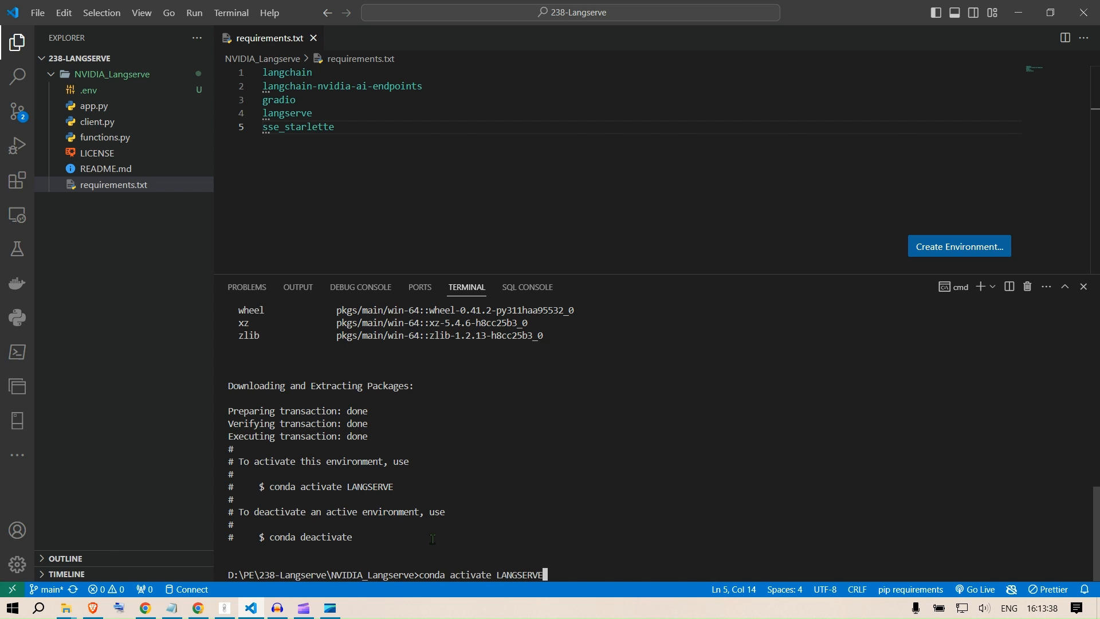
key(Enter)
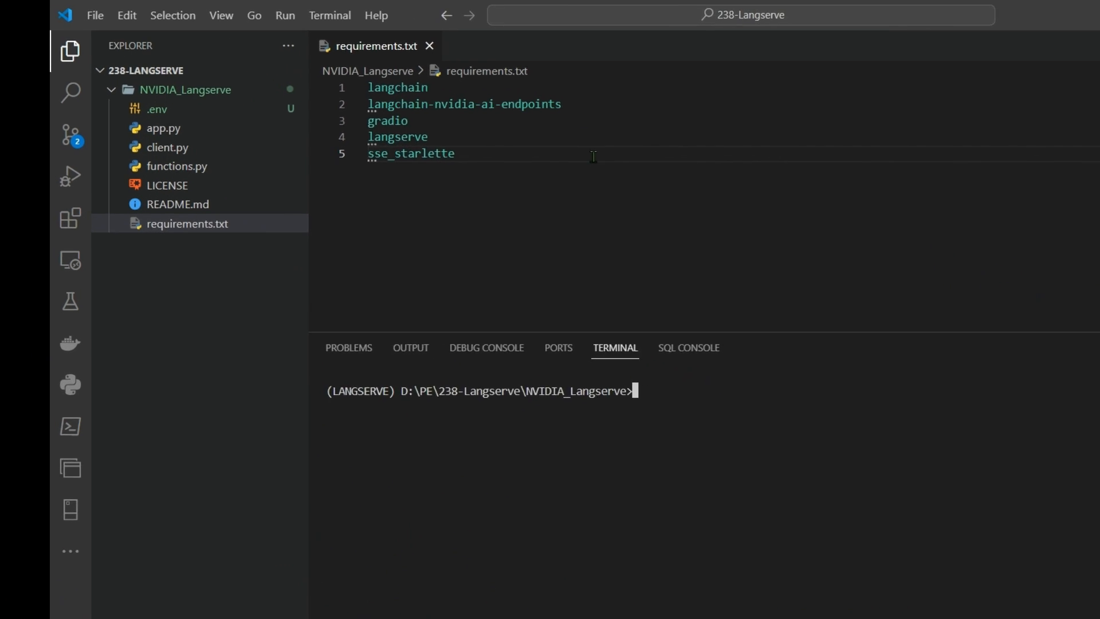
Step: Run pip install -r requirements.txt, then open the app.py server script
text(pip insta)
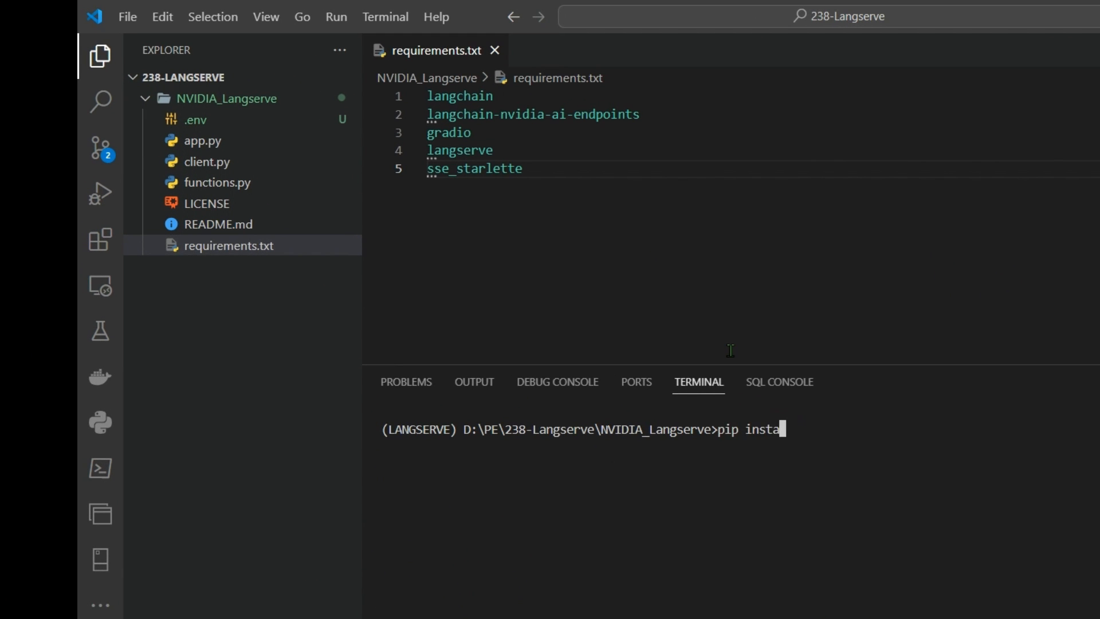
text(ll -r requi)
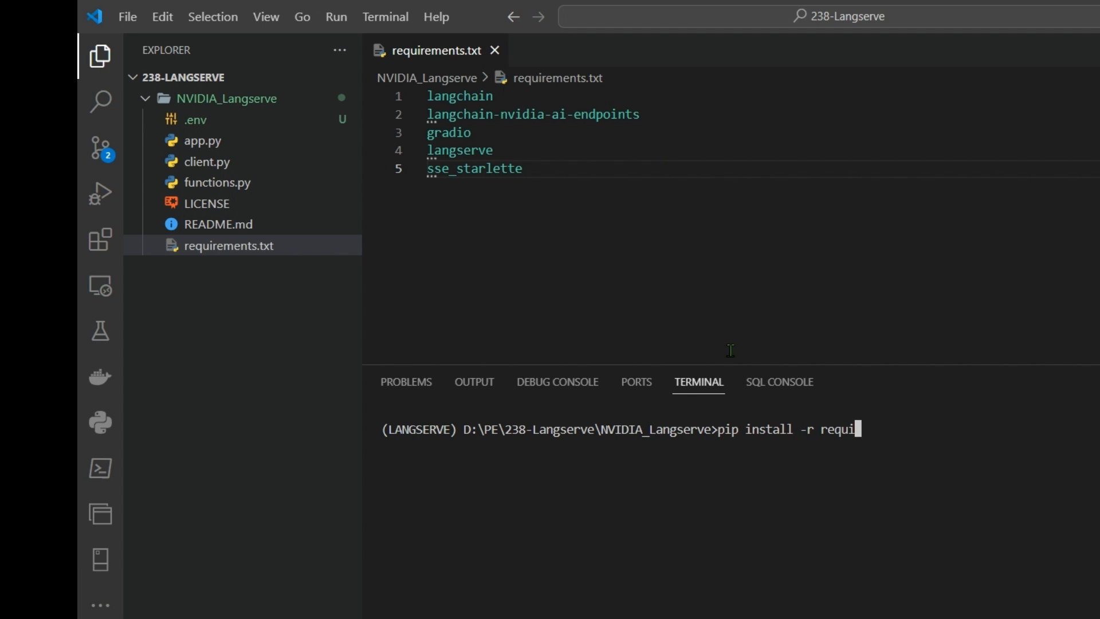
text(rements.txt)
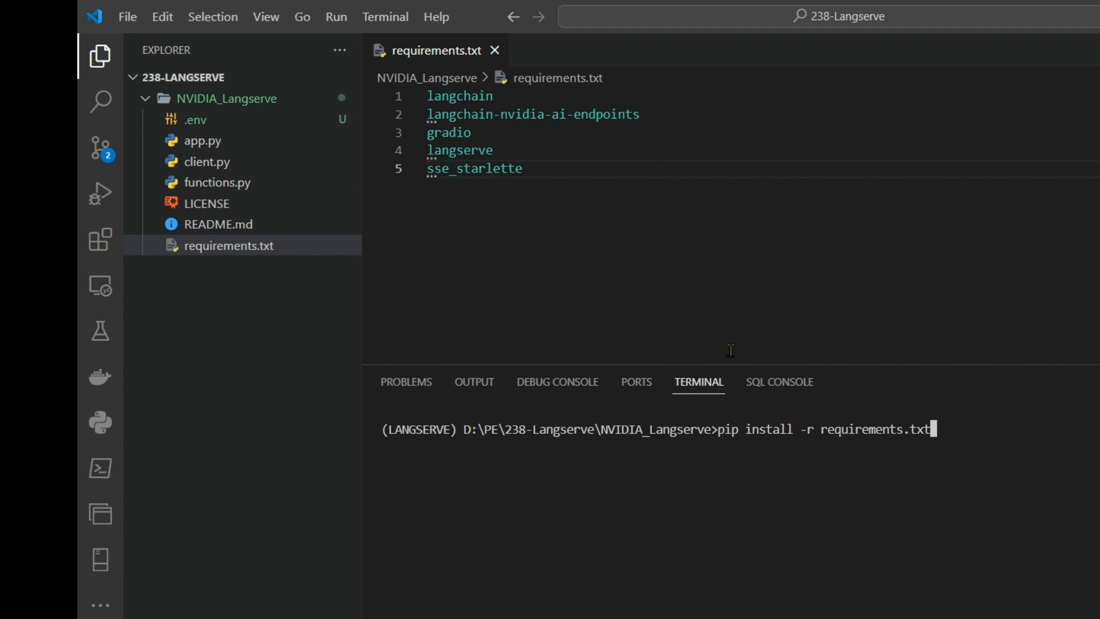
key(Enter)
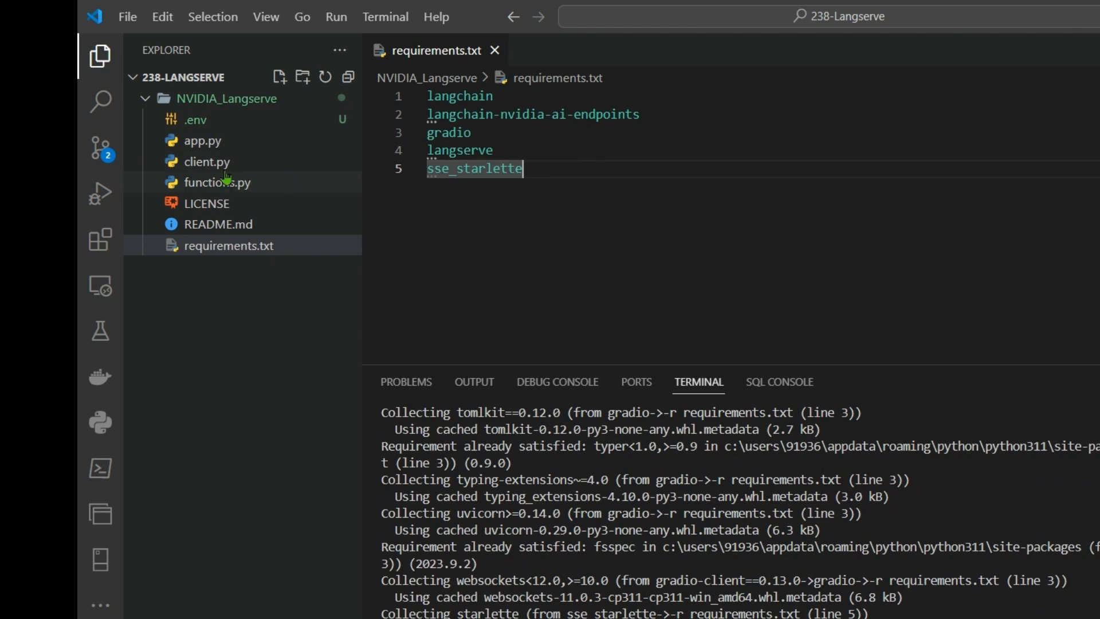
click(201, 141)
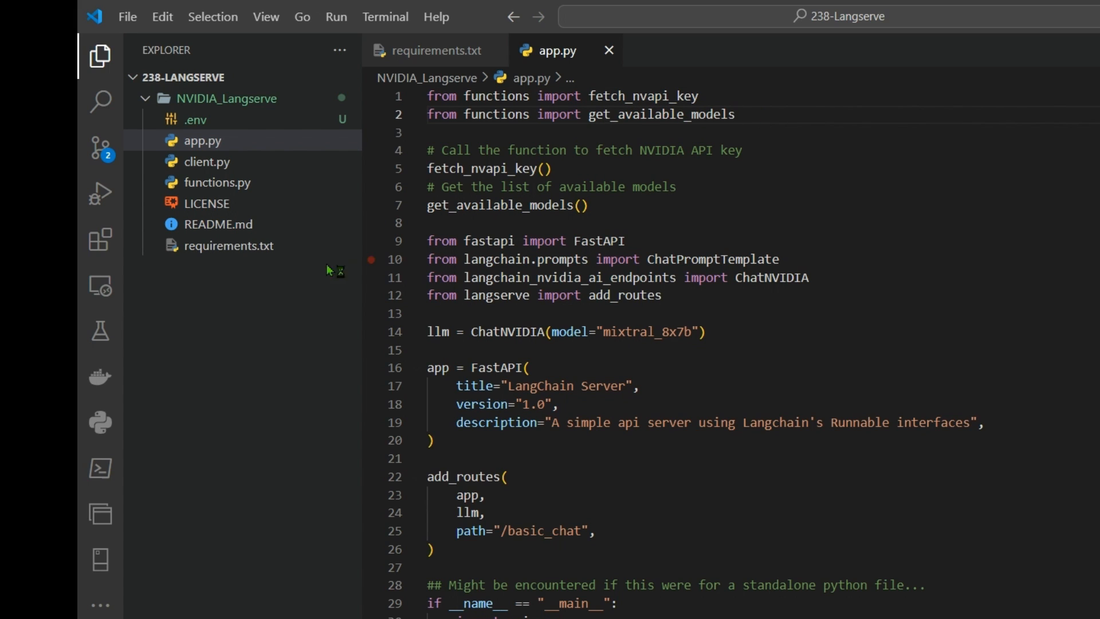
mouse_move(231, 189)
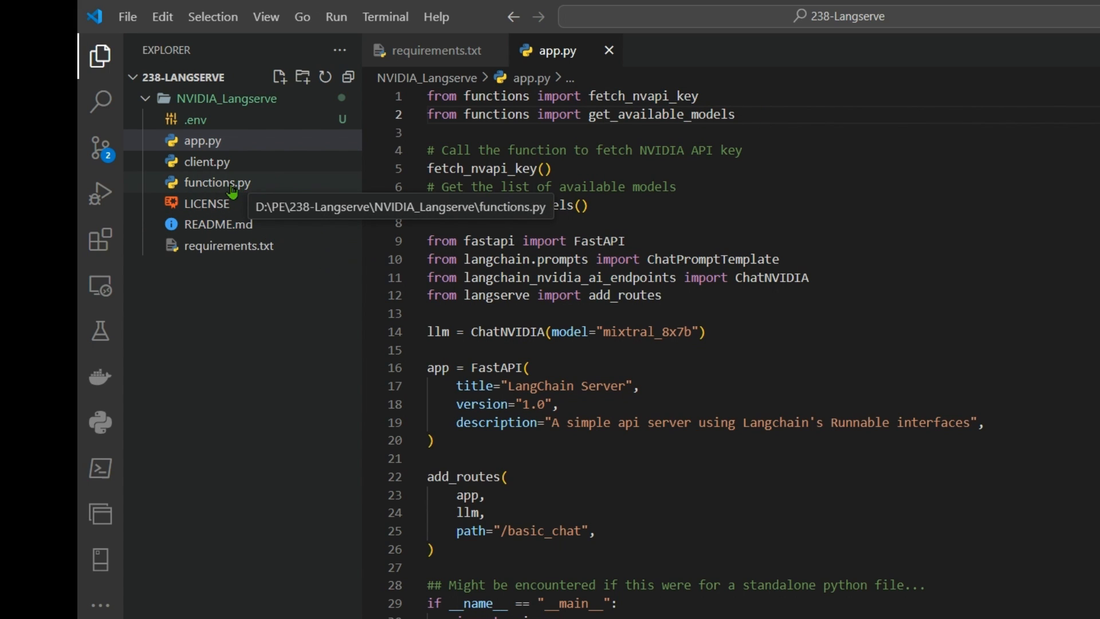
Step: Open functions.py and fold and unfold the fetch_nvapi_key and get_available_models functions
click(216, 182)
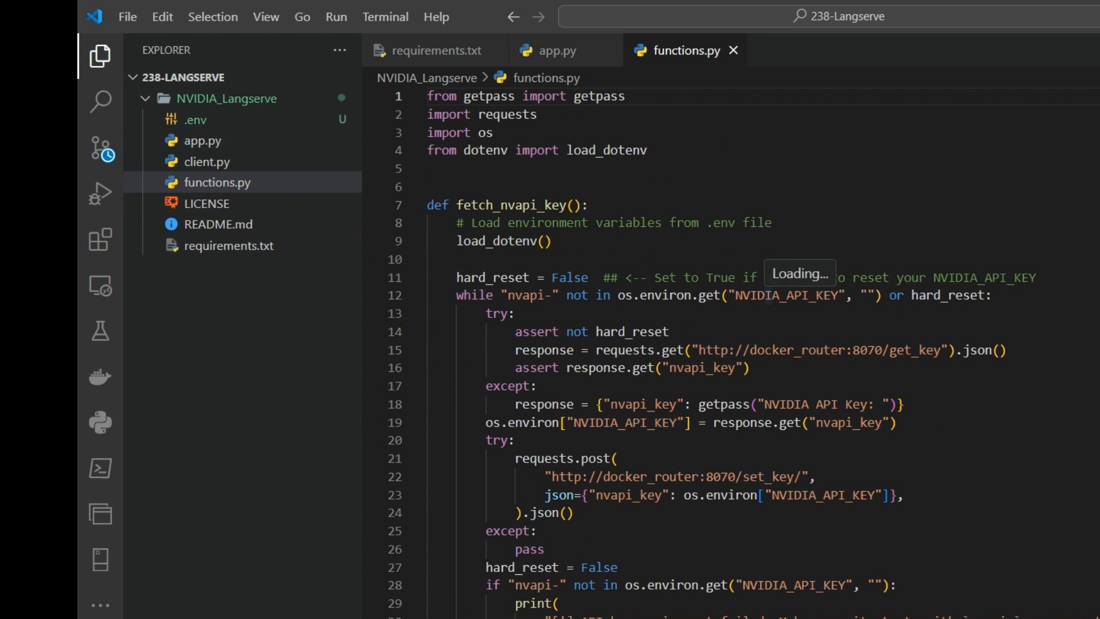
click(416, 204)
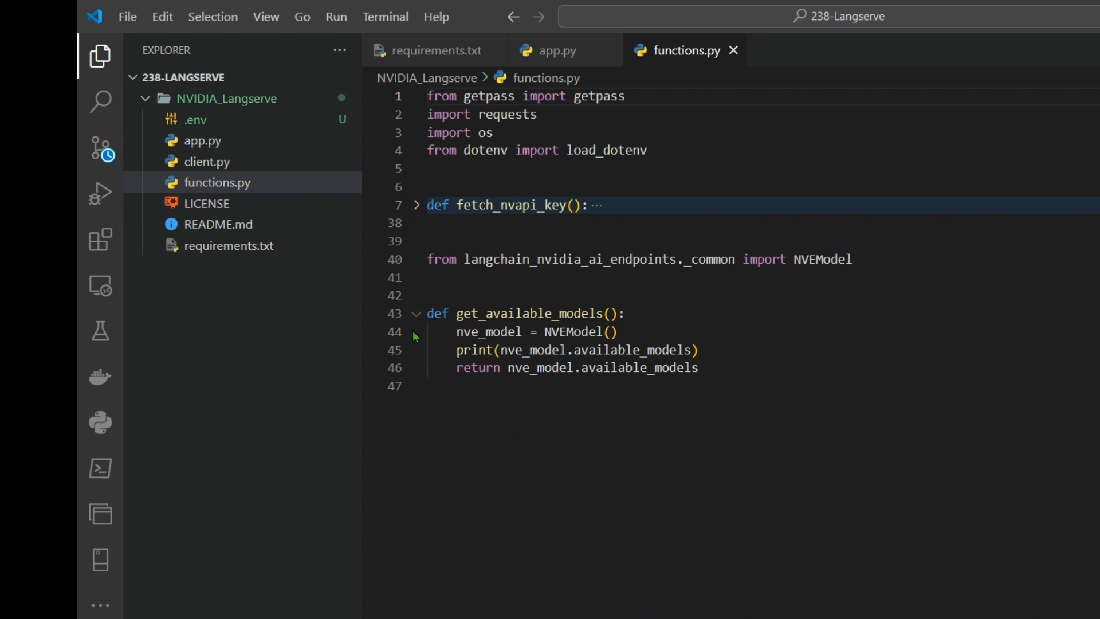
click(418, 313)
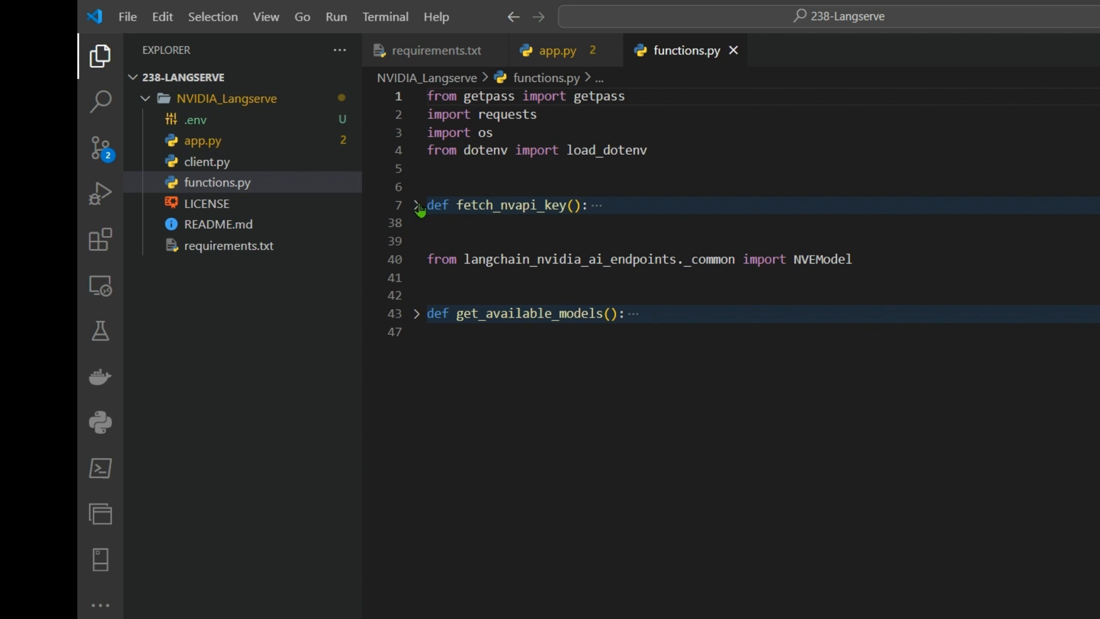
click(414, 205)
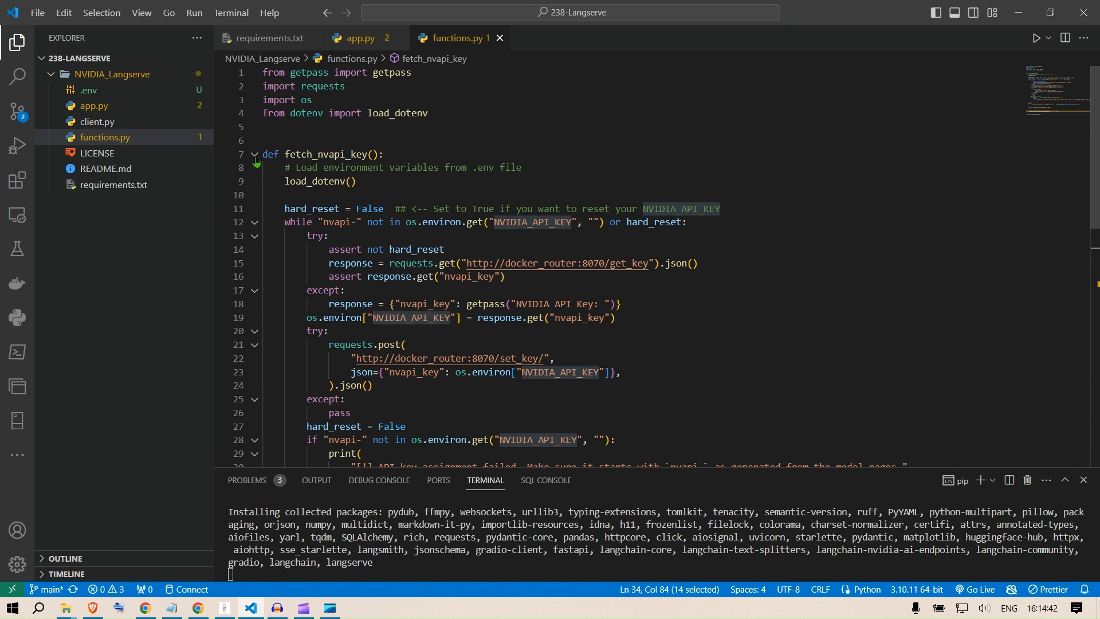
click(255, 154)
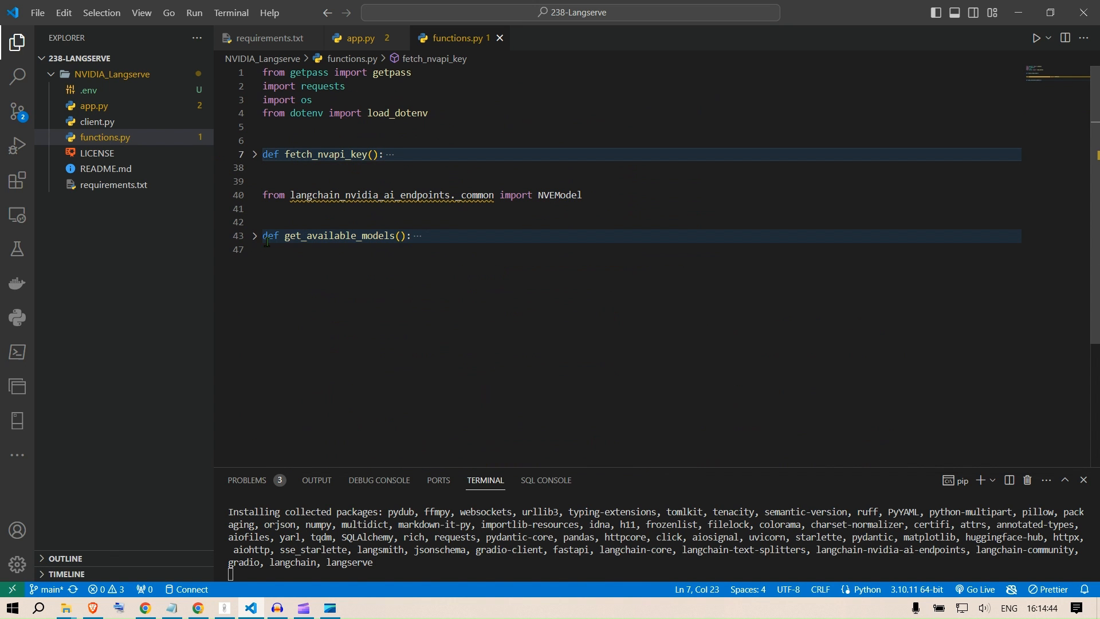
click(255, 235)
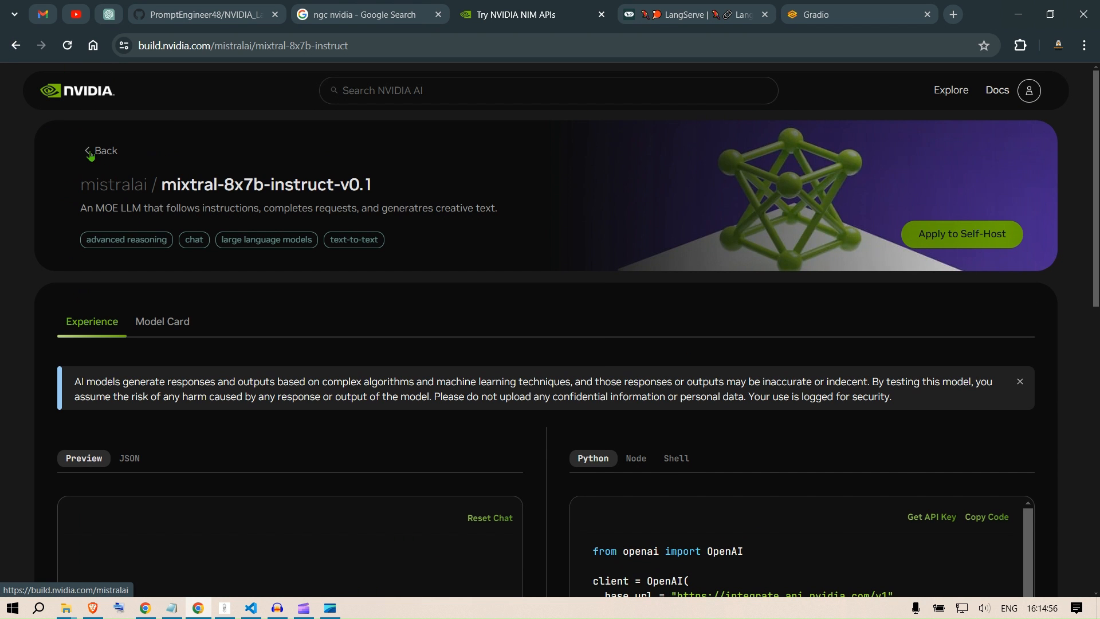
Step: Go back, open the NVIDIA NGC Catalog, and scroll through its AI Foundation Models list
click(100, 151)
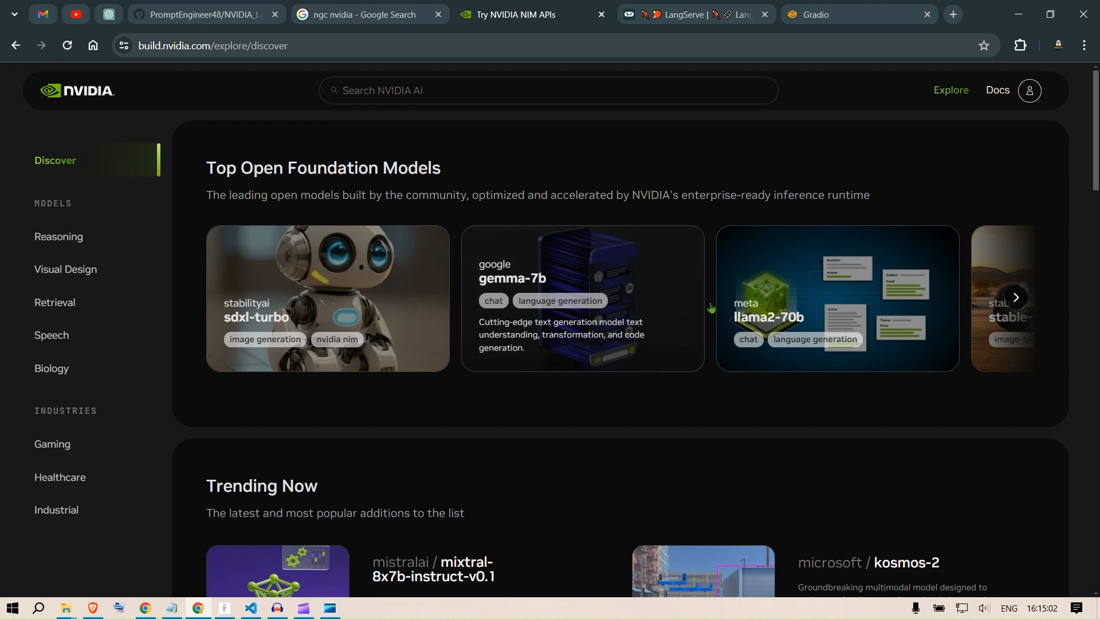
mouse_move(467, 262)
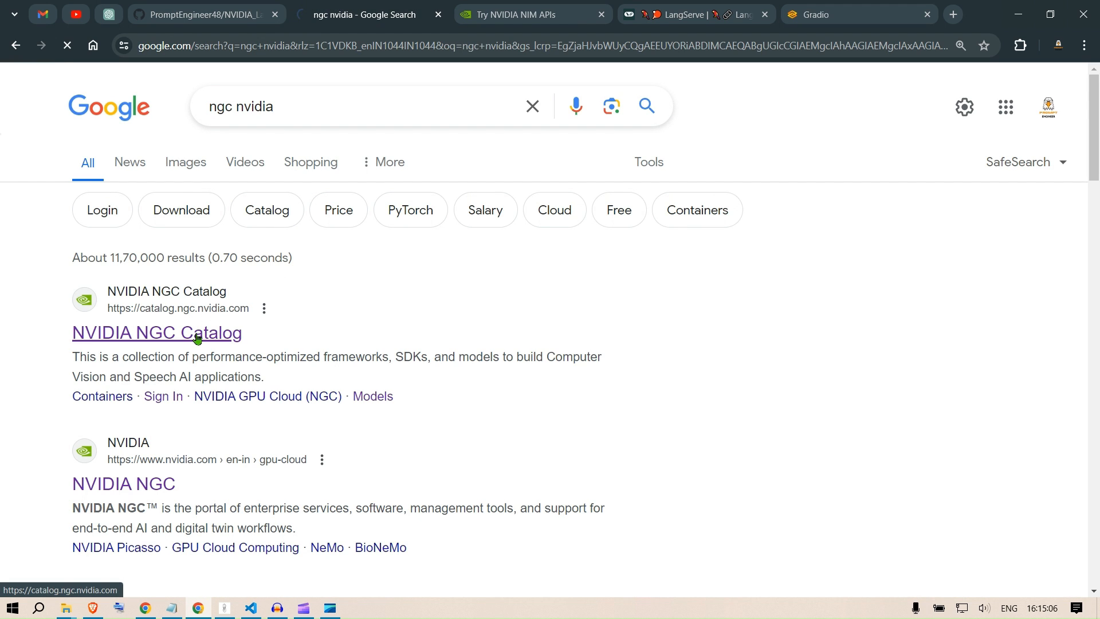
click(156, 332)
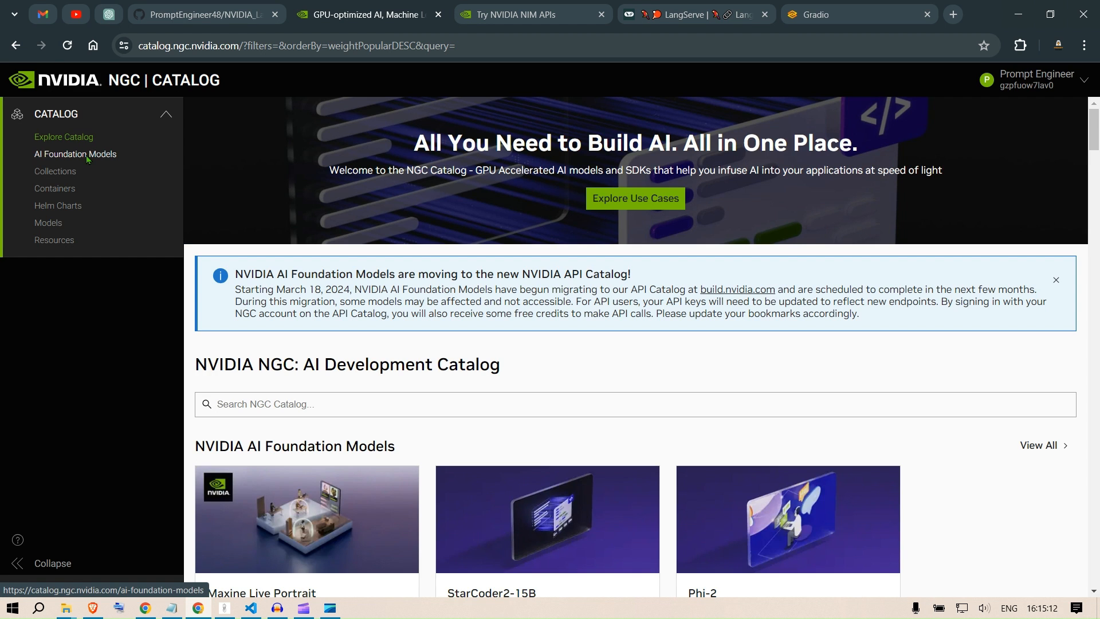
click(75, 154)
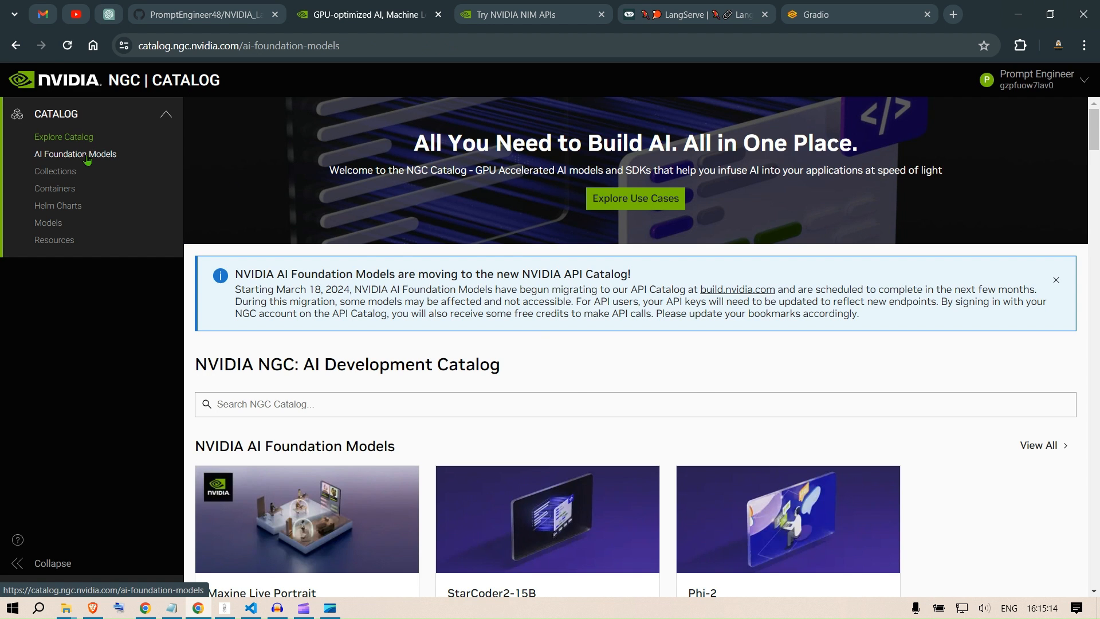
scroll(down, 3)
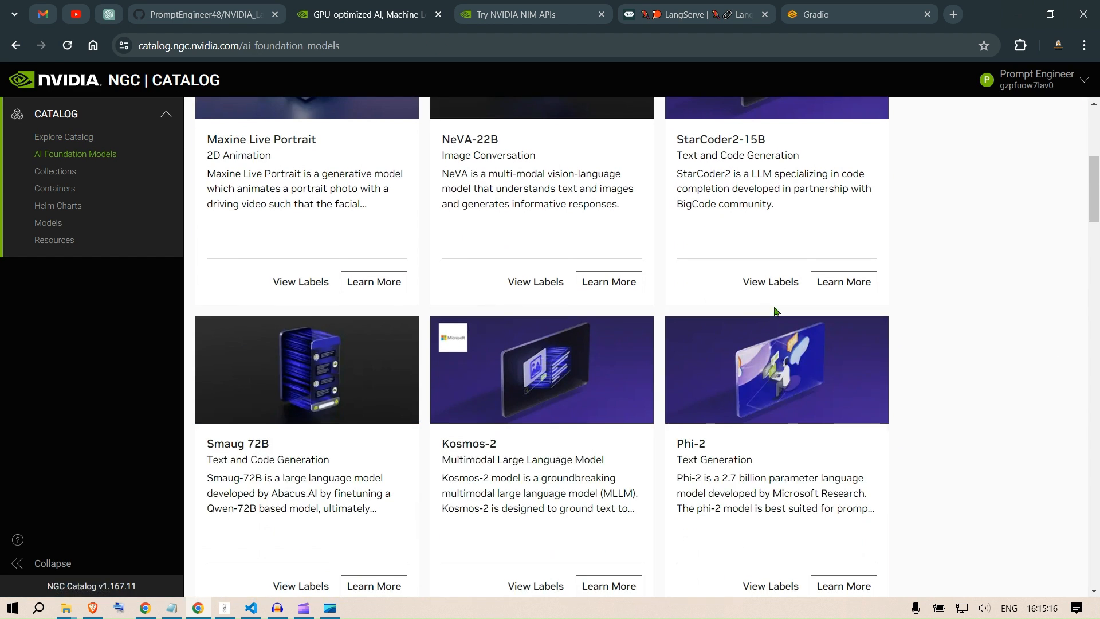
scroll(down, 3)
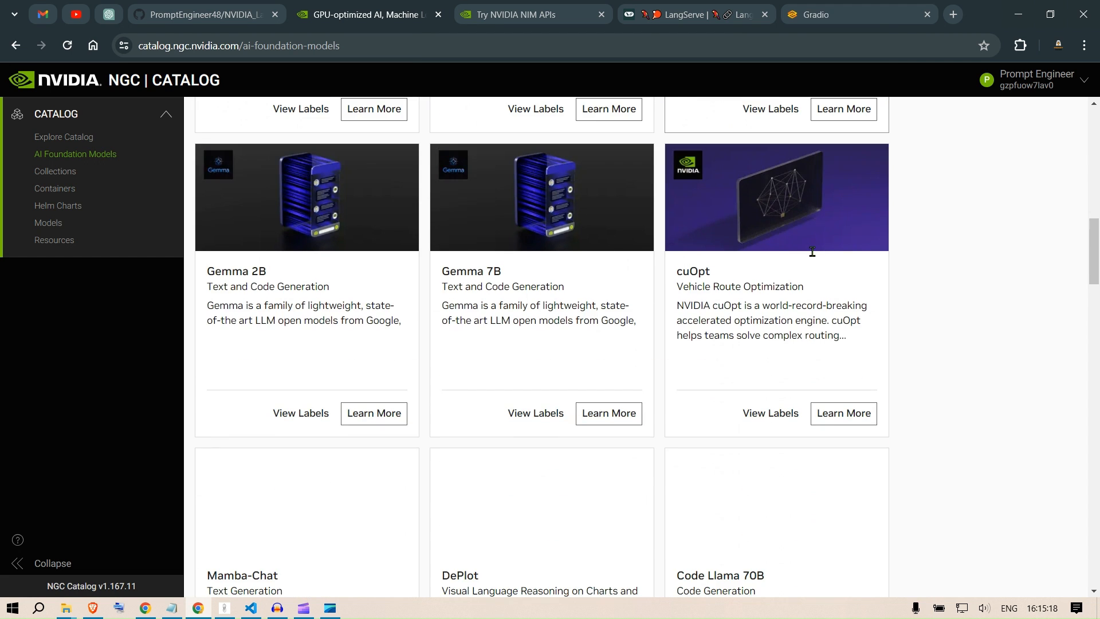
scroll(down, 3)
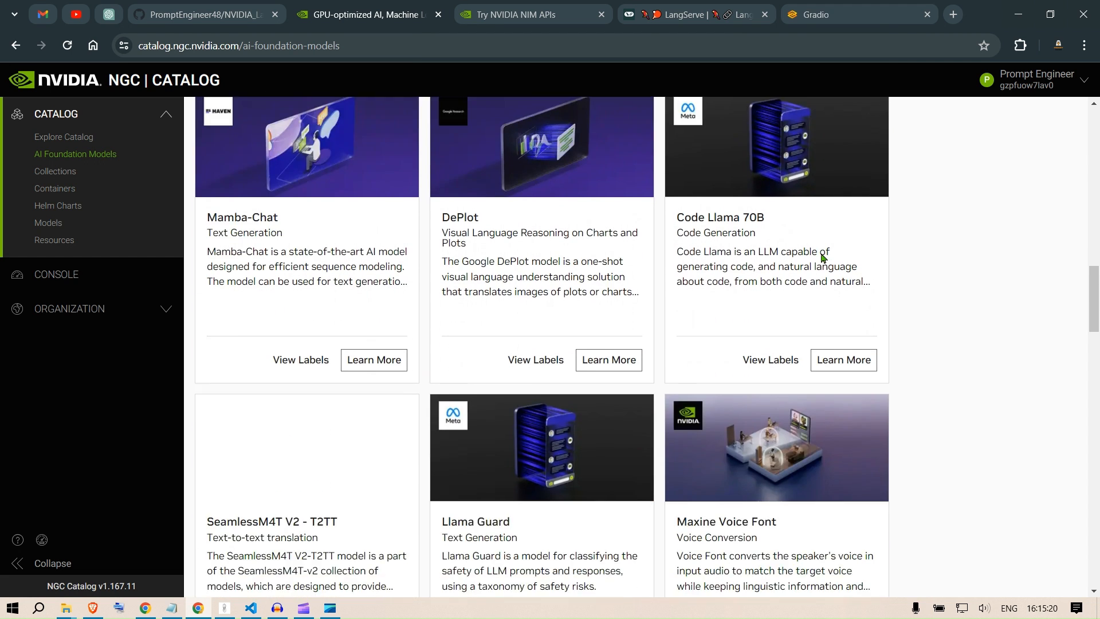
scroll(down, 3)
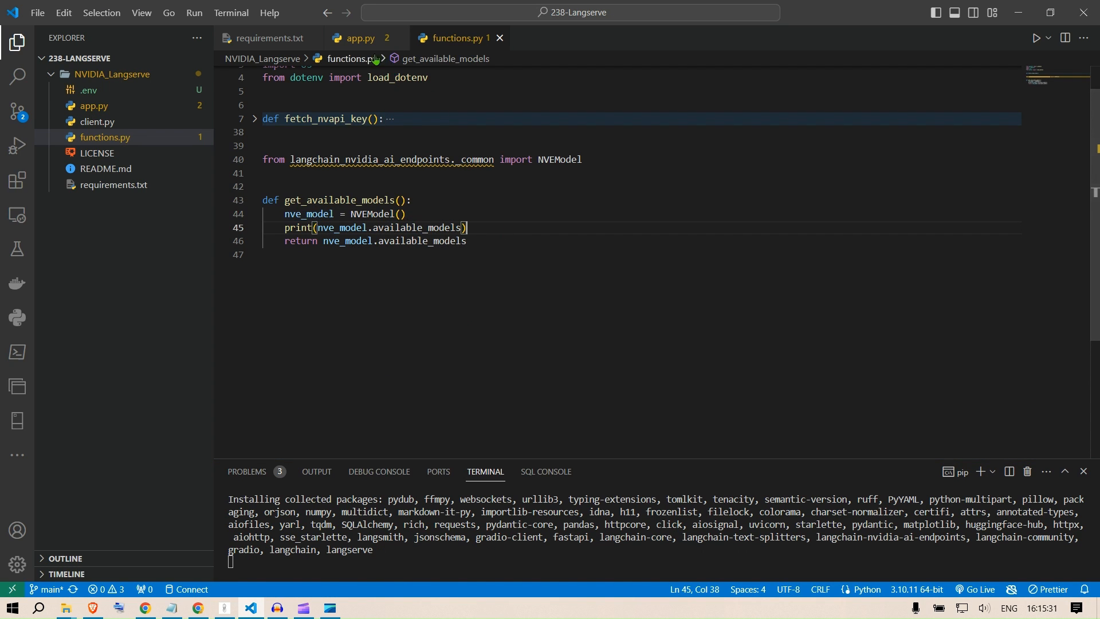
Step: Review app.py with its server code commented out, leaving only API-key and model-listing calls
click(359, 38)
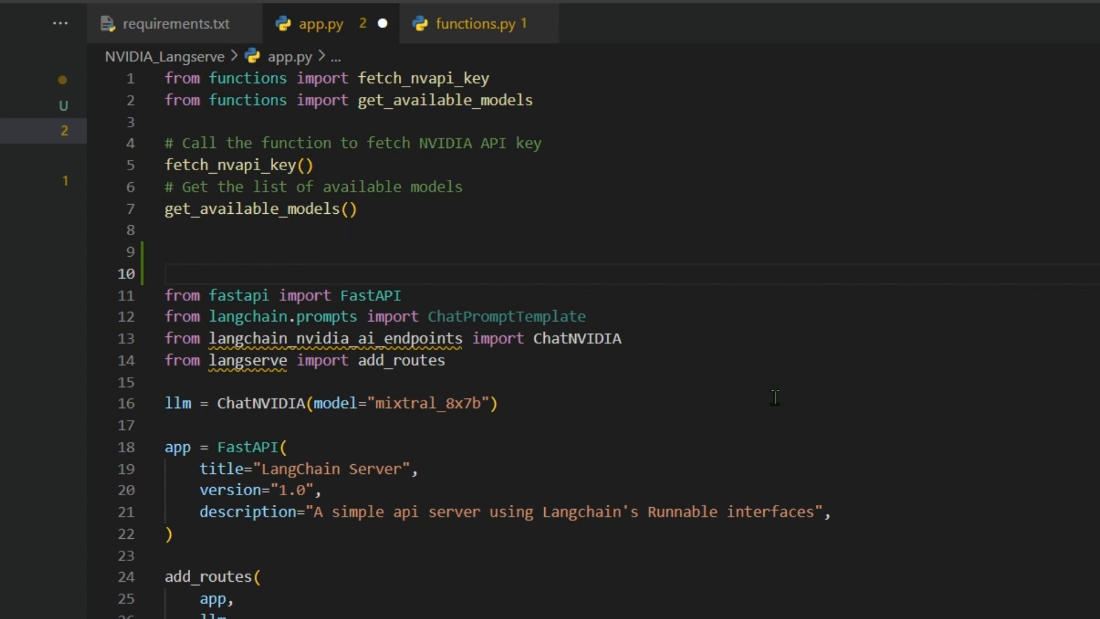
scroll(down, 3)
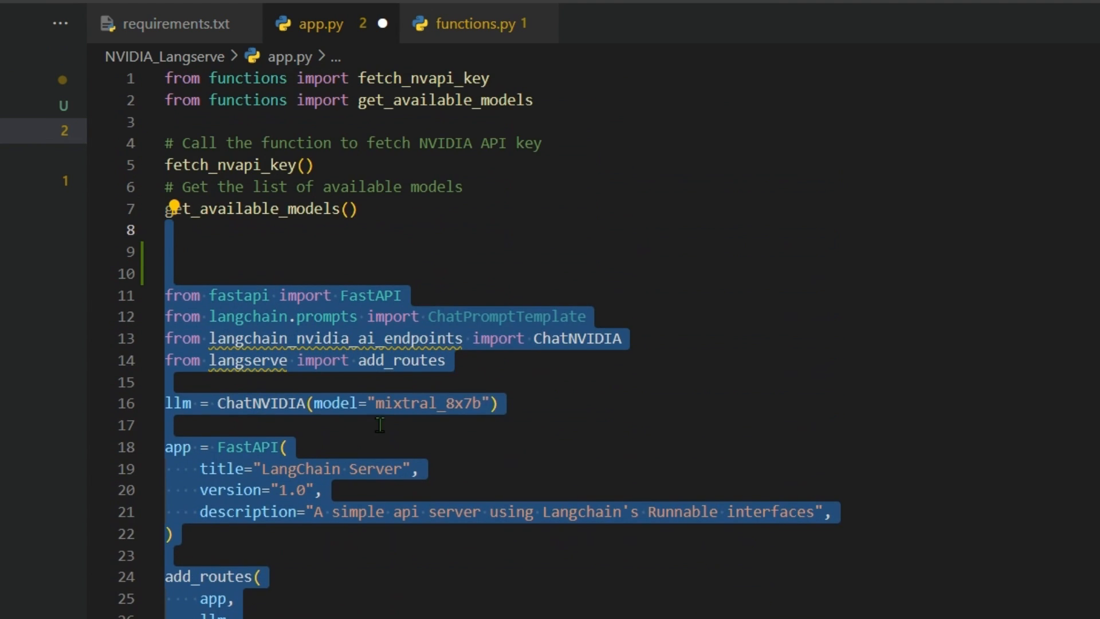
scroll(down, 3)
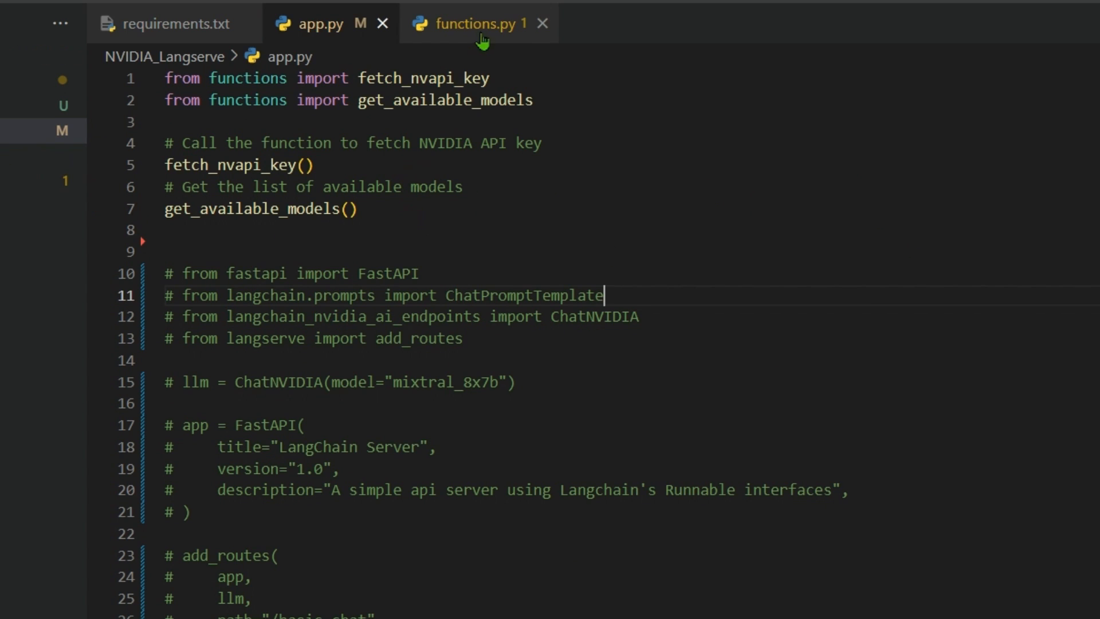
Step: Add get_available_models to functions.py to print and return NVEModel's available models
click(478, 24)
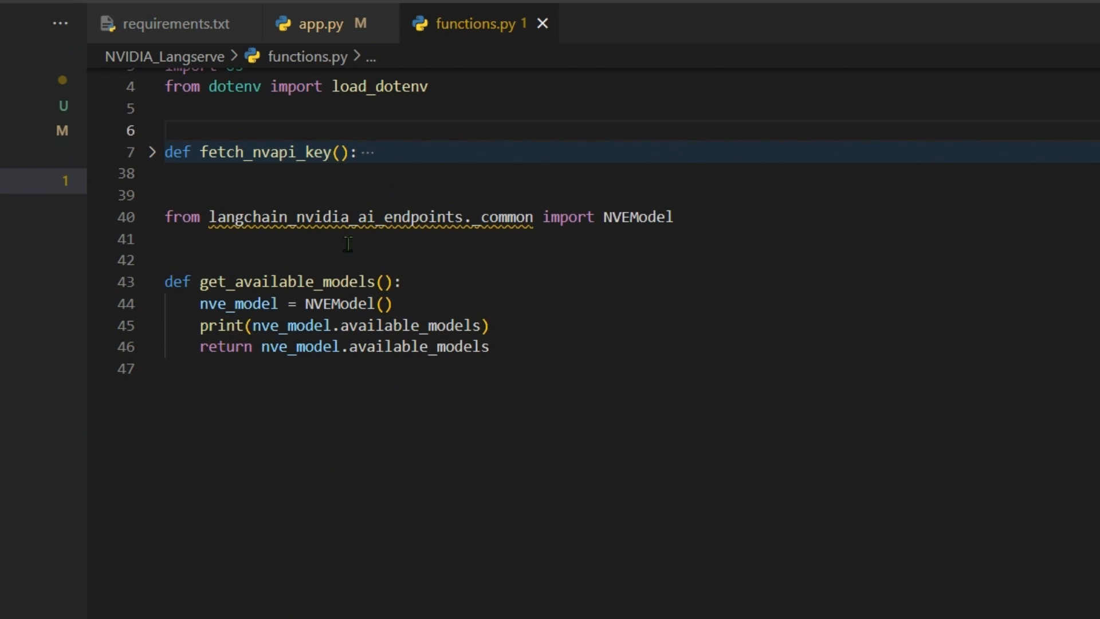
click(218, 152)
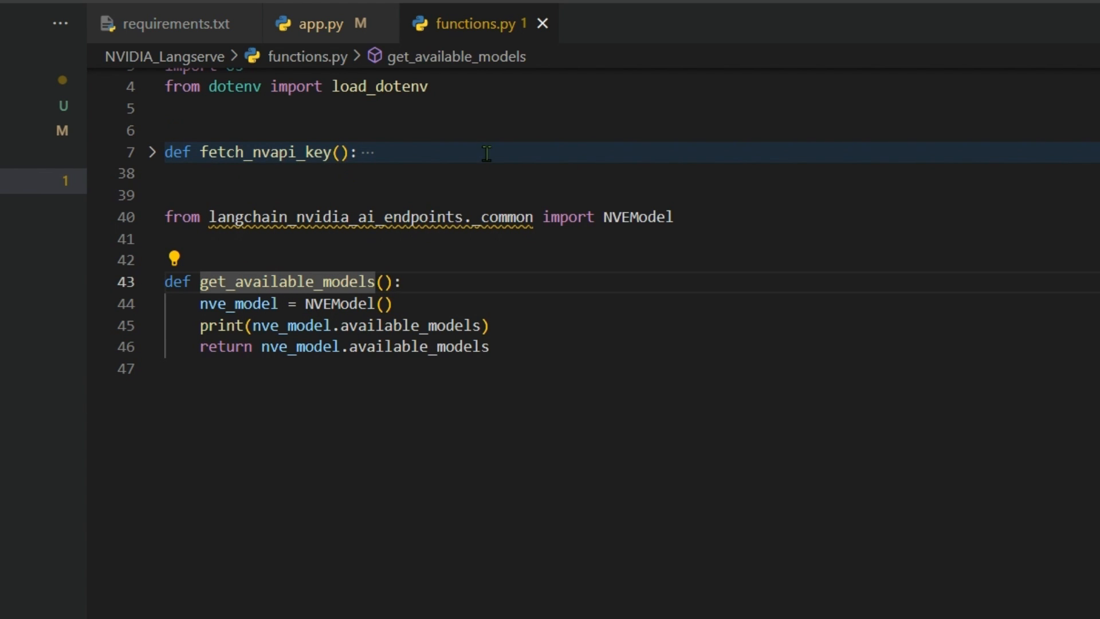
click(321, 24)
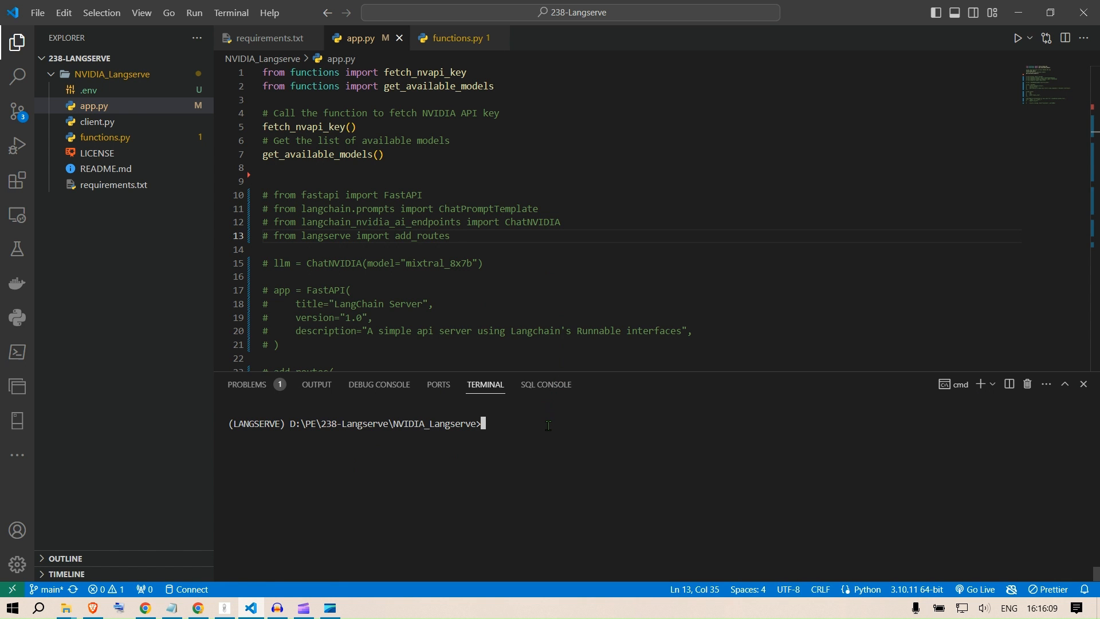
Step: Run python app.py and scroll through the printed dictionary of NVIDIA model IDs
text(python ap)
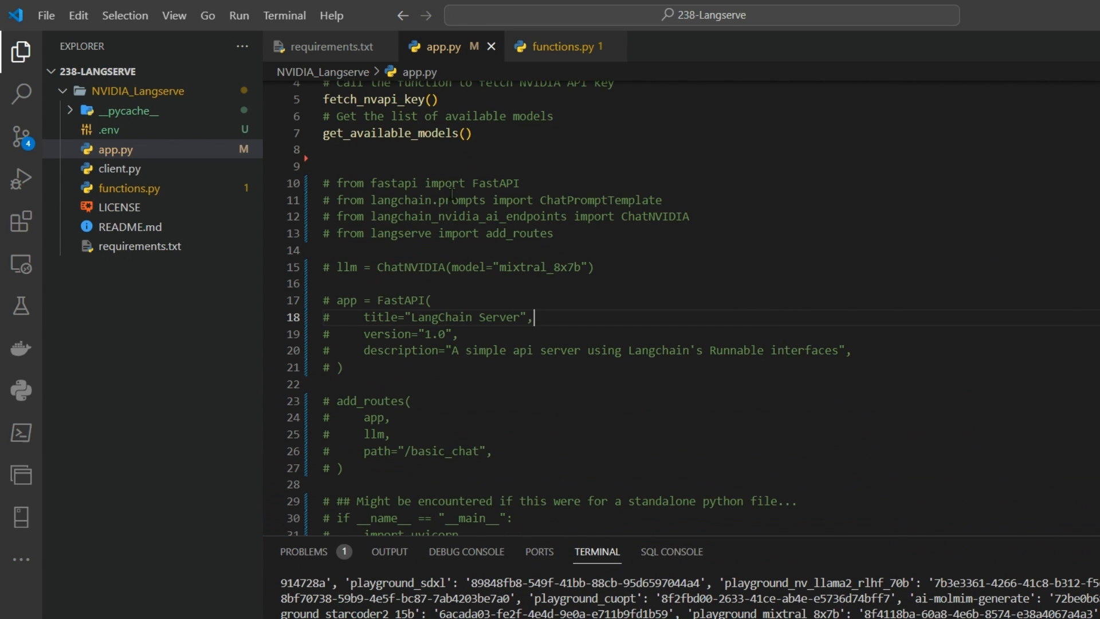
scroll(down, 3)
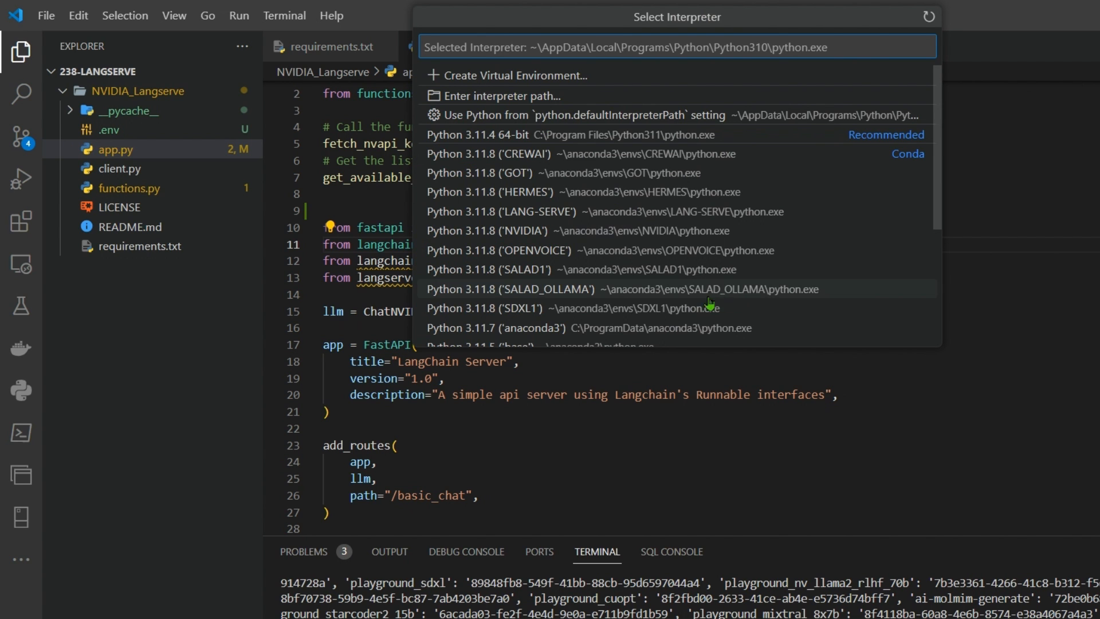
Step: Scroll through app.py with the FastAPI, ChatNVIDIA and add_routes code restored
scroll(down, 3)
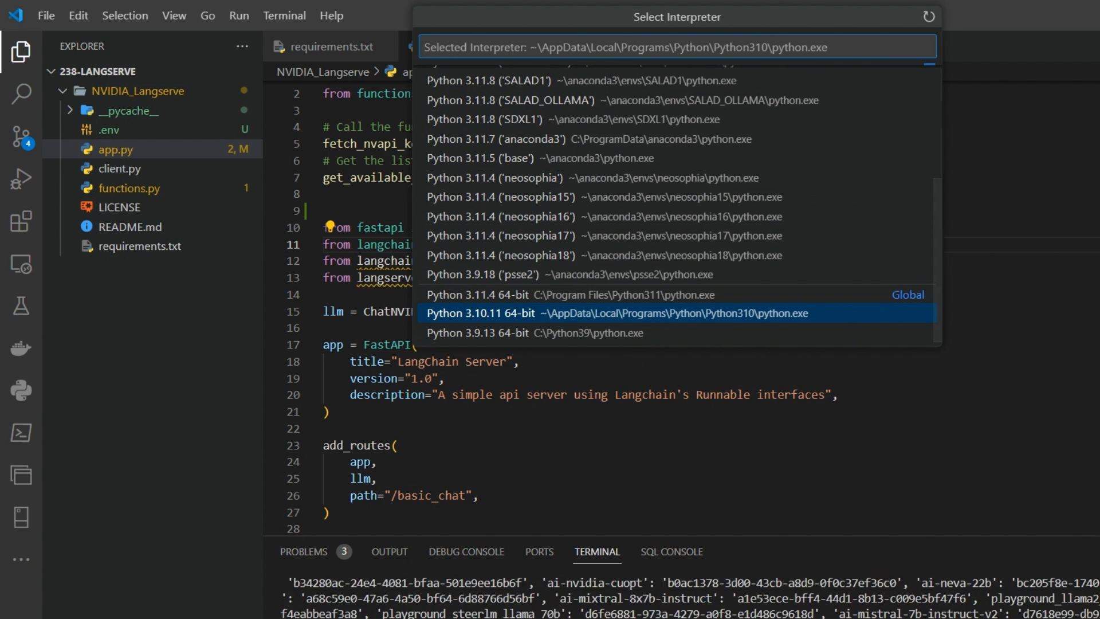
scroll(down, 3)
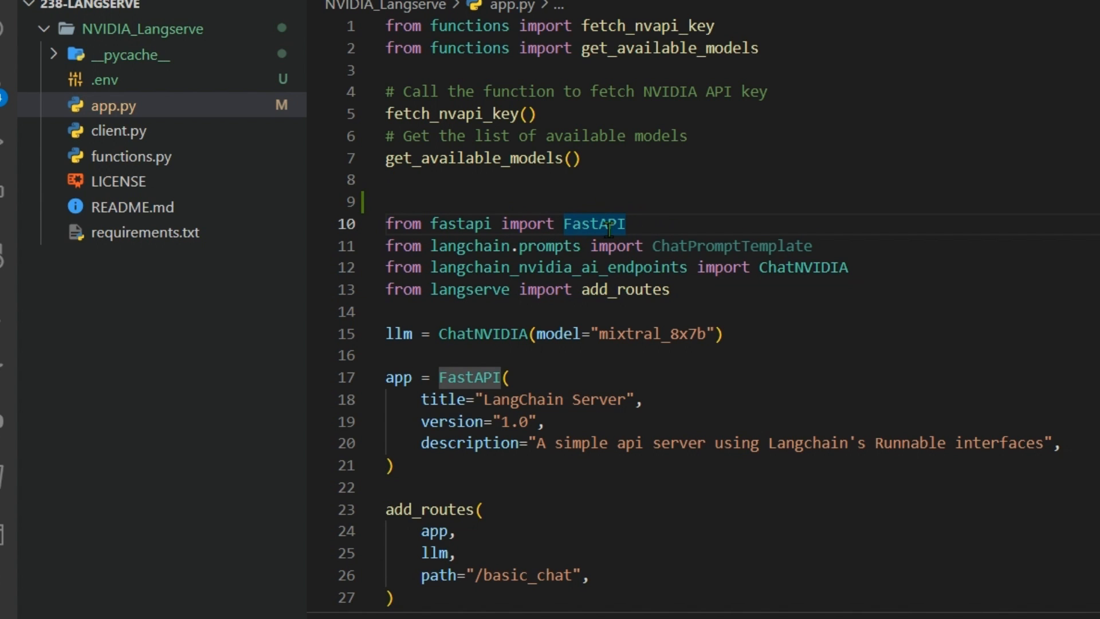
mouse_move(469, 245)
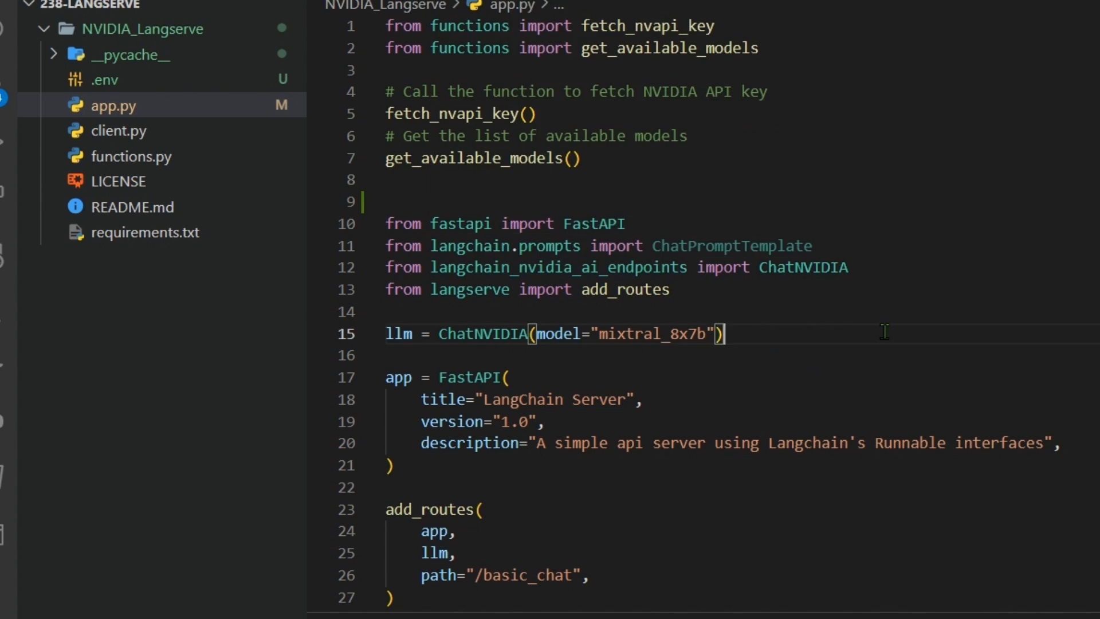
mouse_move(539, 267)
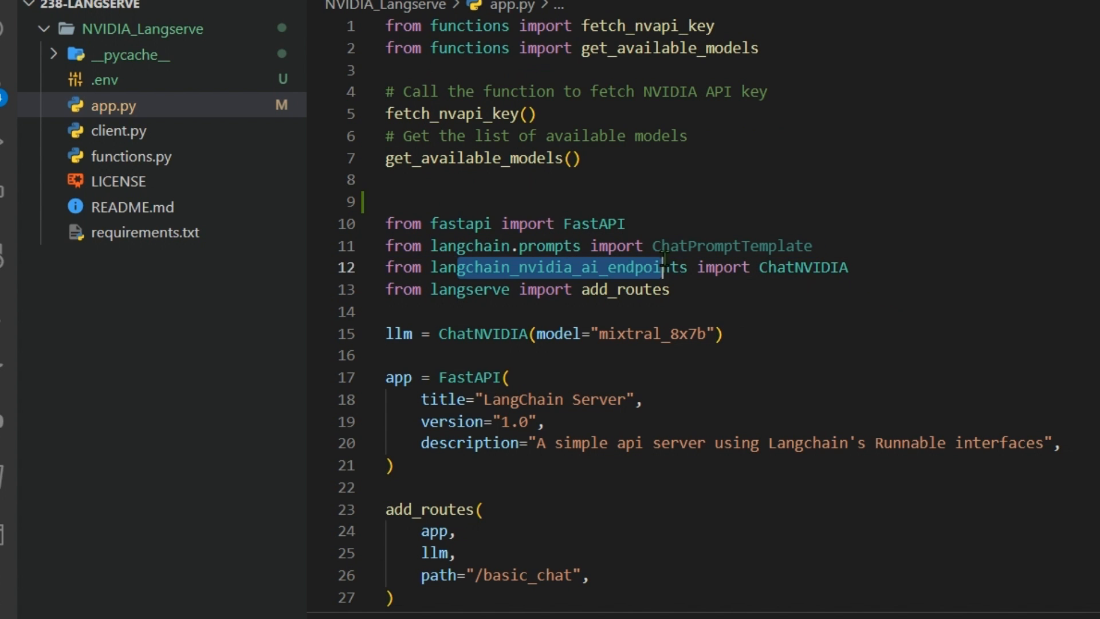
double_click(802, 266)
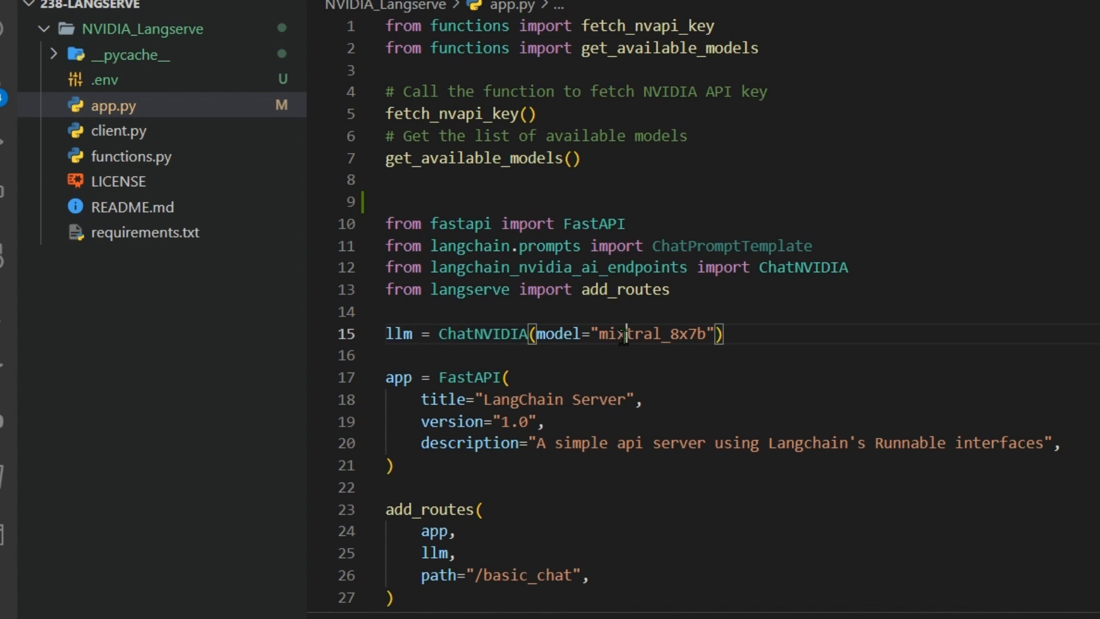
mouse_move(577, 370)
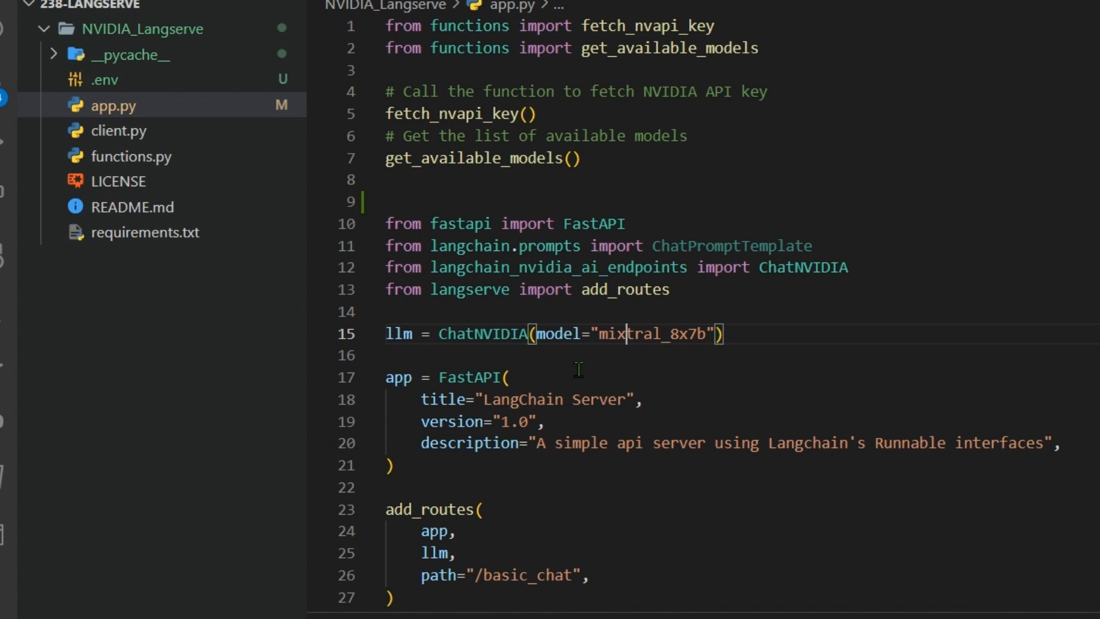
mouse_move(486, 334)
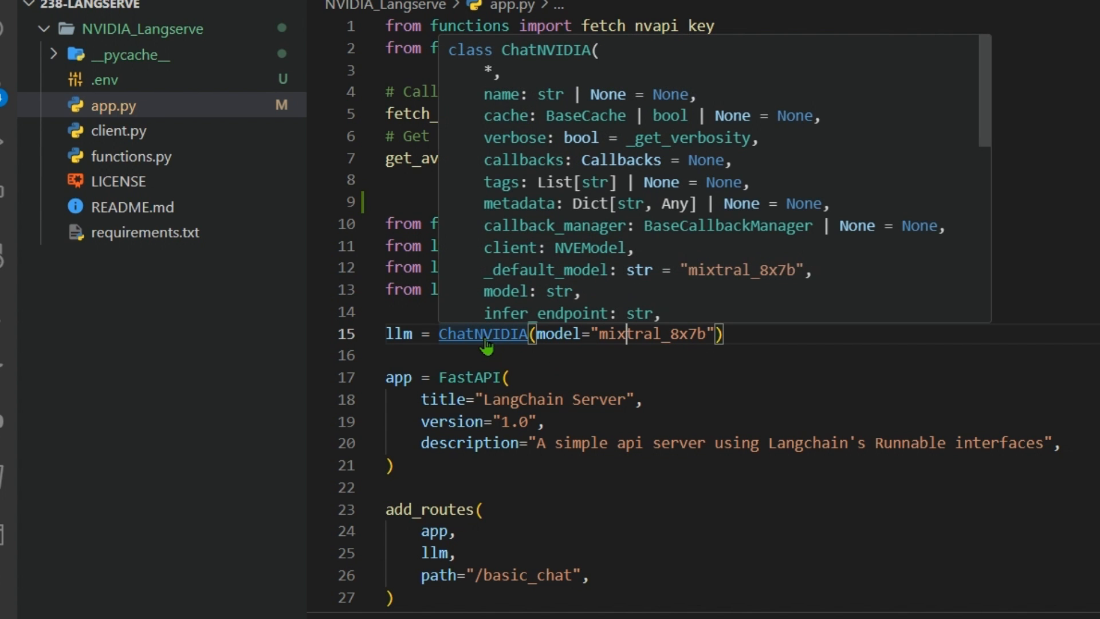
click(483, 333)
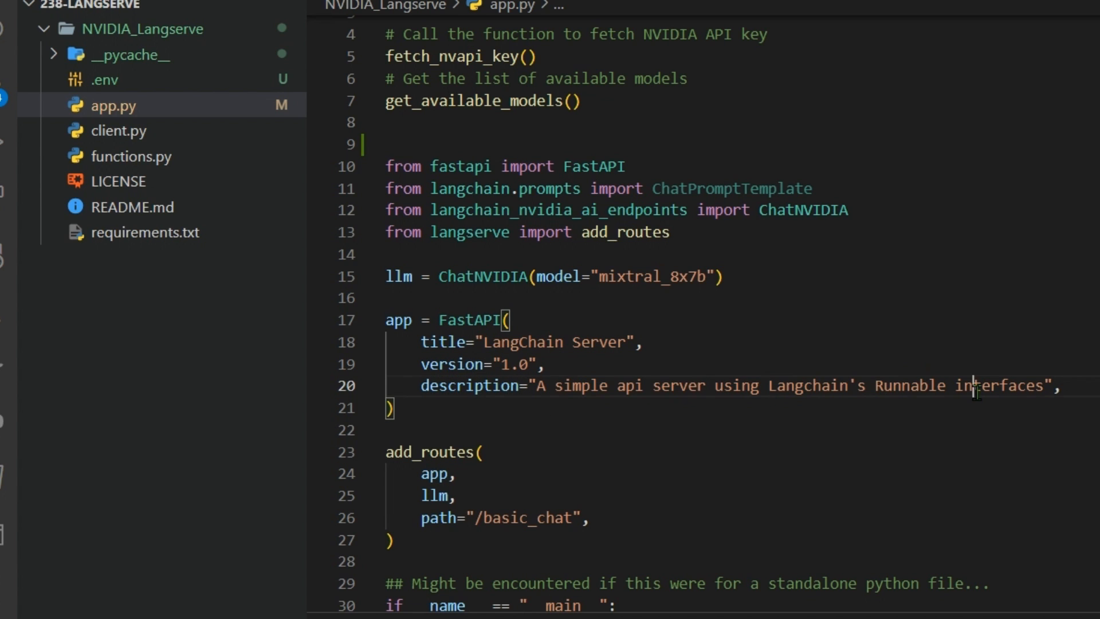
scroll(down, 3)
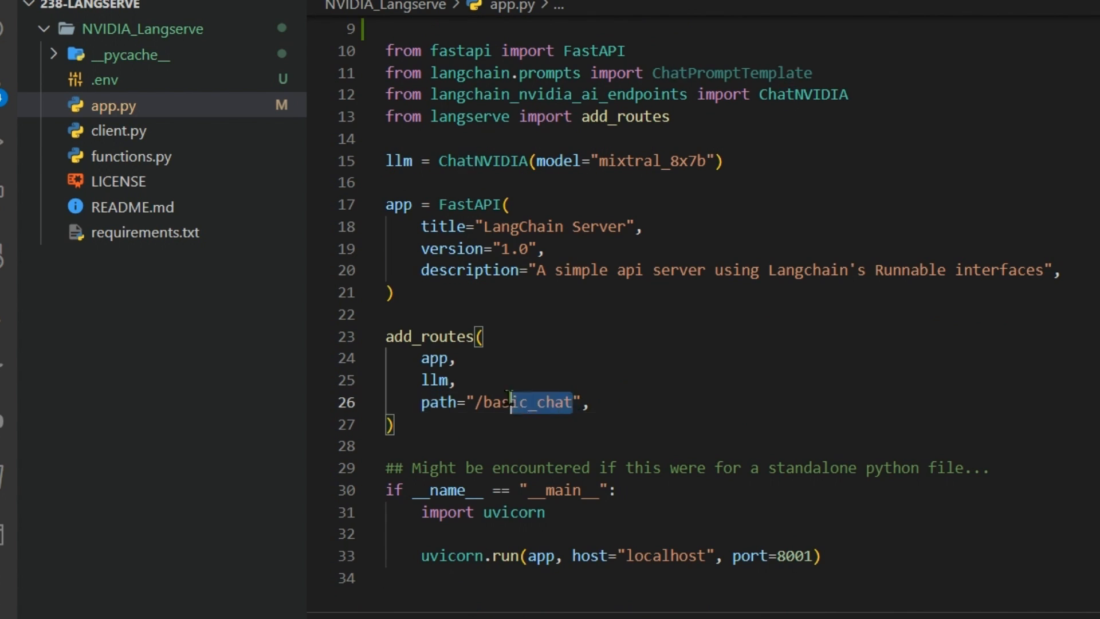
click(635, 411)
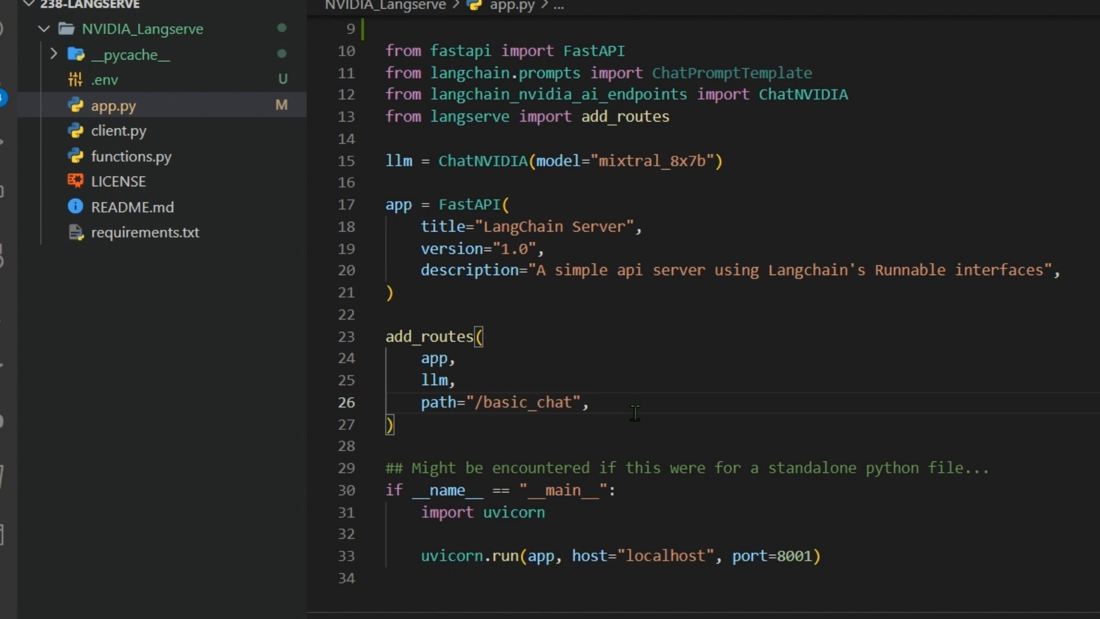
scroll(down, 3)
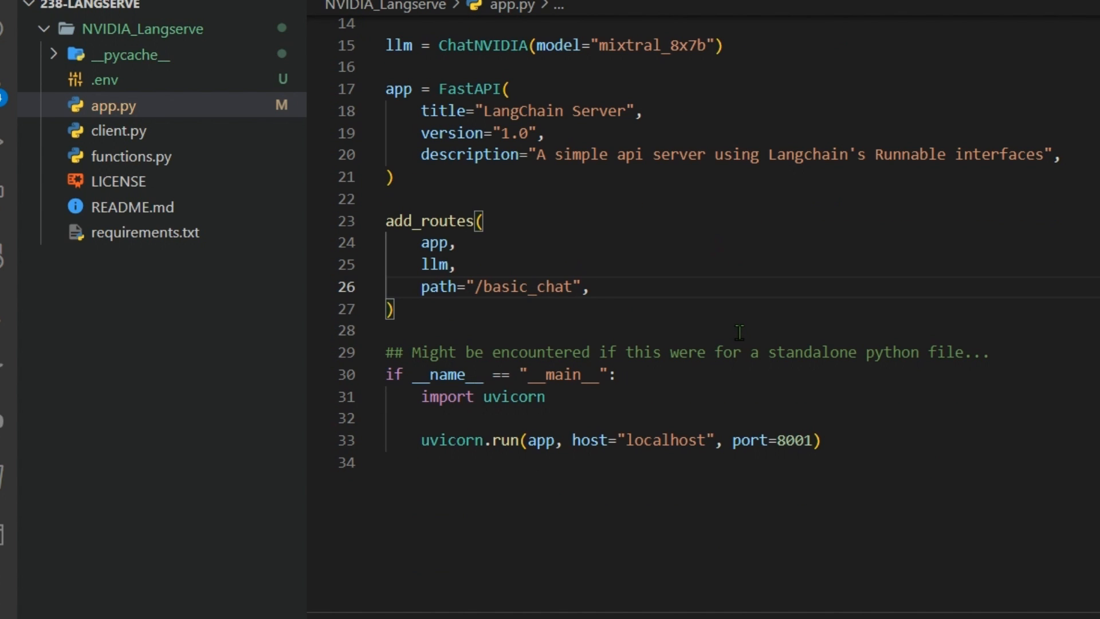
mouse_move(867, 279)
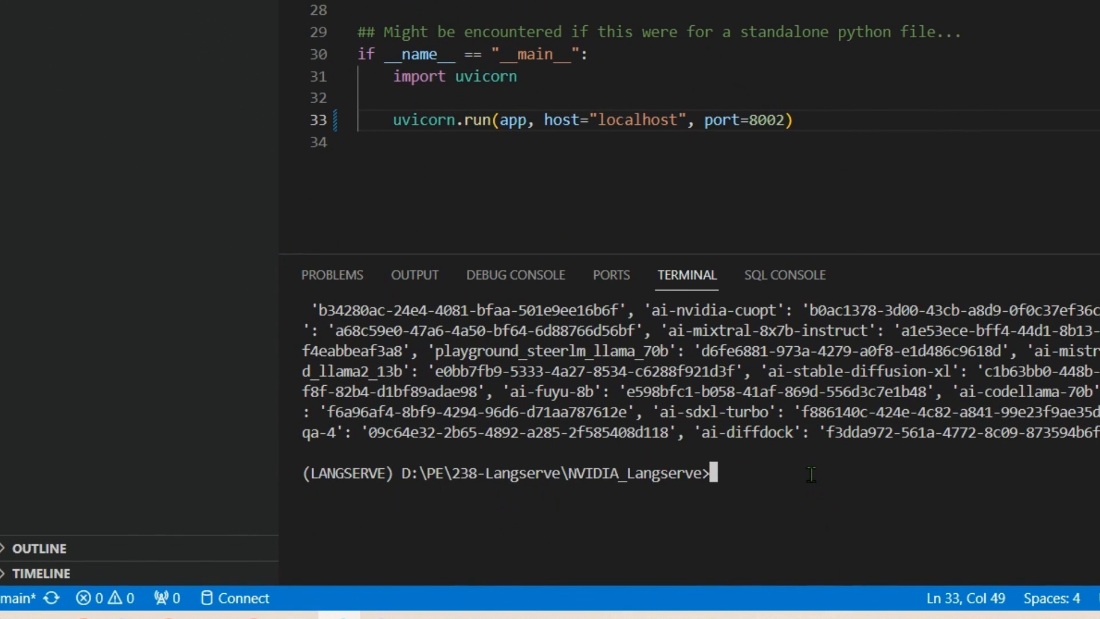
Step: Run python app.py so Uvicorn serves the /basic_chat route on port 8002
text(python app.py)
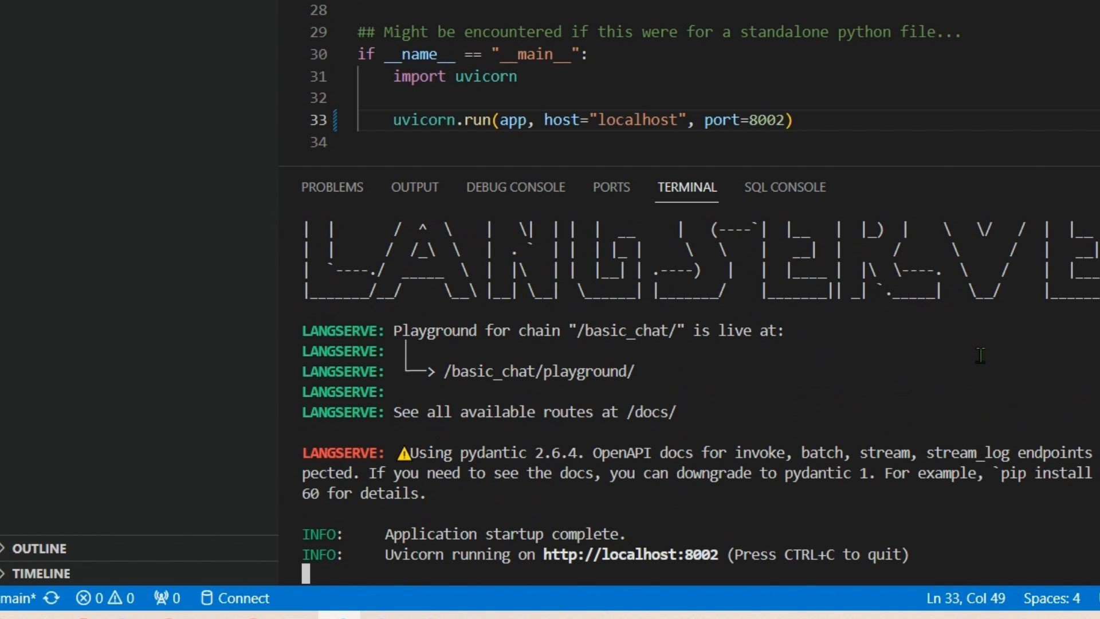
mouse_move(688, 556)
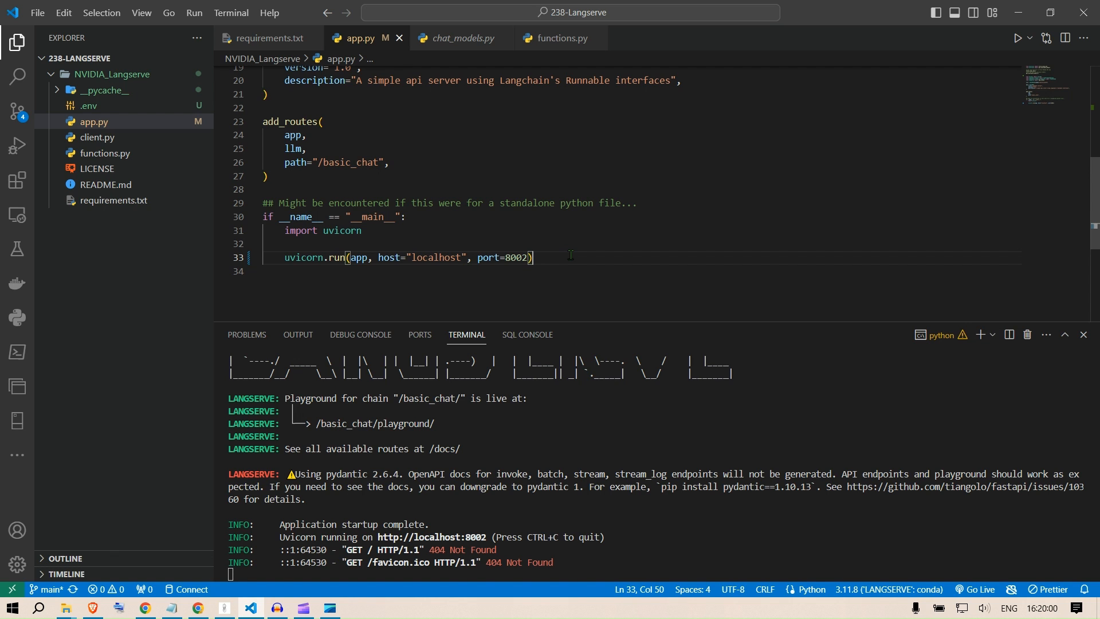
scroll(up, 3)
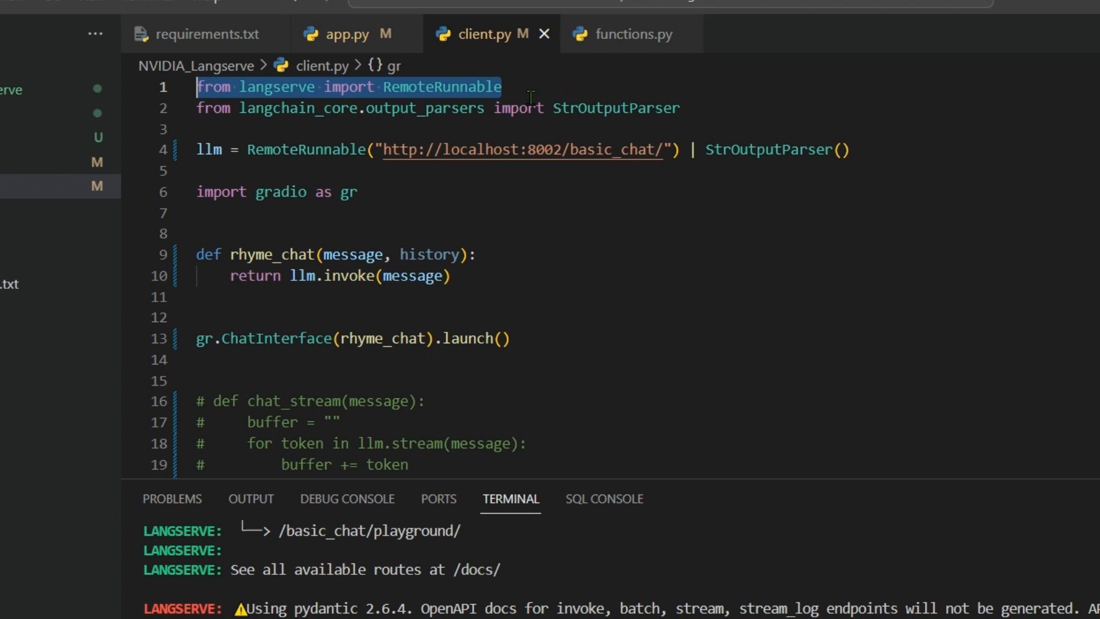
Step: Add a Gradio rhyme_chat function returning llm.invoke(message) and a ChatInterface launch to client.py
click(708, 108)
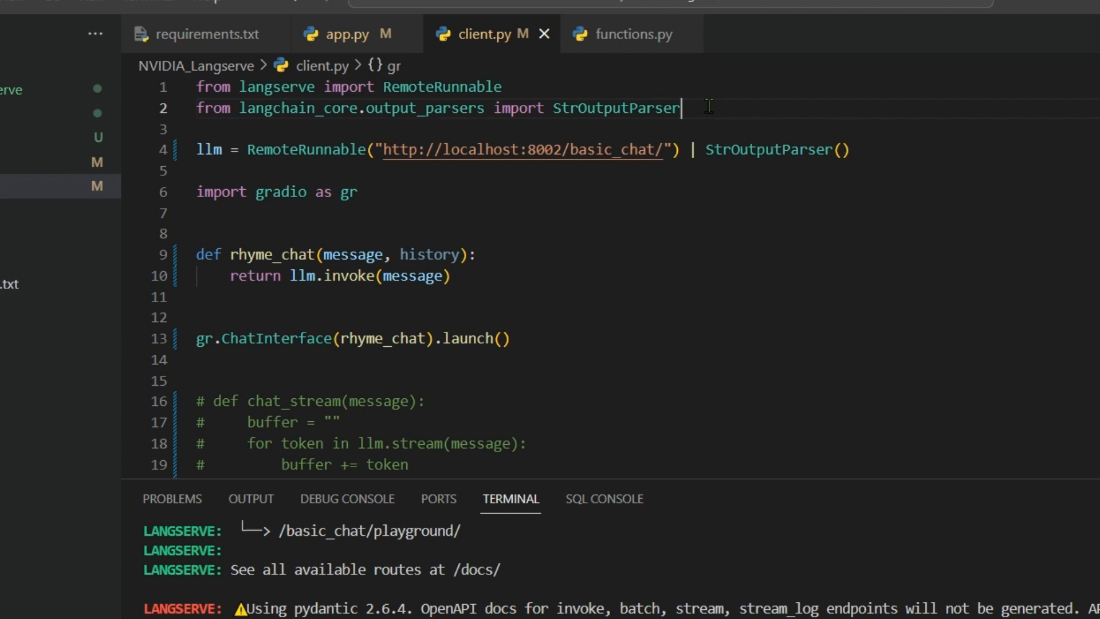
drag(678, 108, 254, 87)
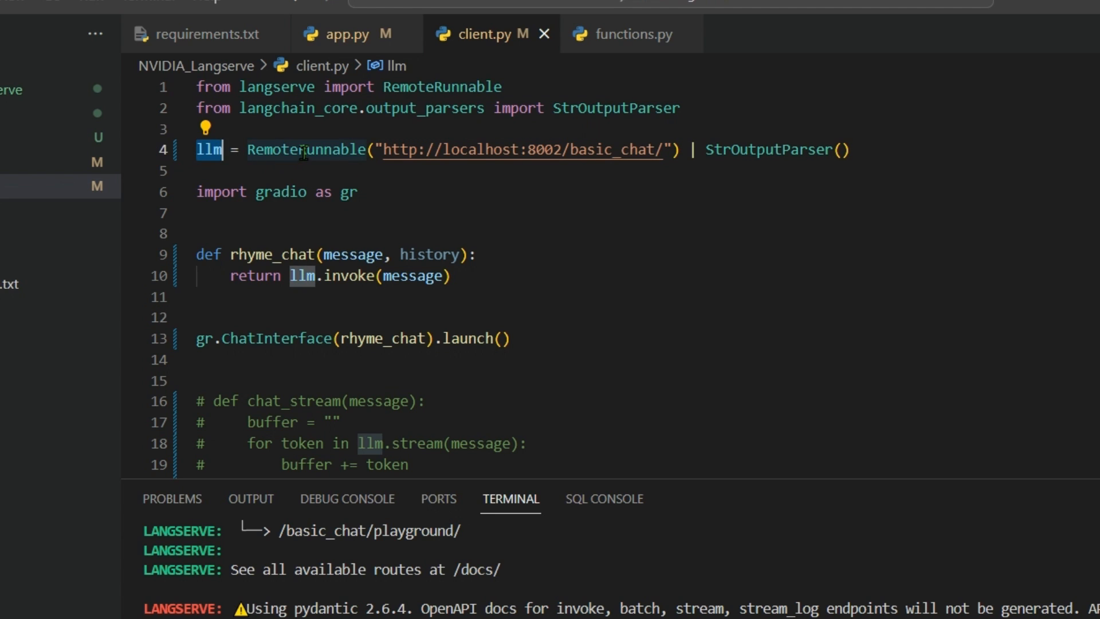
mouse_move(236, 153)
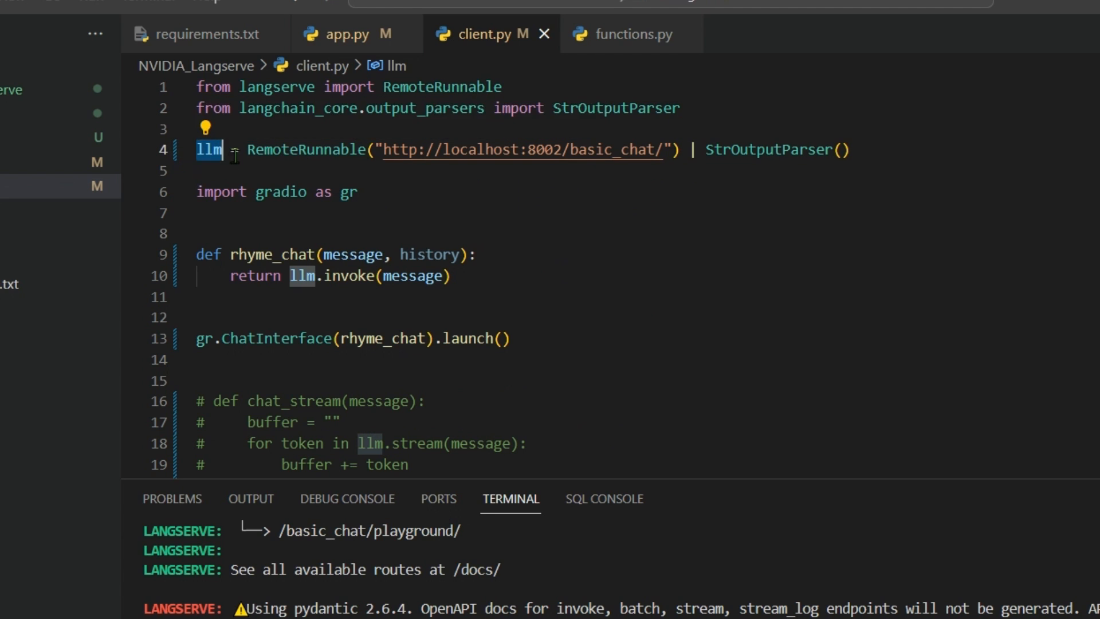
mouse_move(500, 150)
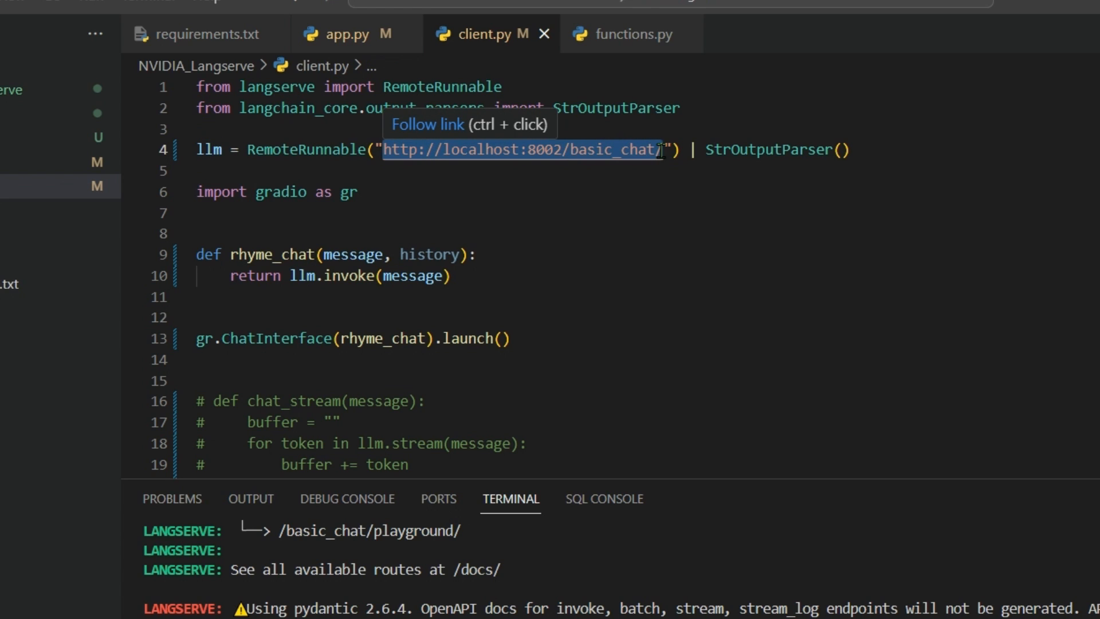
mouse_move(728, 148)
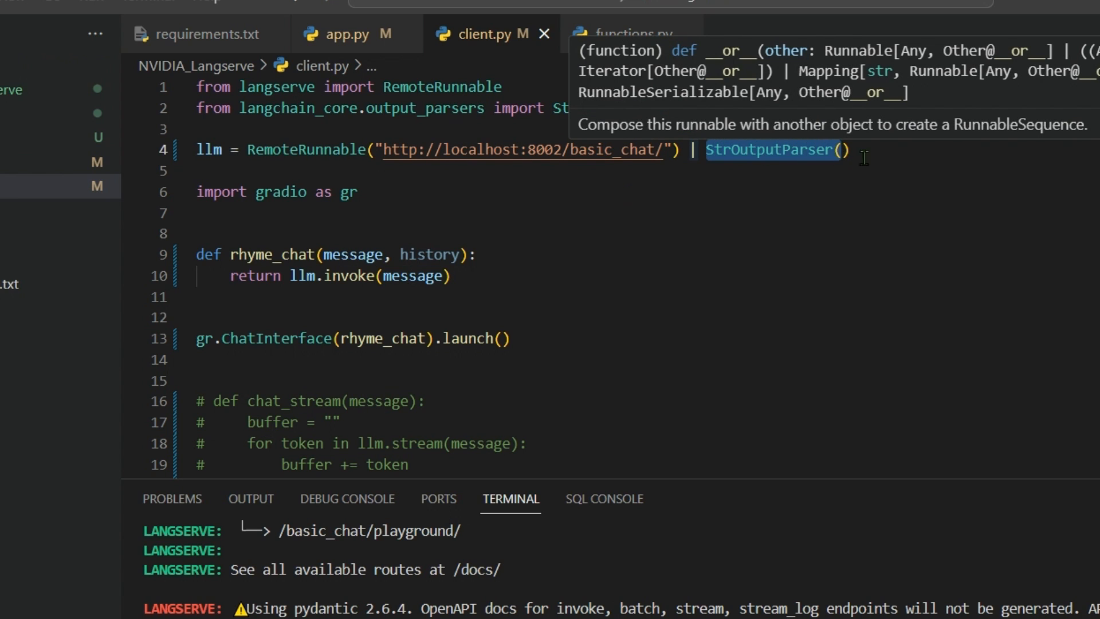
mouse_move(248, 193)
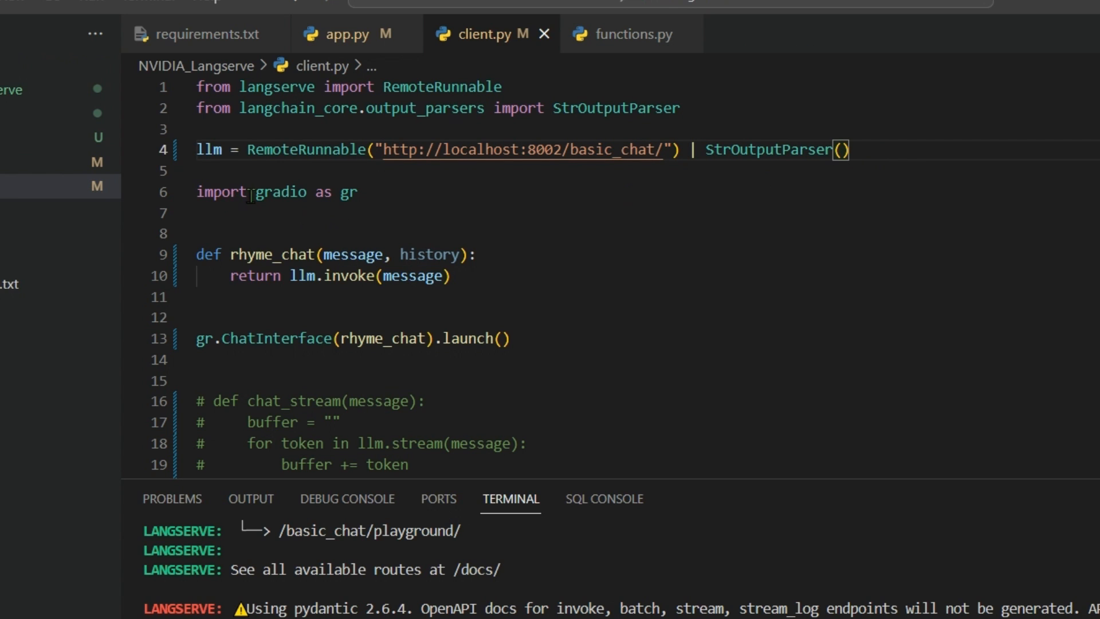
drag(262, 191, 353, 191)
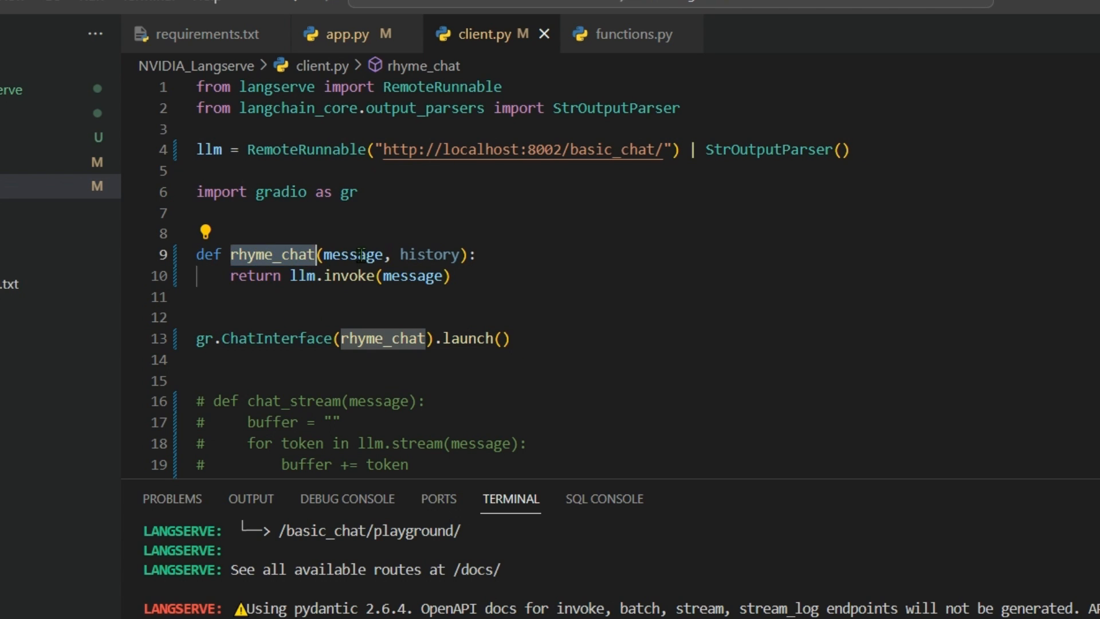
mouse_move(361, 254)
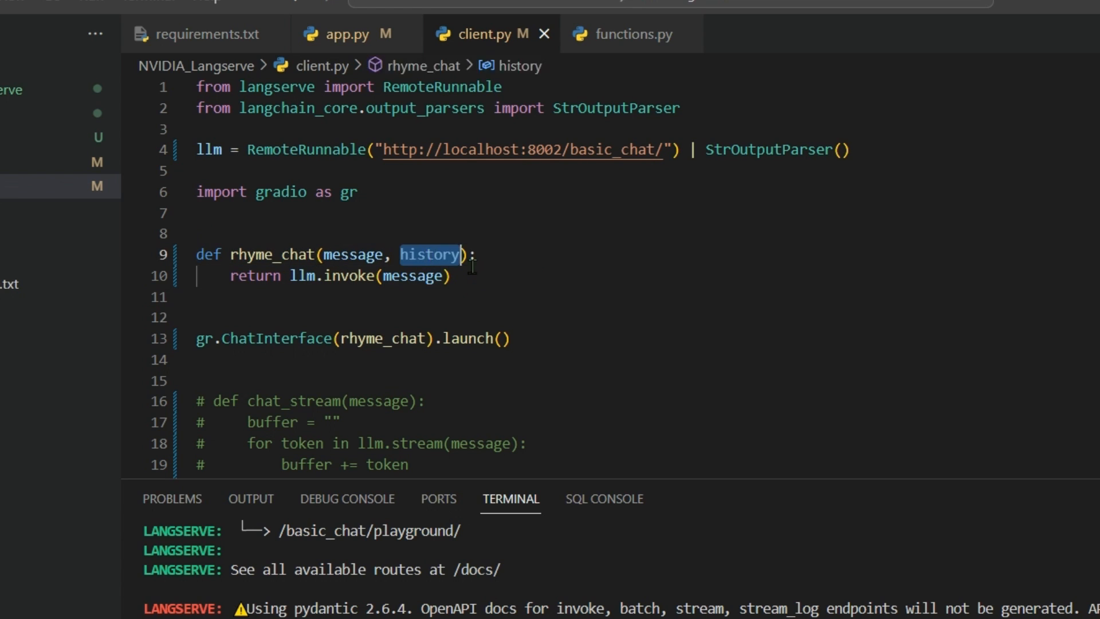
click(503, 339)
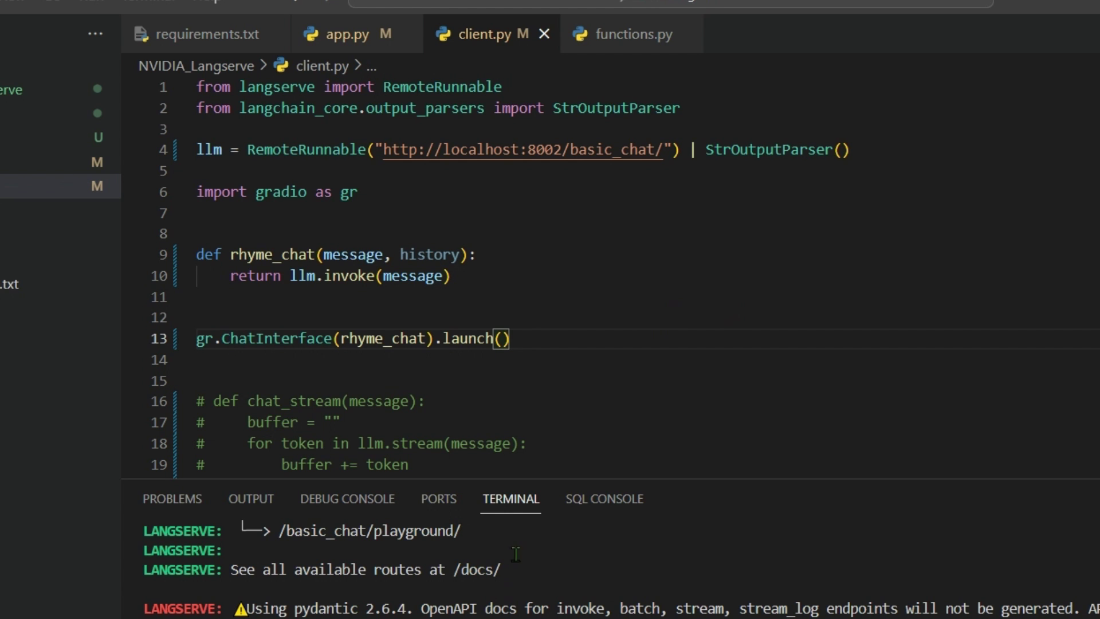
Step: Open a new Command Prompt terminal and run python NVIDIA_Langserve\client.py
click(993, 340)
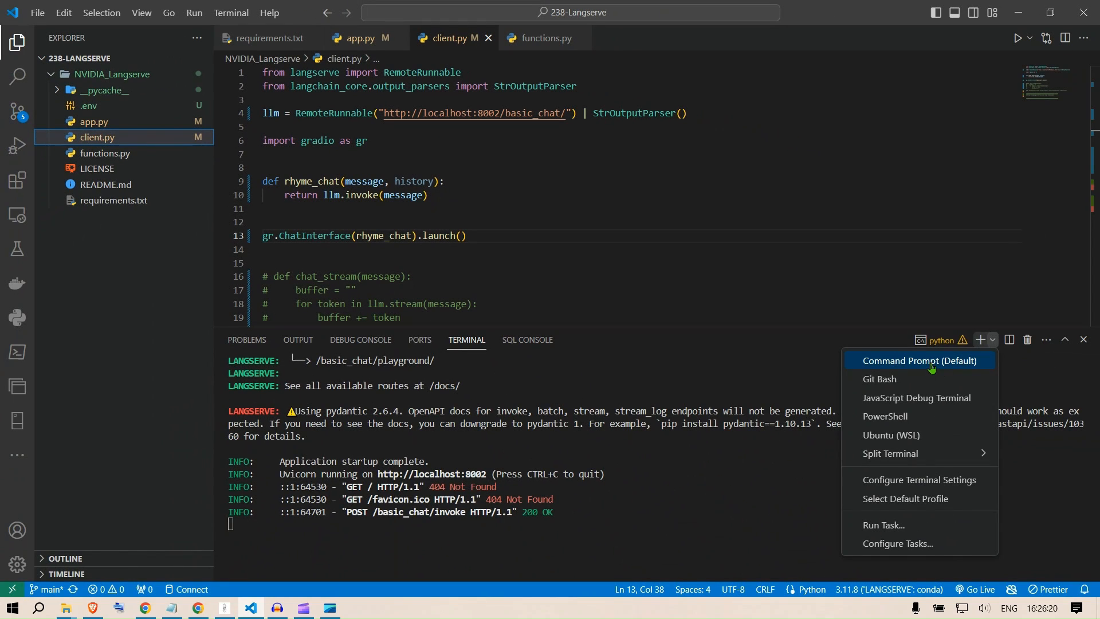
click(919, 361)
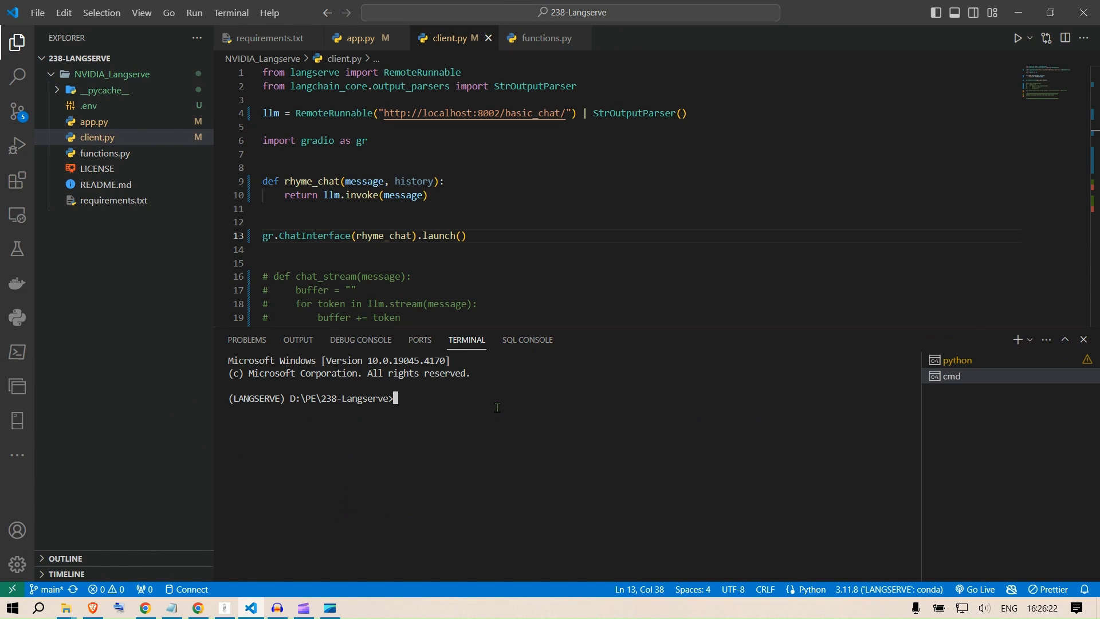
right_click(96, 137)
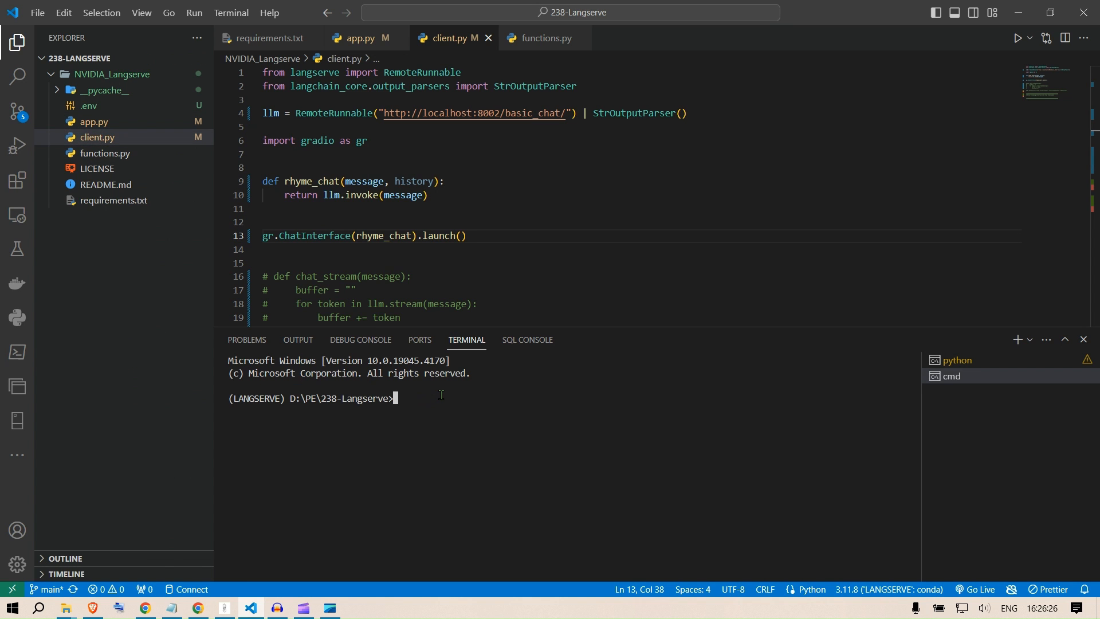
text(python NVIDIA_Langserve\client.py)
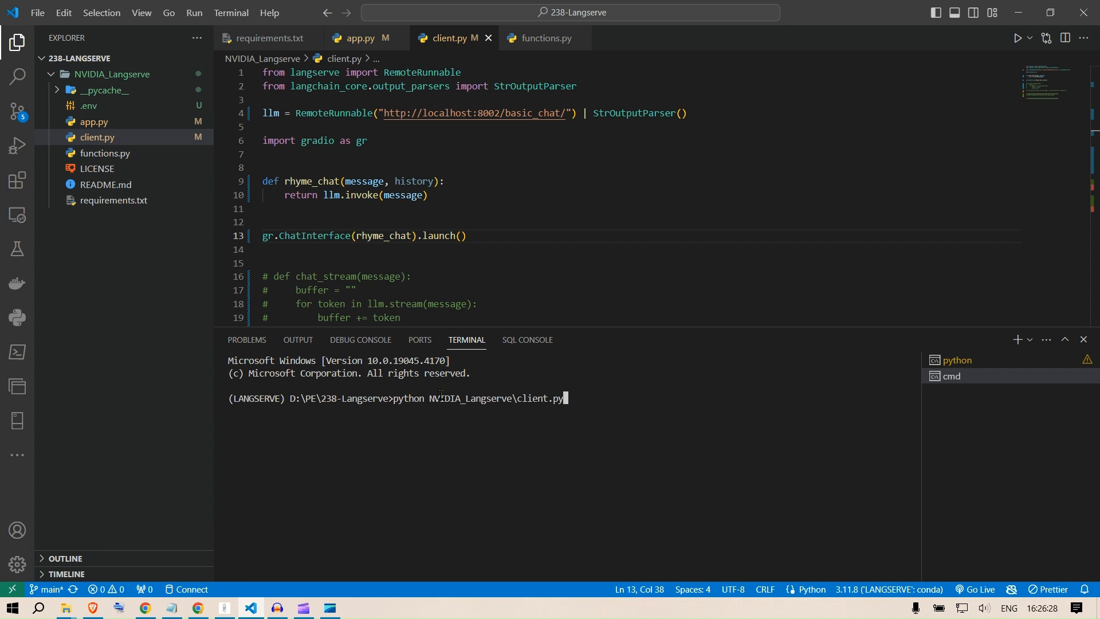
key(Enter)
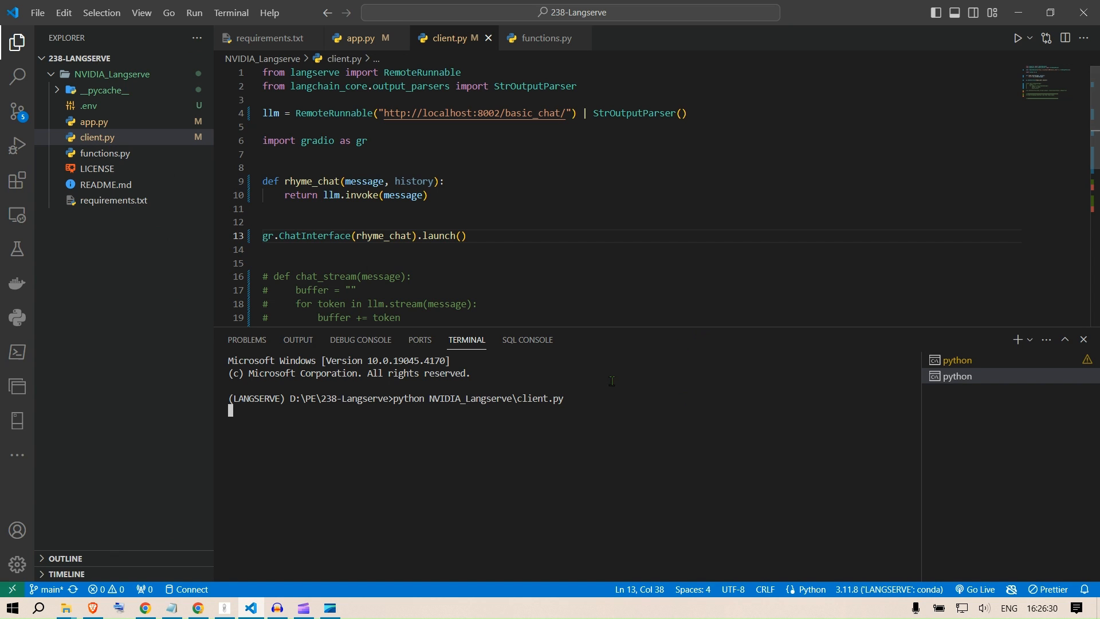
mouse_move(534, 408)
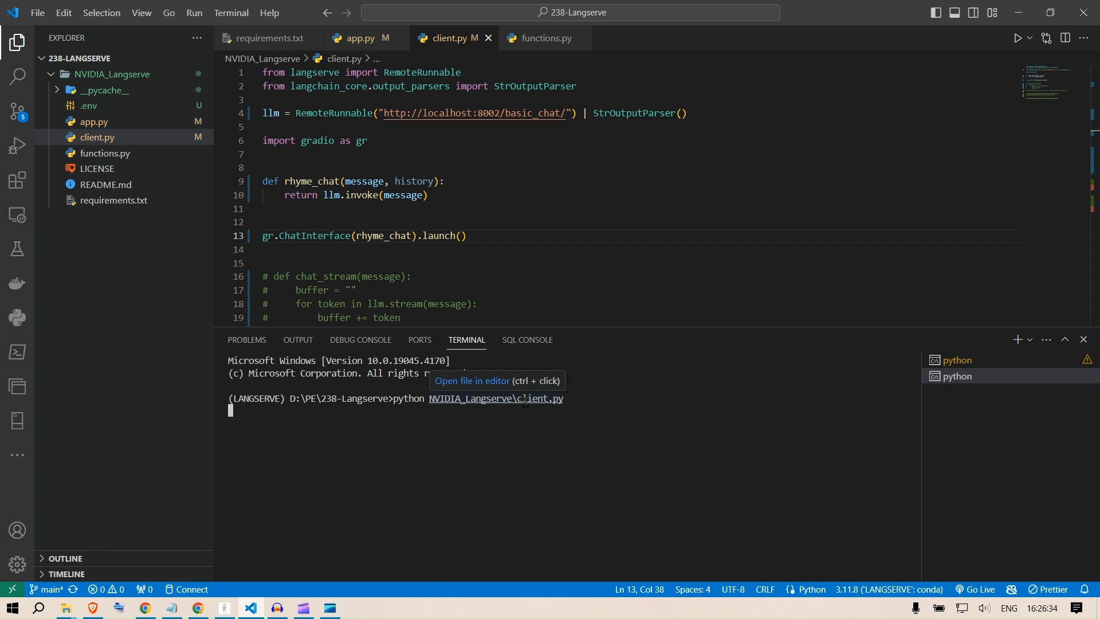
mouse_move(684, 356)
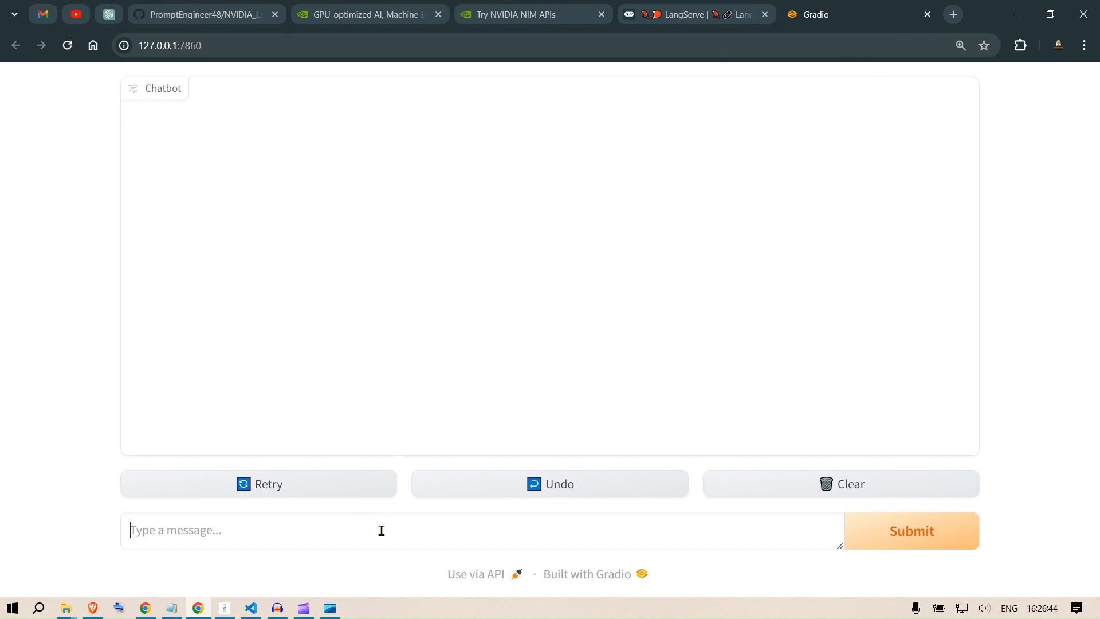
Step: Ask the chatbot "what is 1+4?", get 5, then browse the NVIDIA model catalog
text(what is 1+4/)
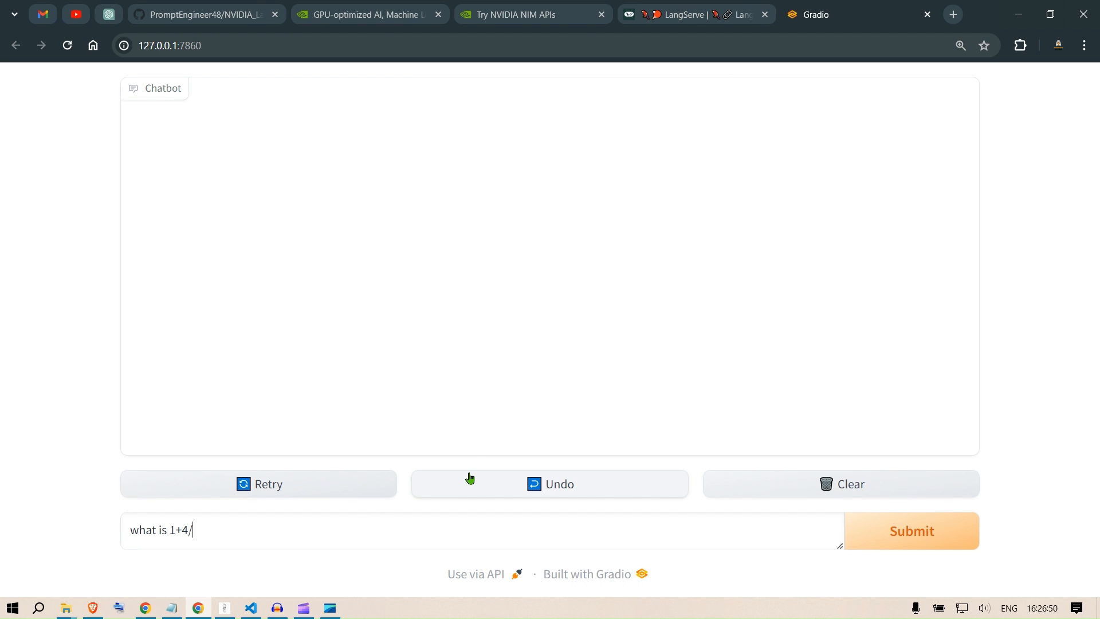
click(912, 531)
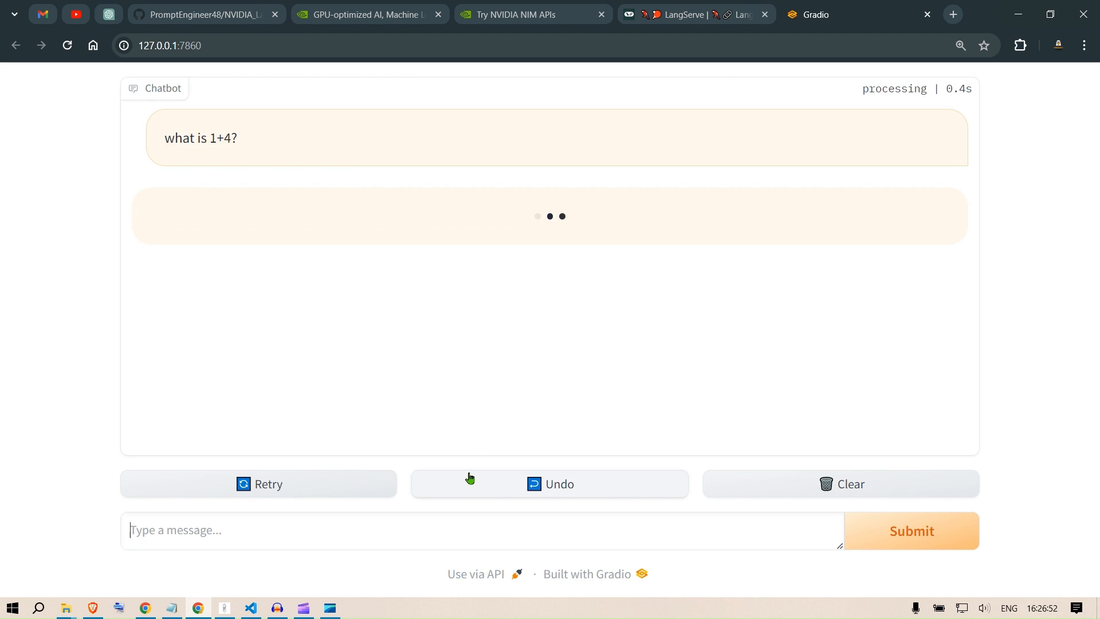
mouse_move(684, 257)
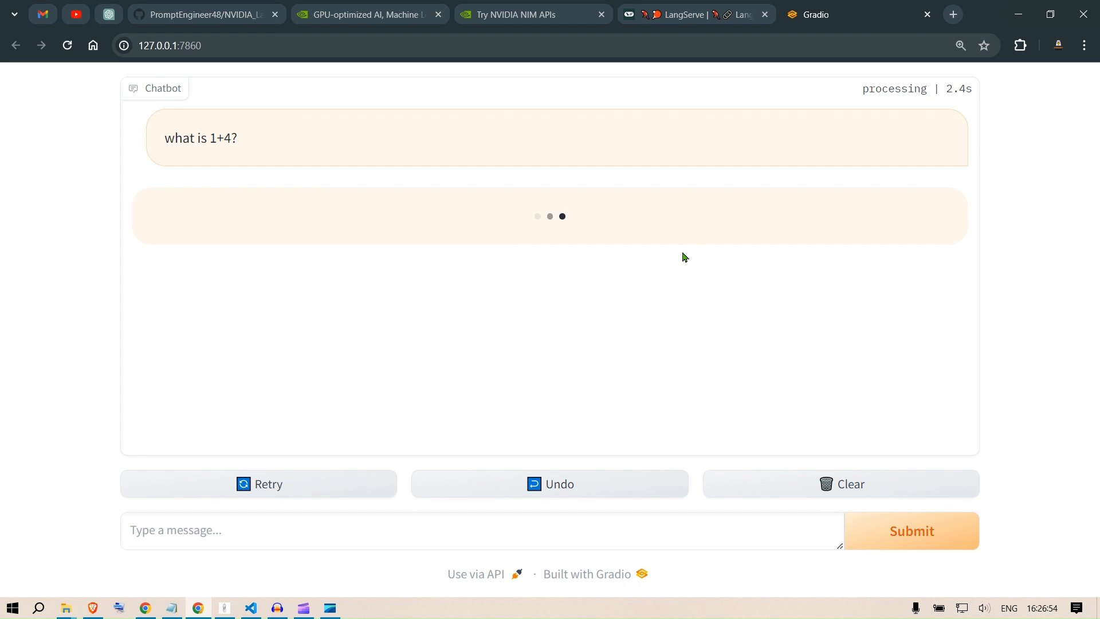
mouse_move(693, 223)
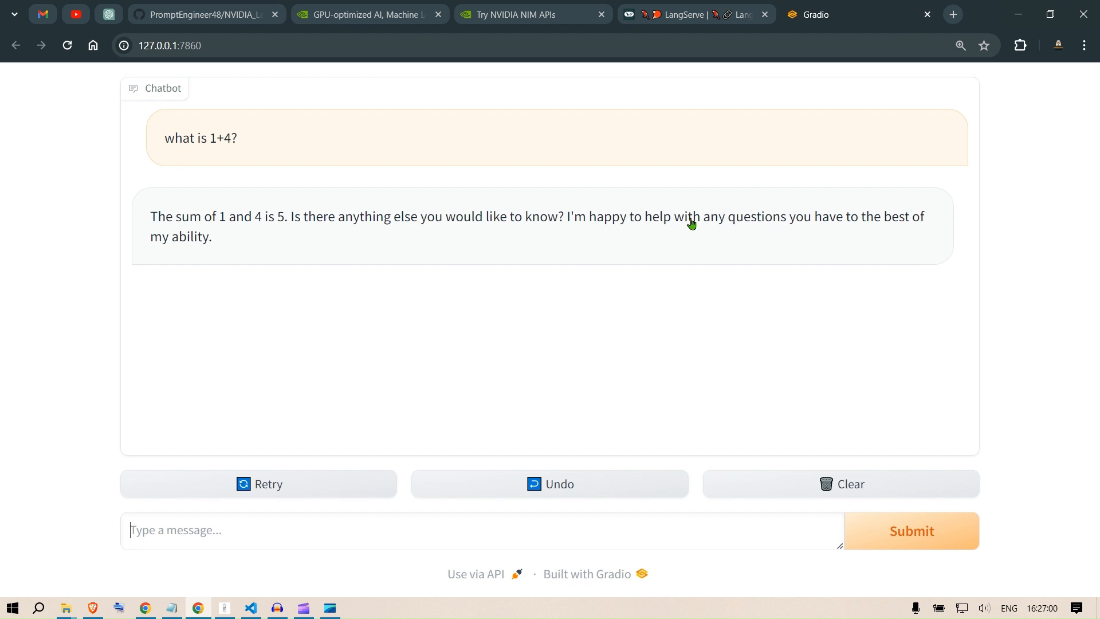
click(370, 14)
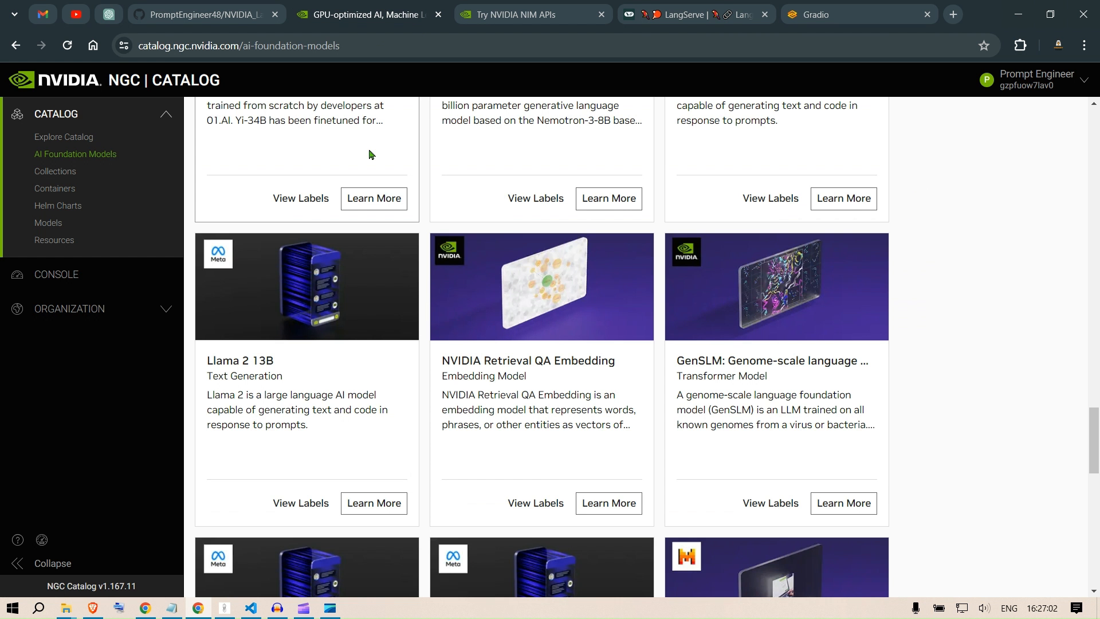
scroll(down, 3)
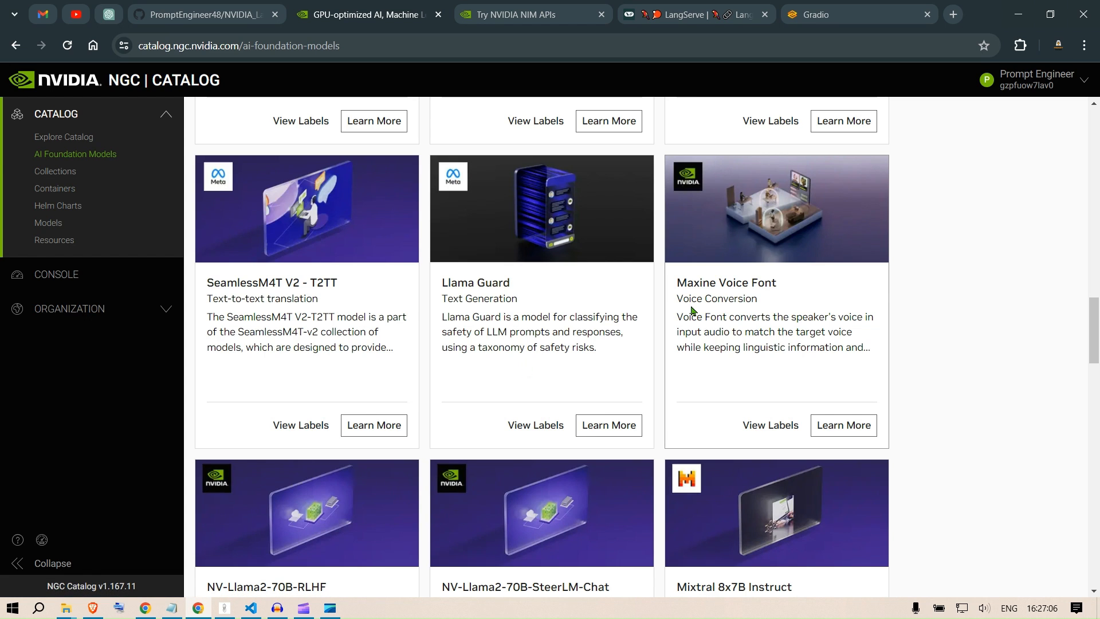
mouse_move(582, 369)
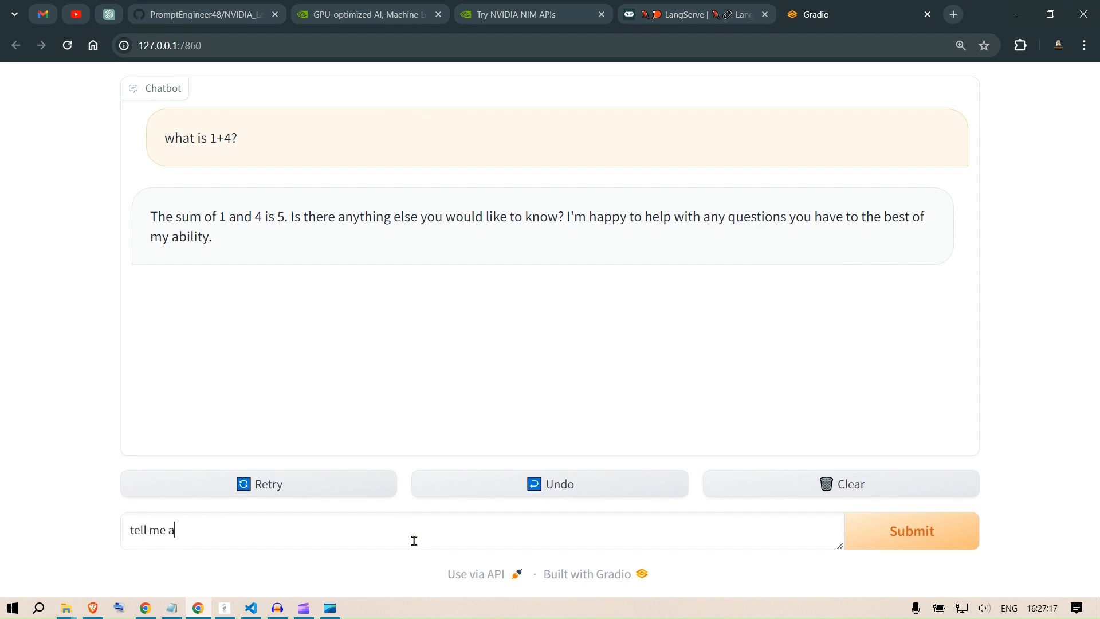
Step: Request "tell me a long story of a farmer" and scroll through the Ivan story reply
text(long story)
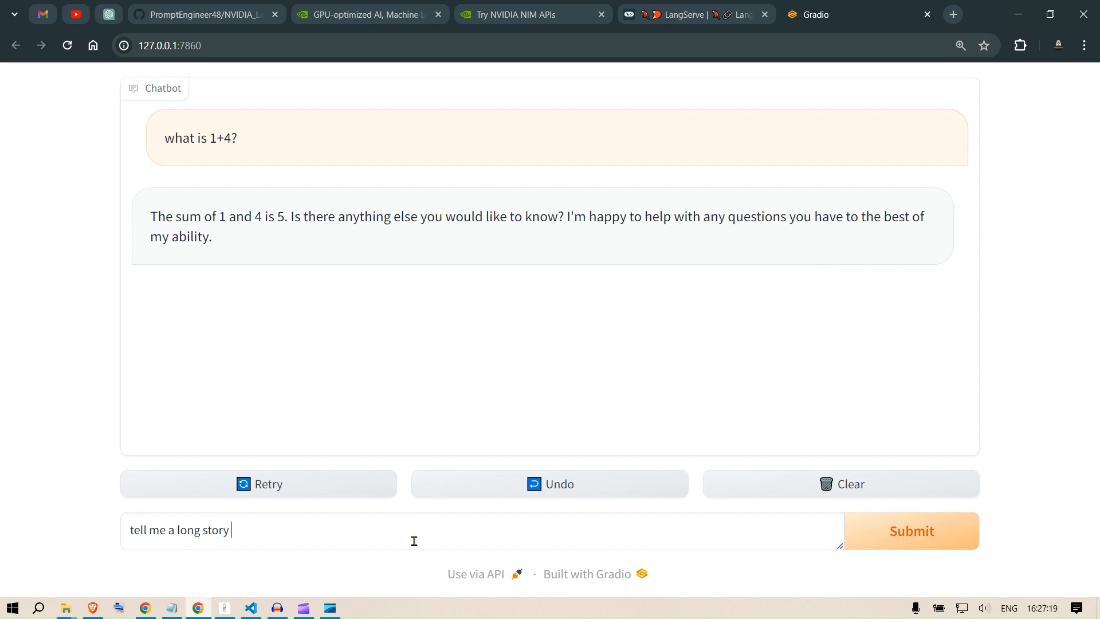
click(912, 531)
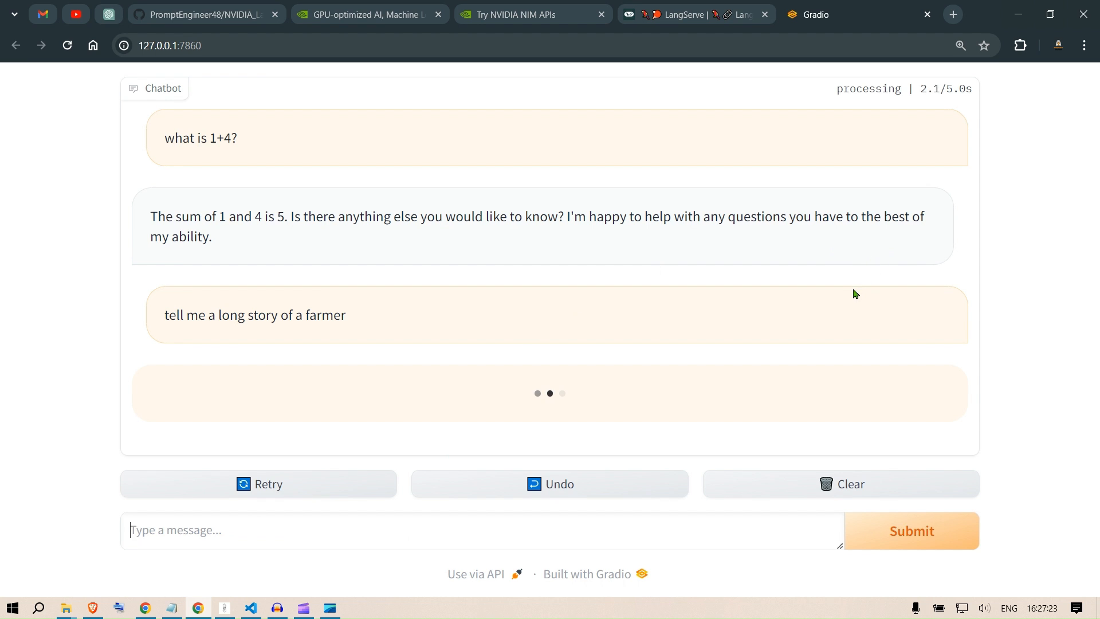
mouse_move(992, 264)
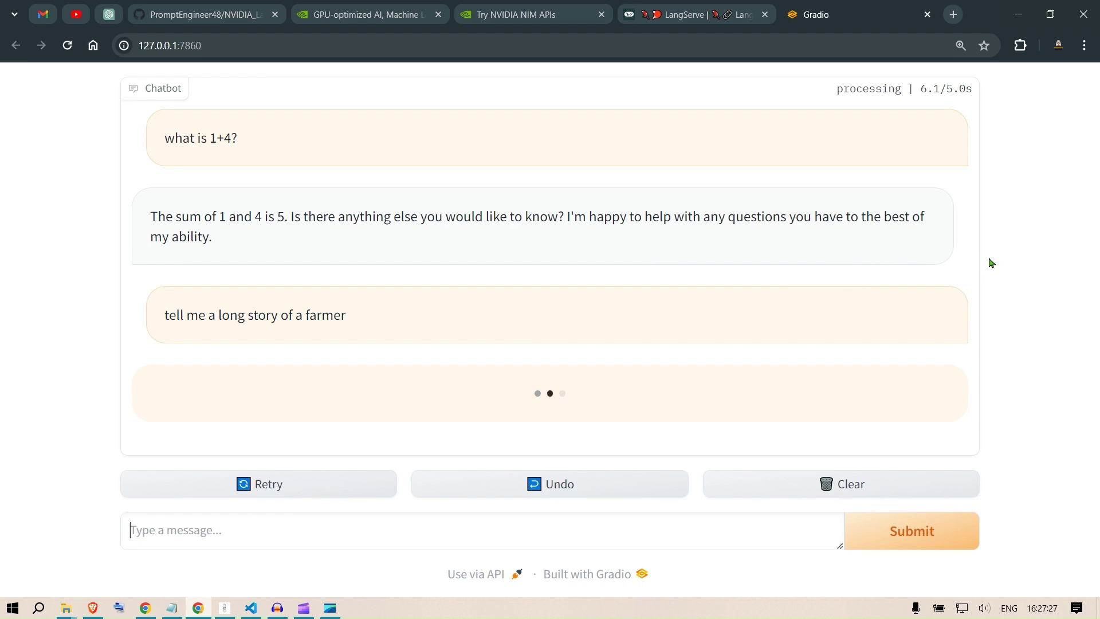
click(370, 14)
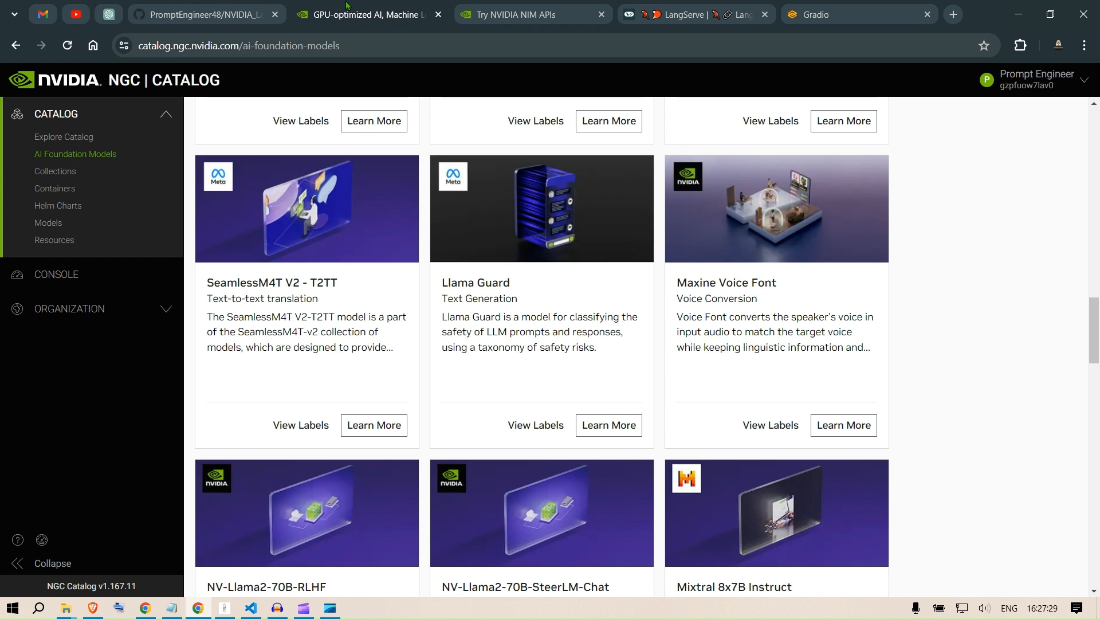
scroll(up, 3)
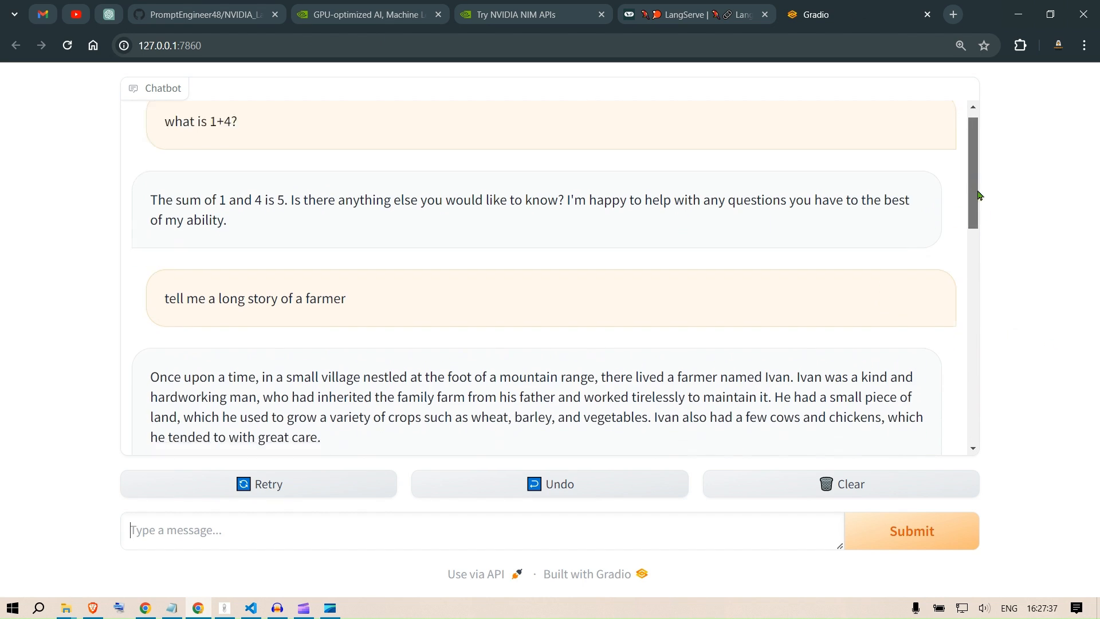
scroll(down, 3)
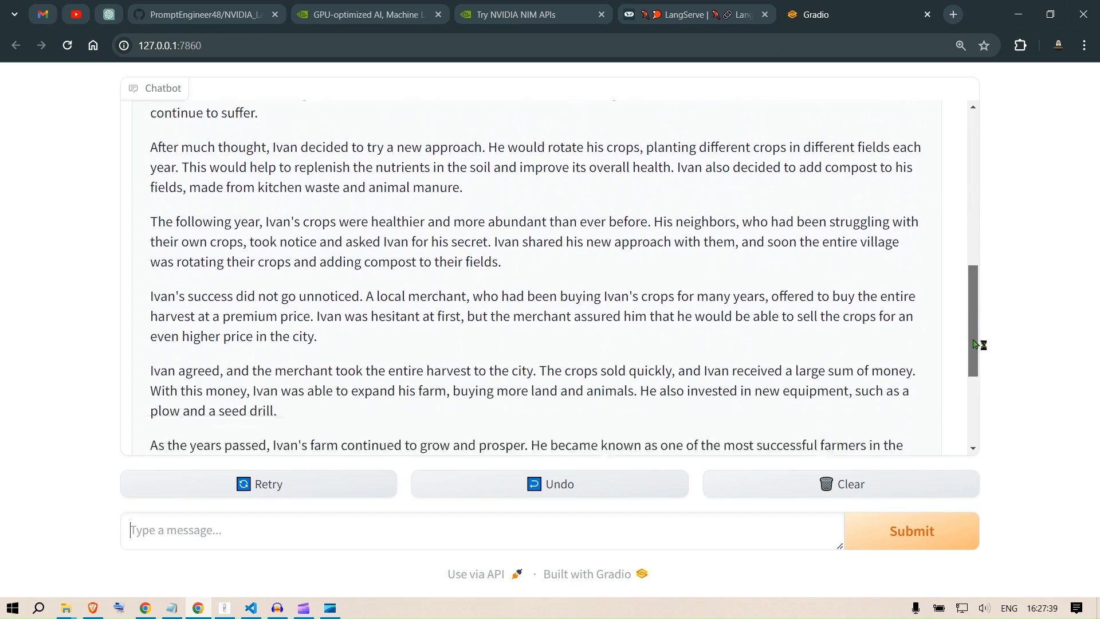
scroll(down, 3)
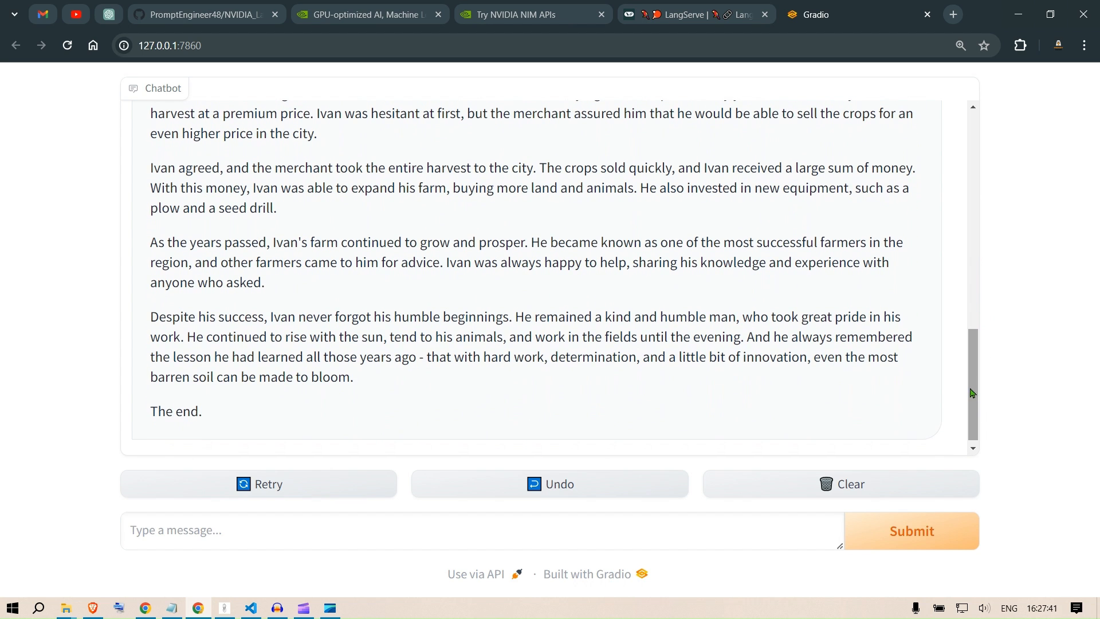
scroll(up, 3)
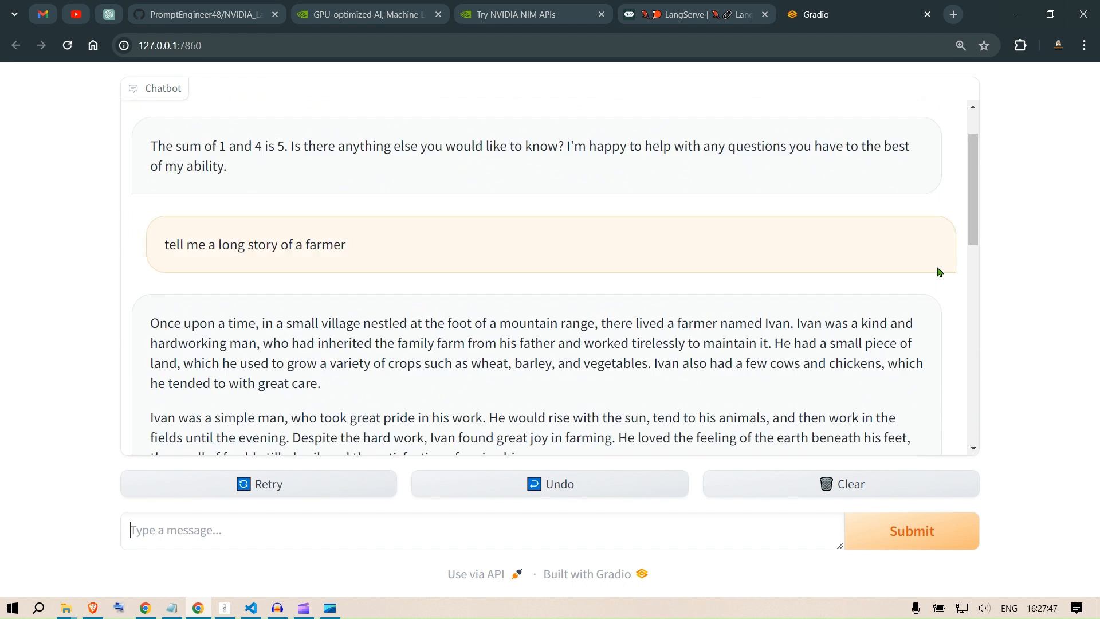
scroll(up, 3)
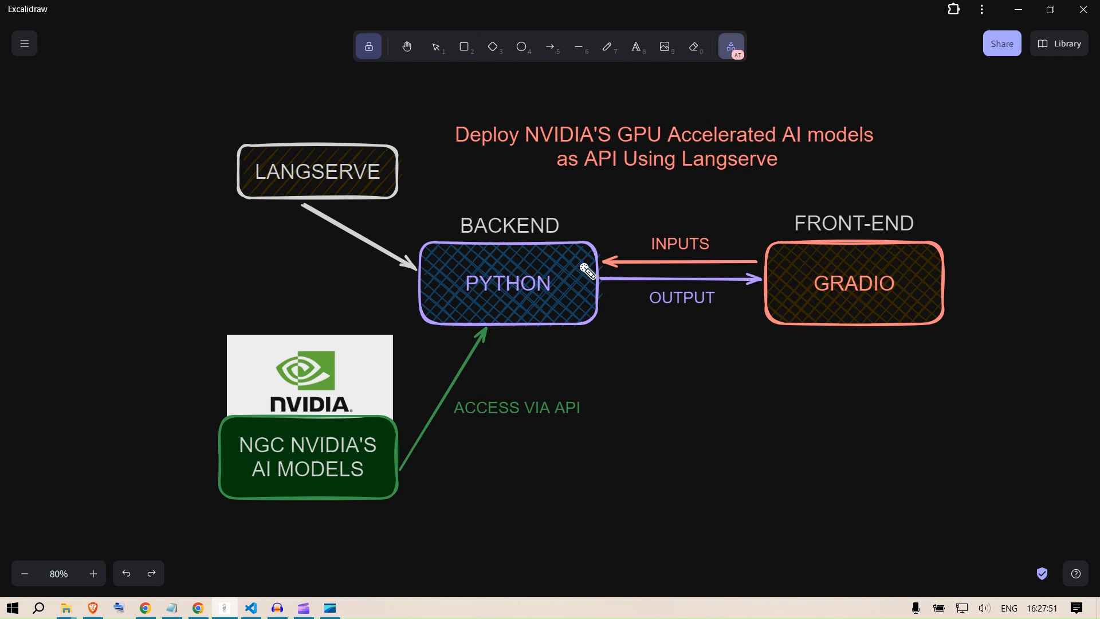
mouse_move(398, 463)
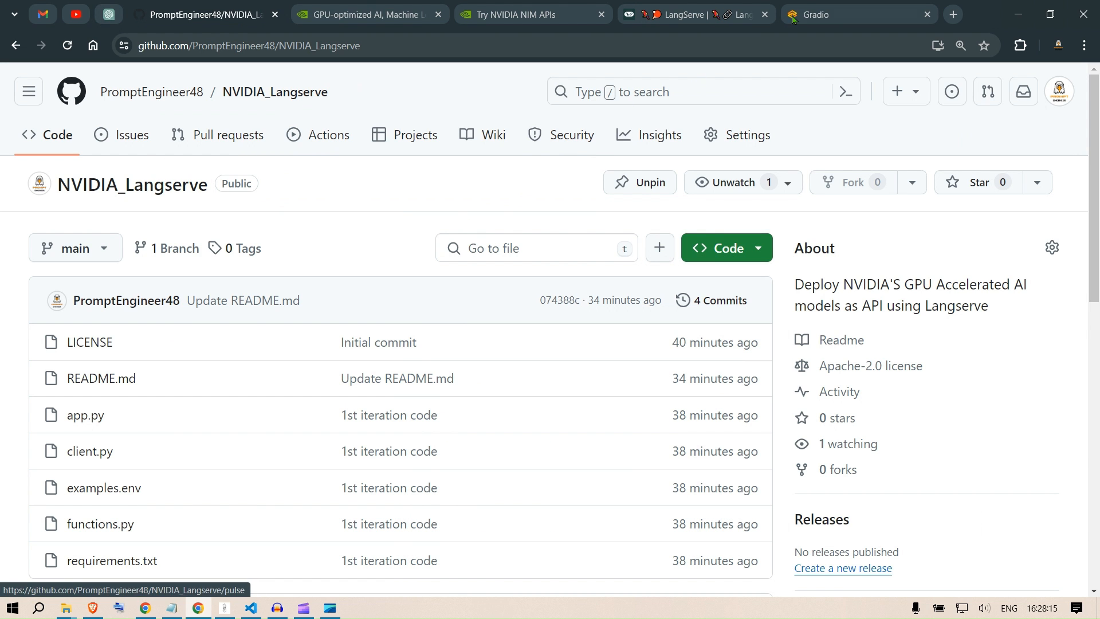
click(826, 14)
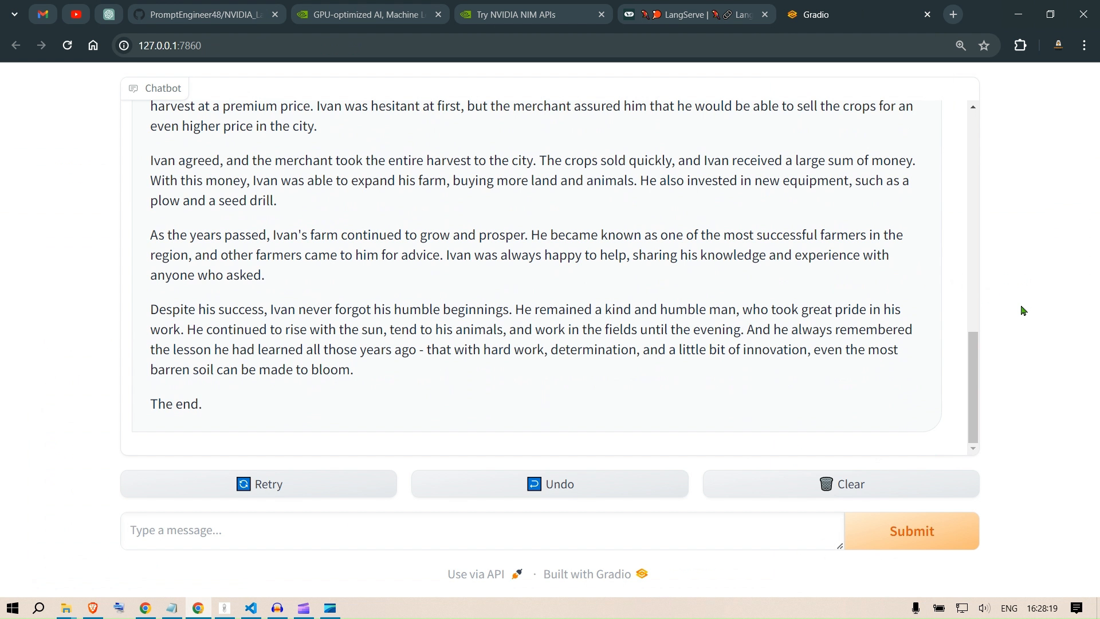